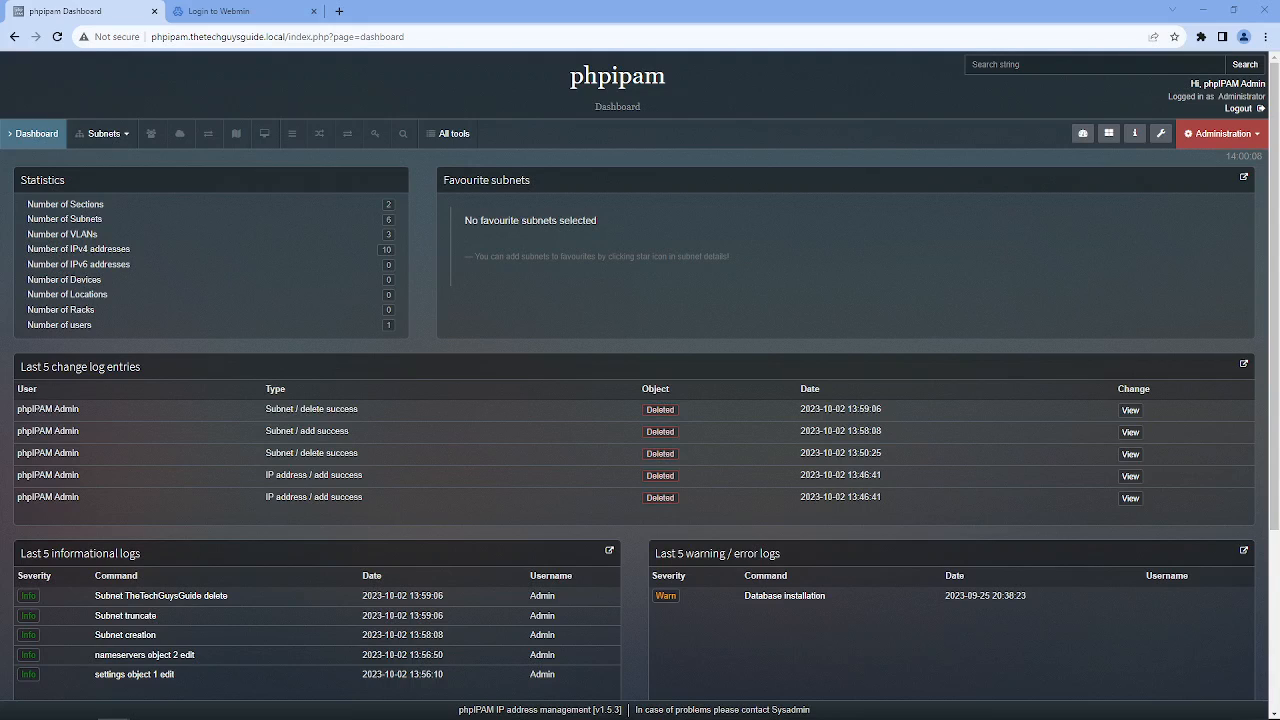
mouse_move(101, 133)
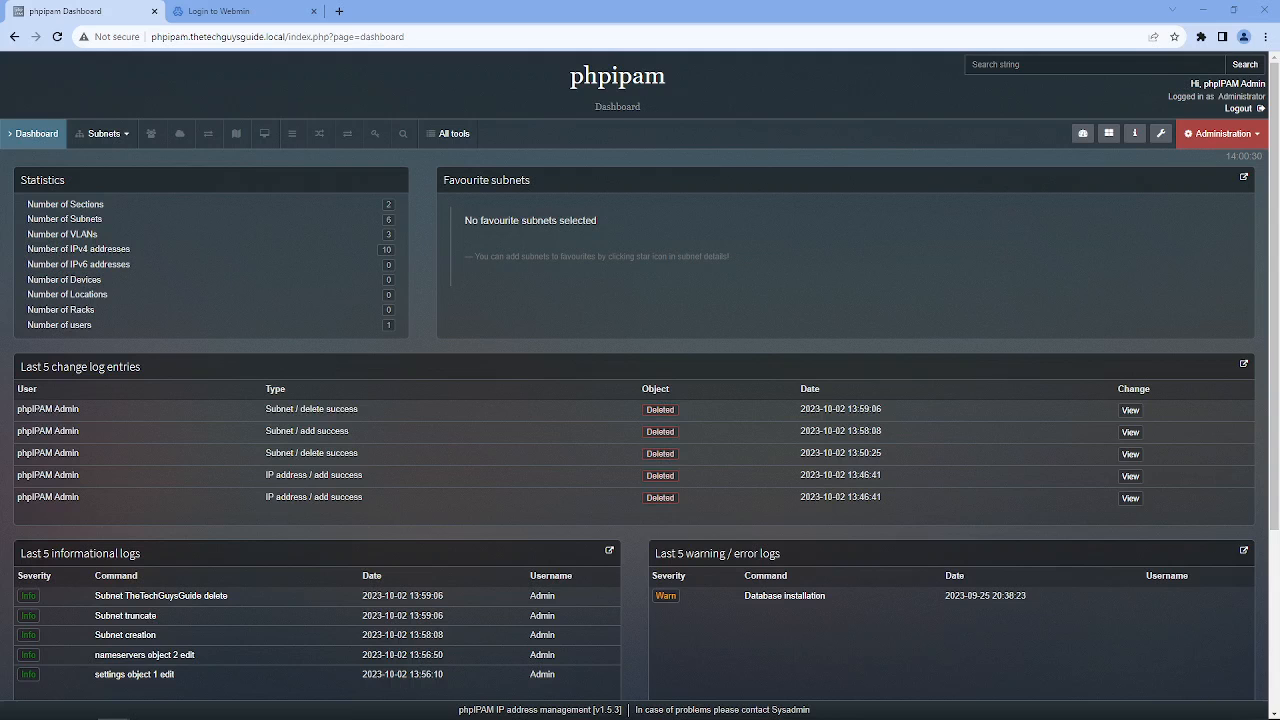
Save the phpIPAM server settings with fping kept as the ICMP scan type.
left_click(1222, 133)
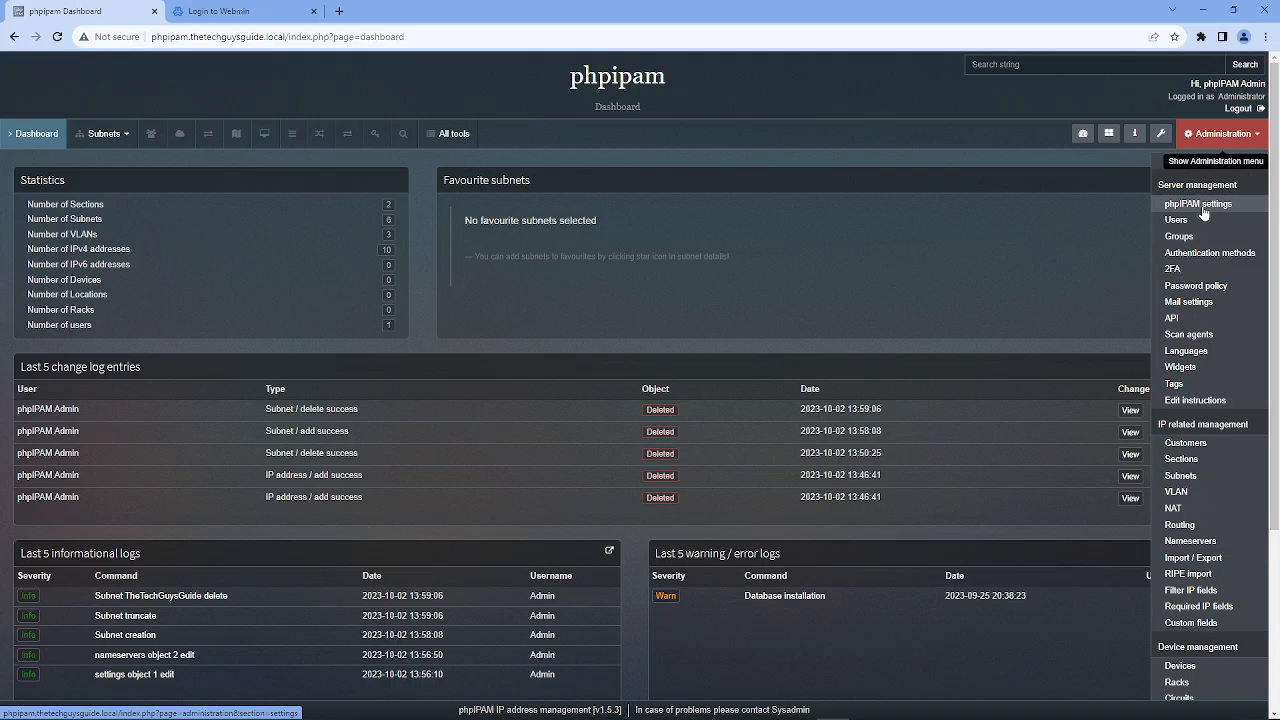
left_click(1200, 204)
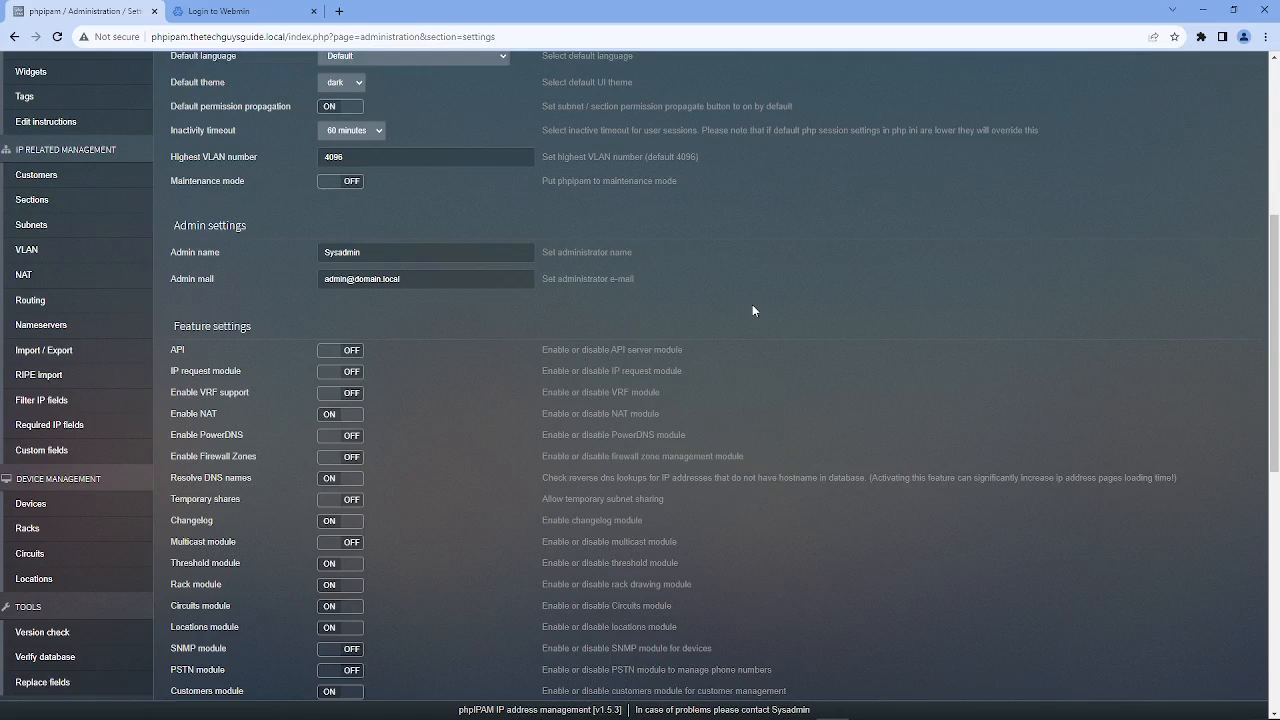
scroll("down", 3)
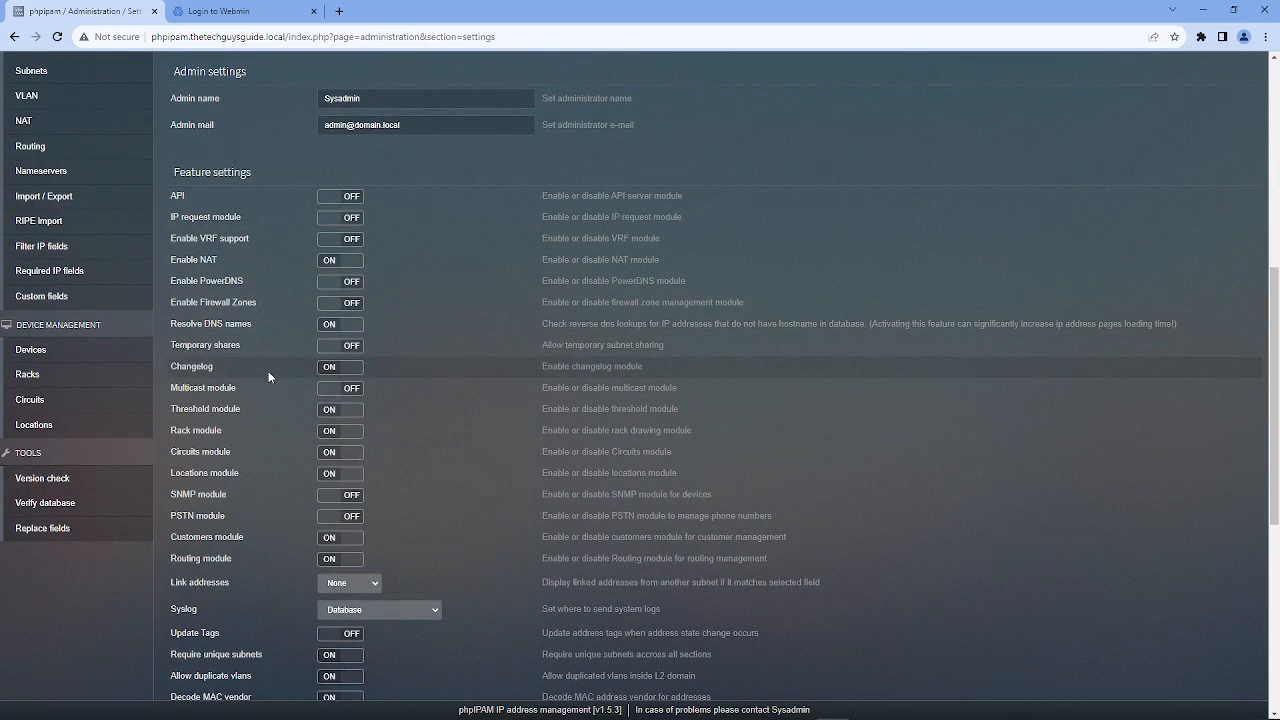
mouse_move(318, 330)
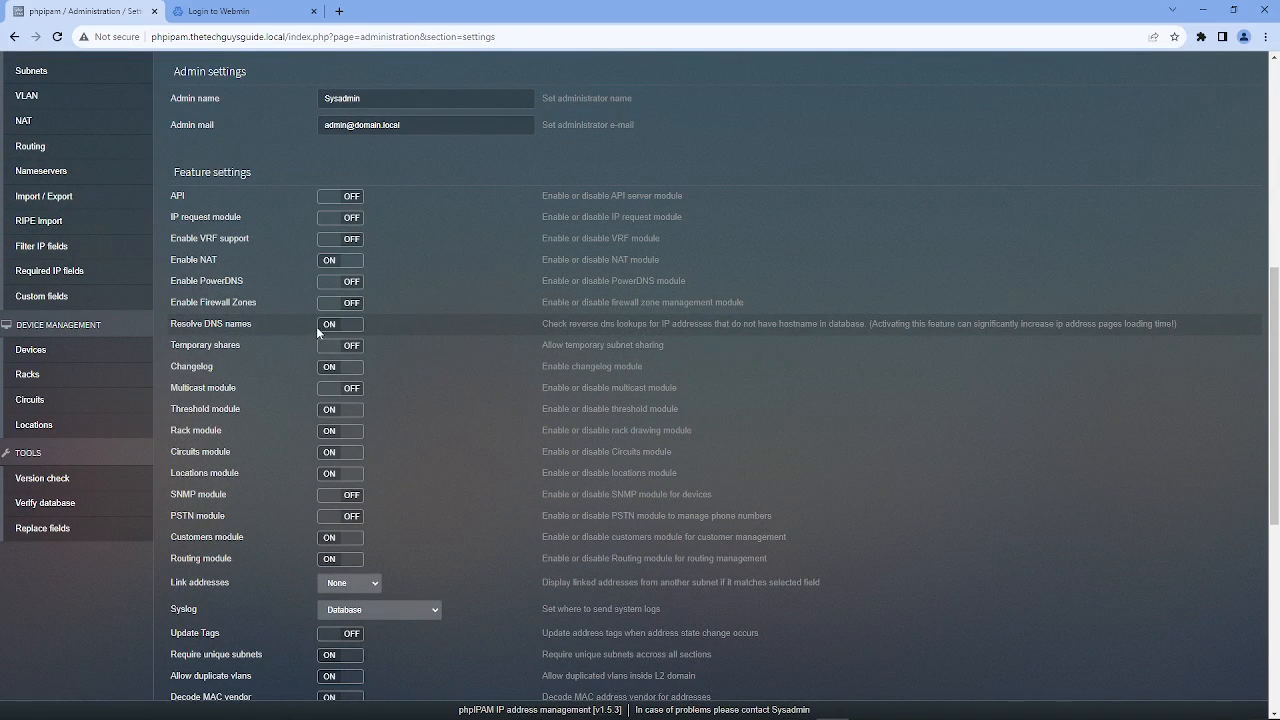
scroll("down", 3)
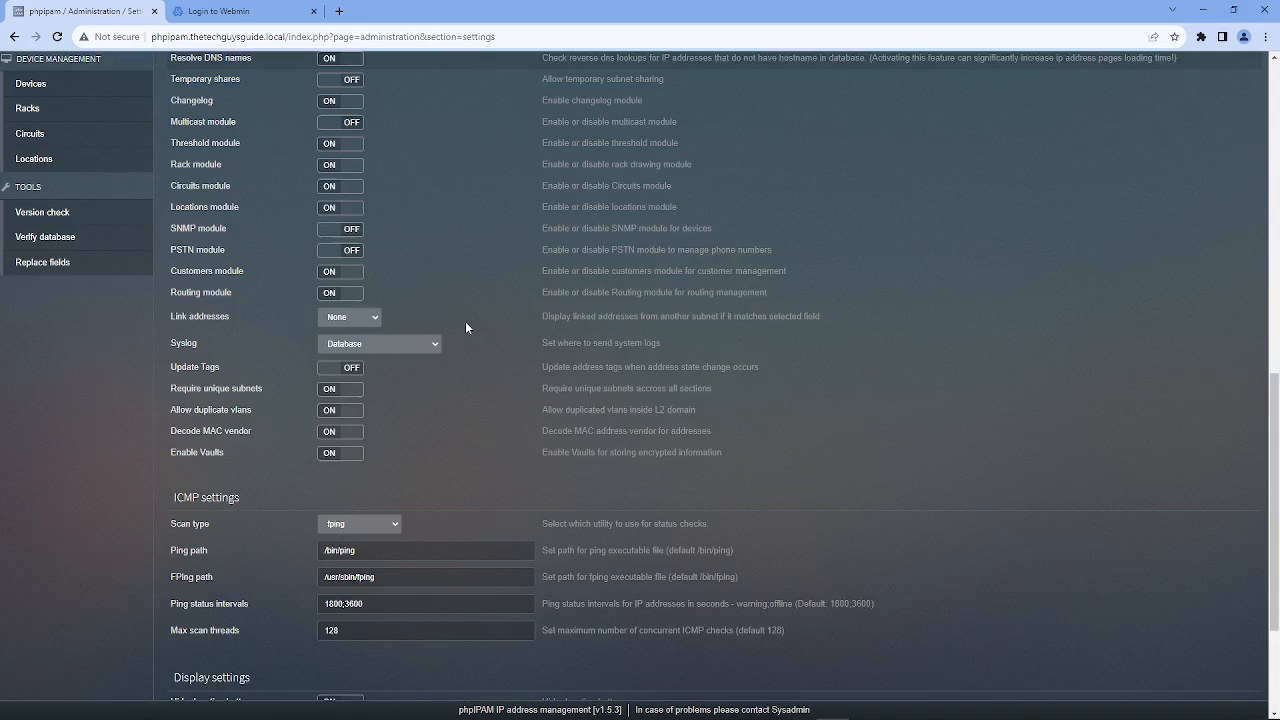
scroll("down", 3)
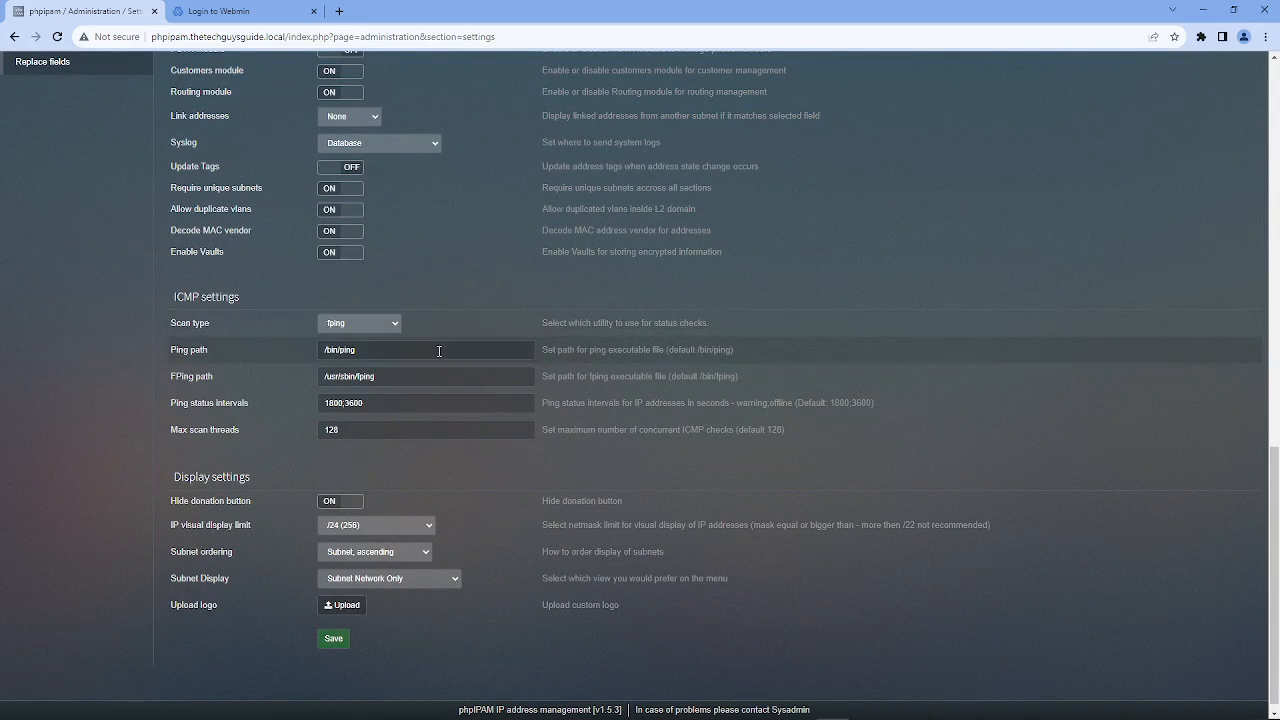
left_click(358, 322)
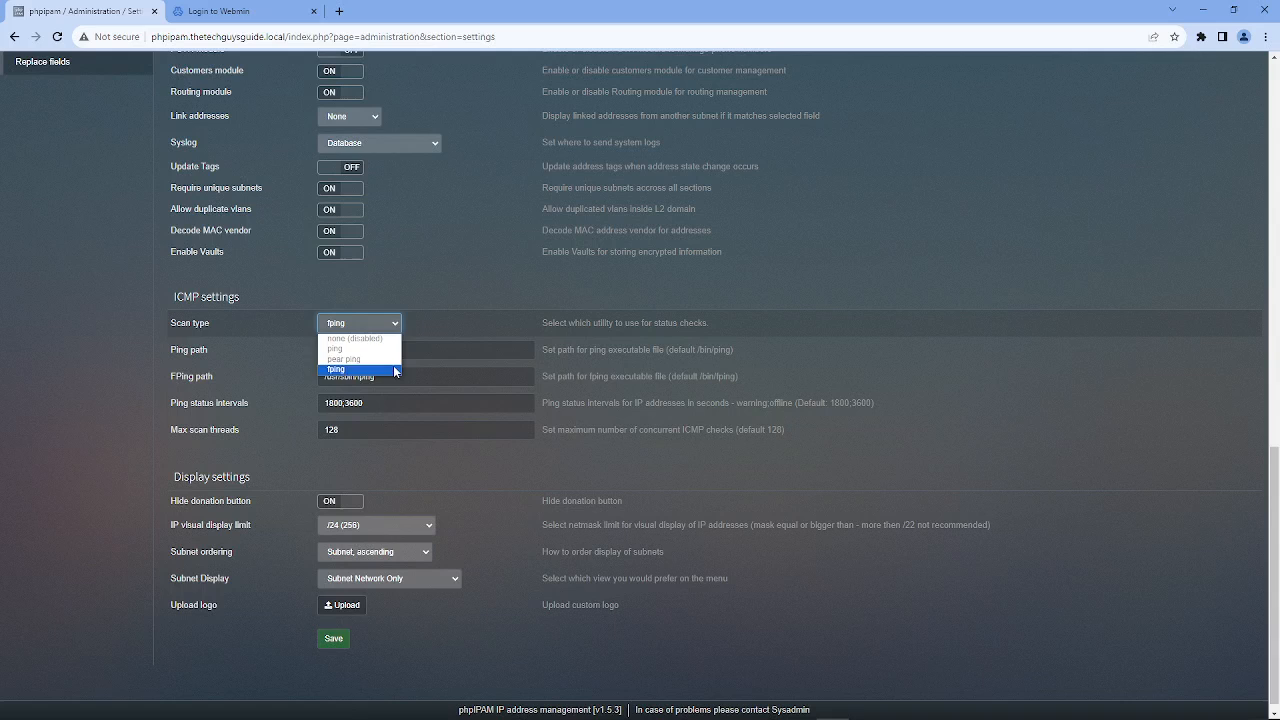
mouse_move(390, 375)
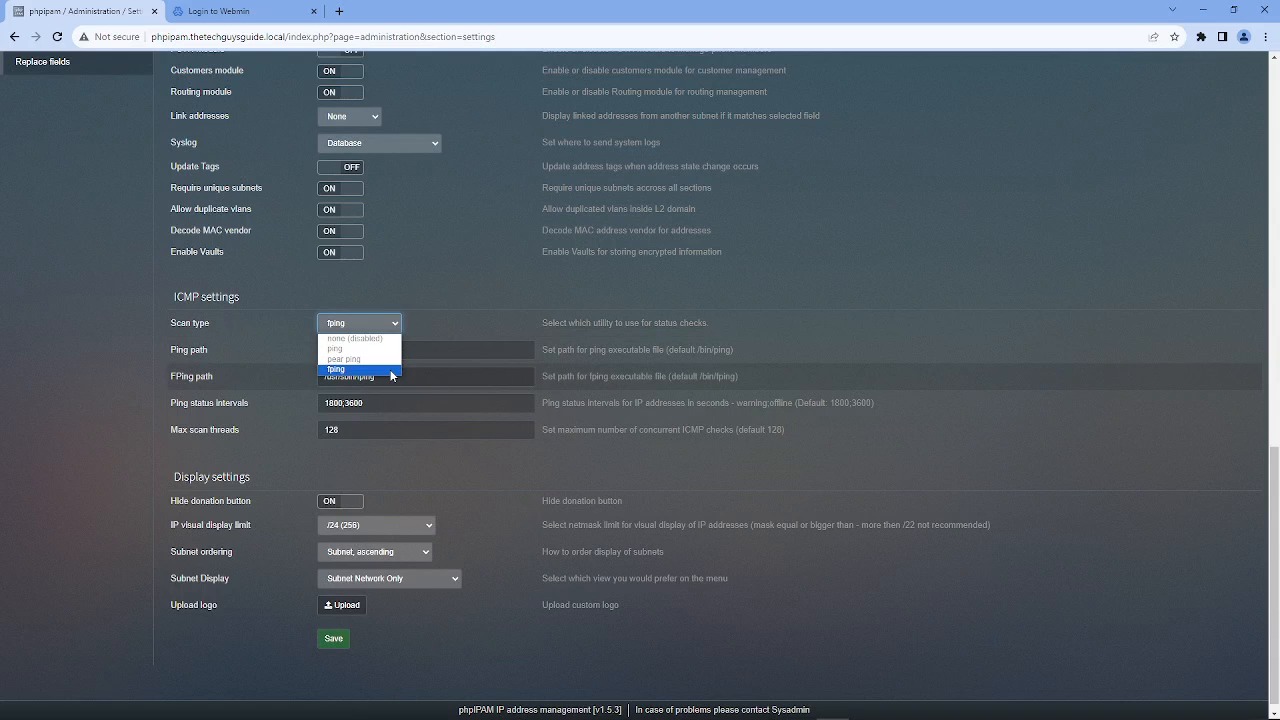
left_click(335, 369)
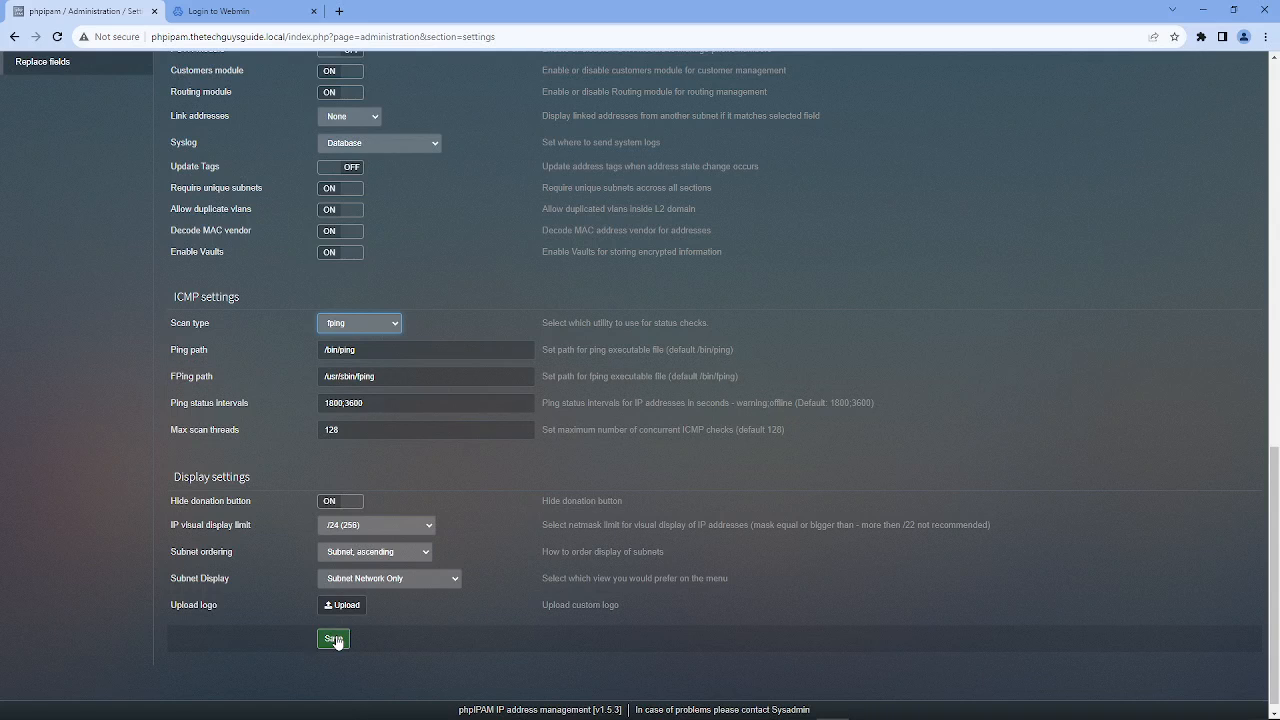
left_click(333, 638)
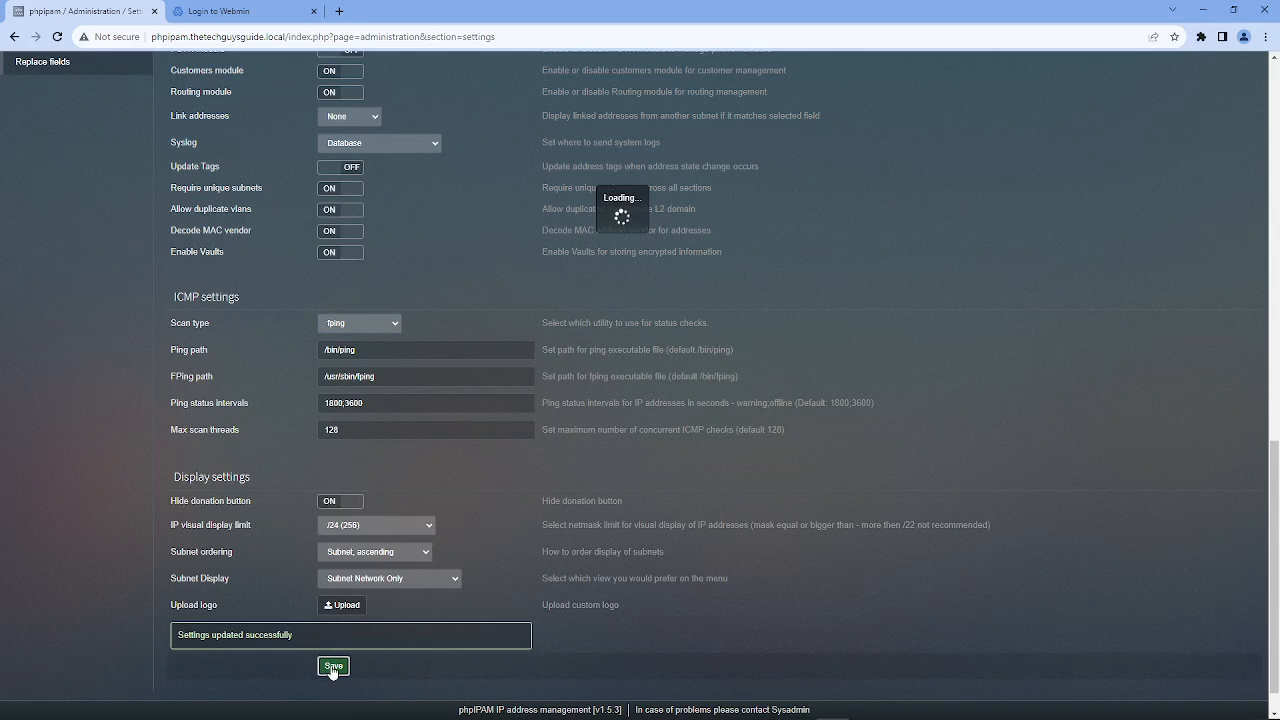
left_click(334, 666)
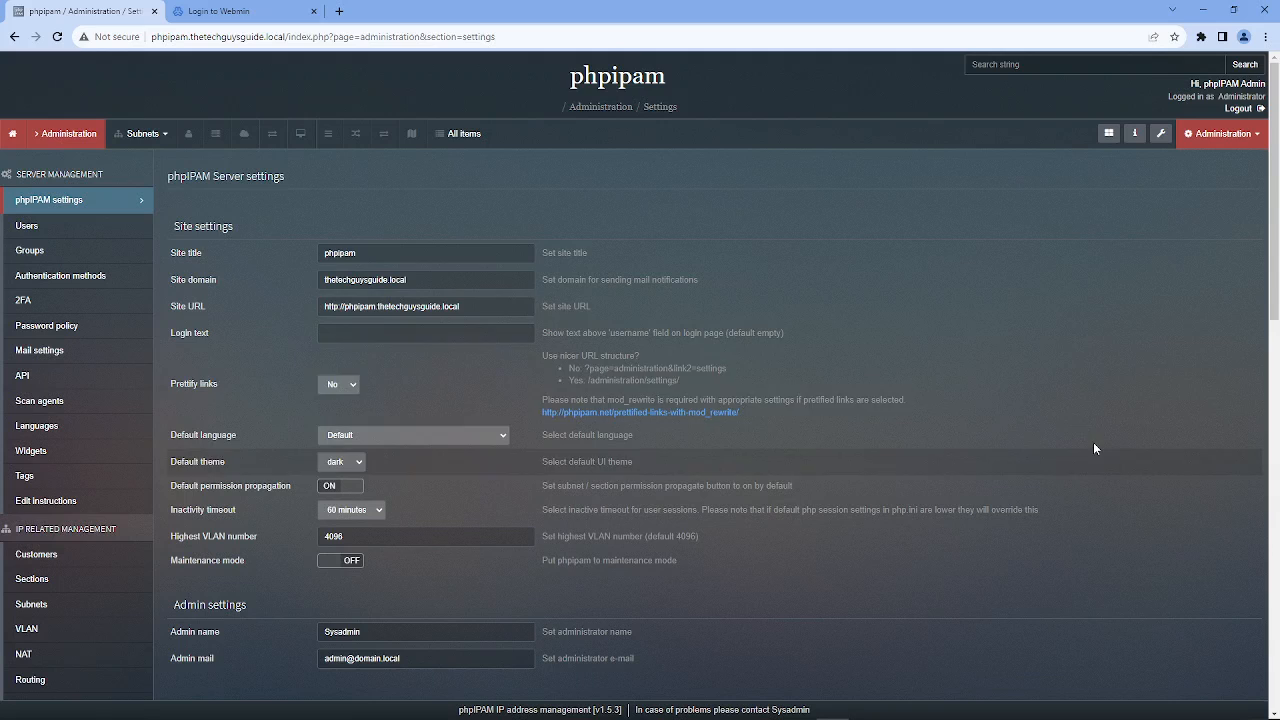
Re-save the thetechguysguide.local nameserver set (10.25.70.40) with the Customers section checked.
left_click(1221, 133)
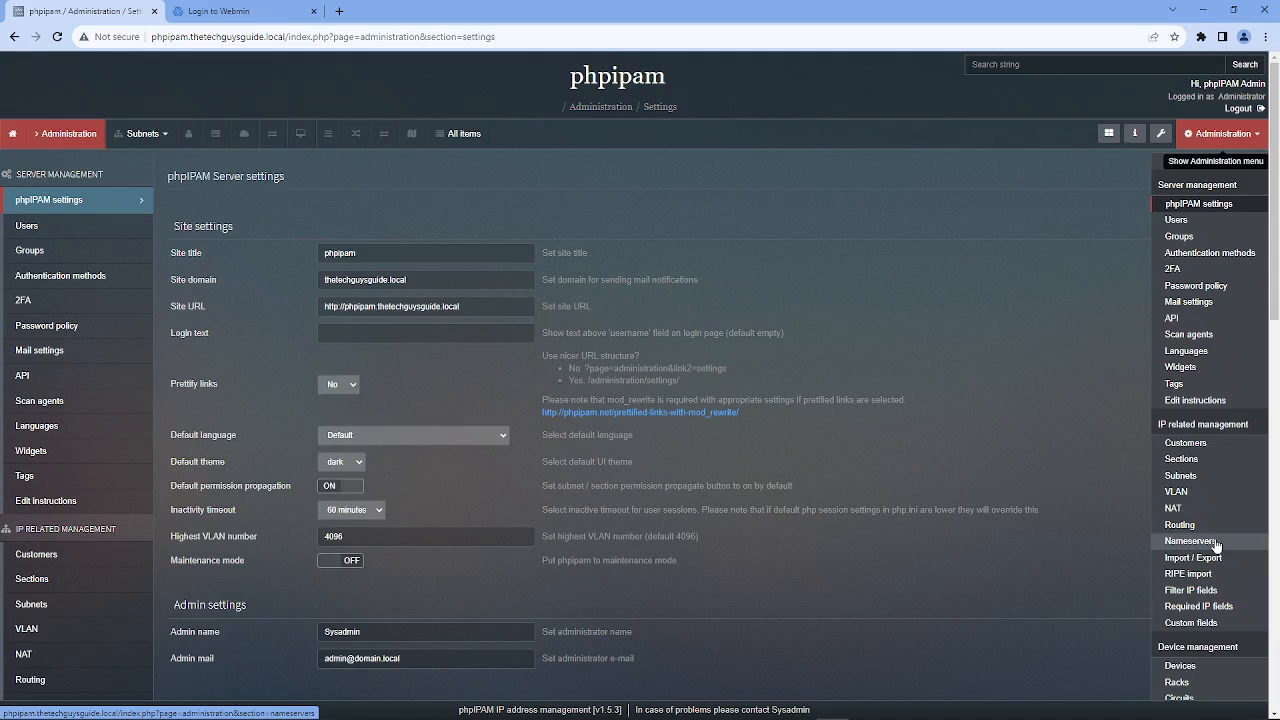
left_click(1189, 541)
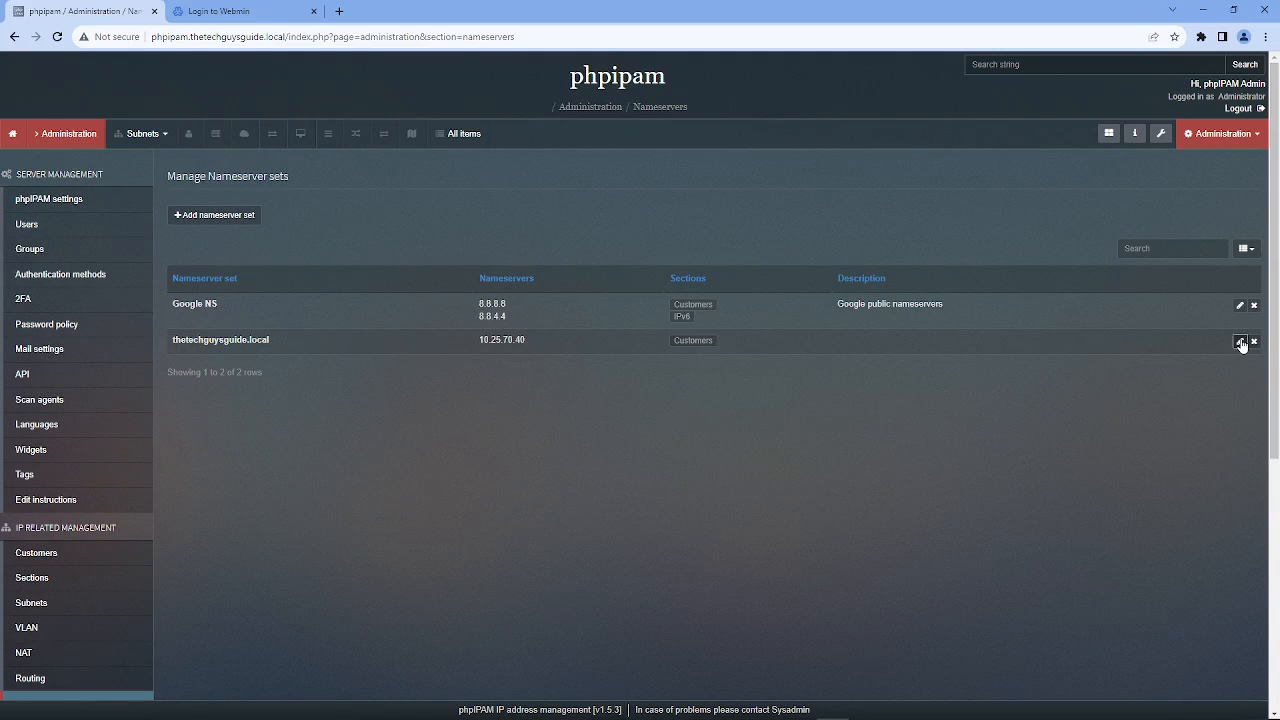
left_click(1240, 342)
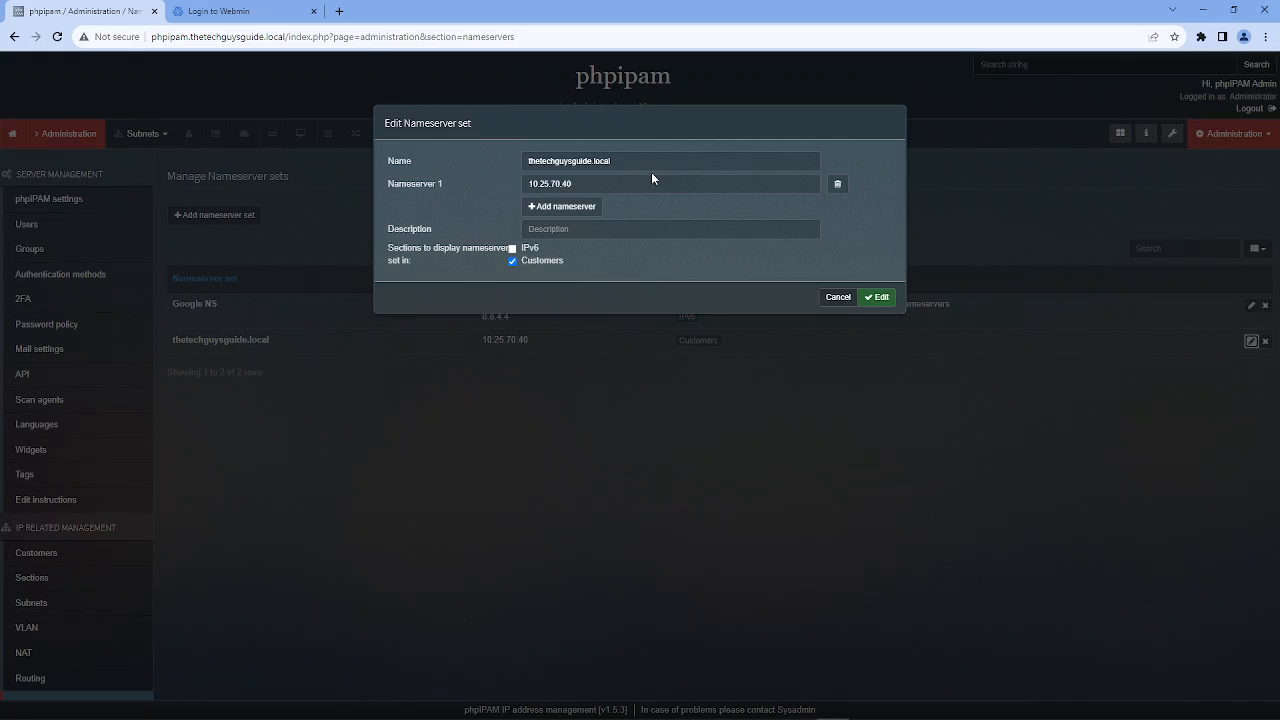
mouse_move(593, 201)
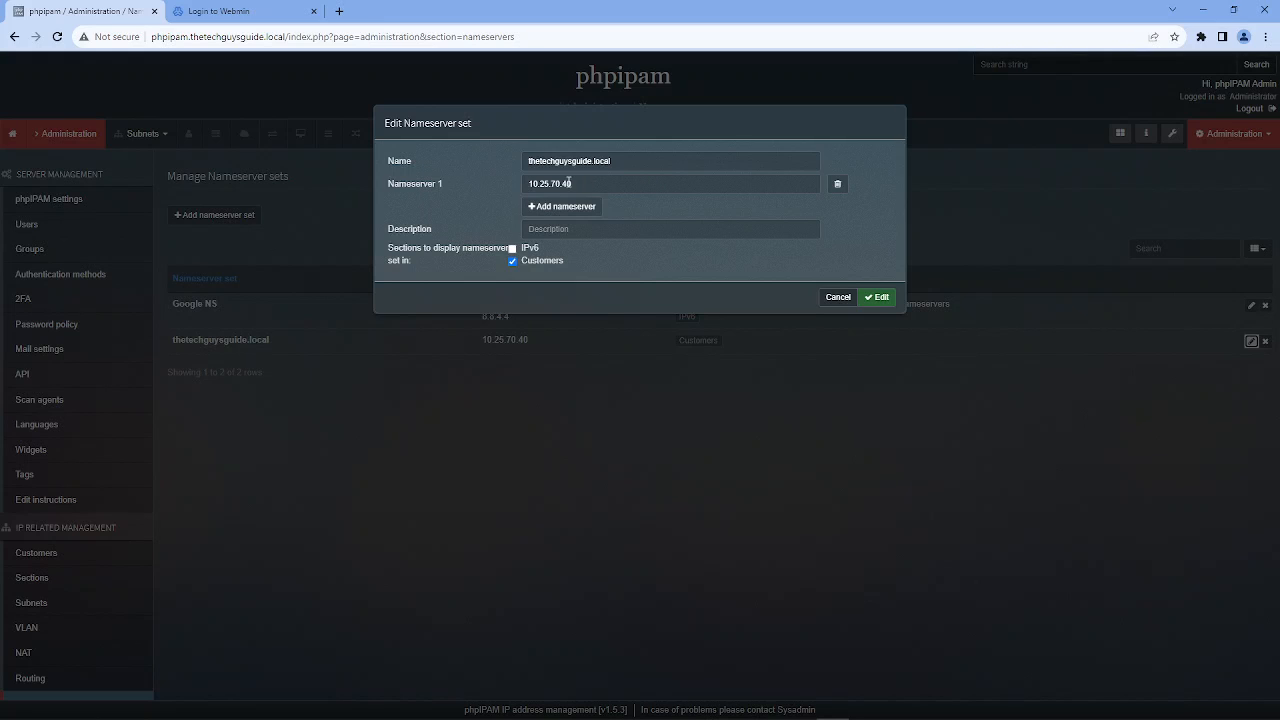
left_click(513, 260)
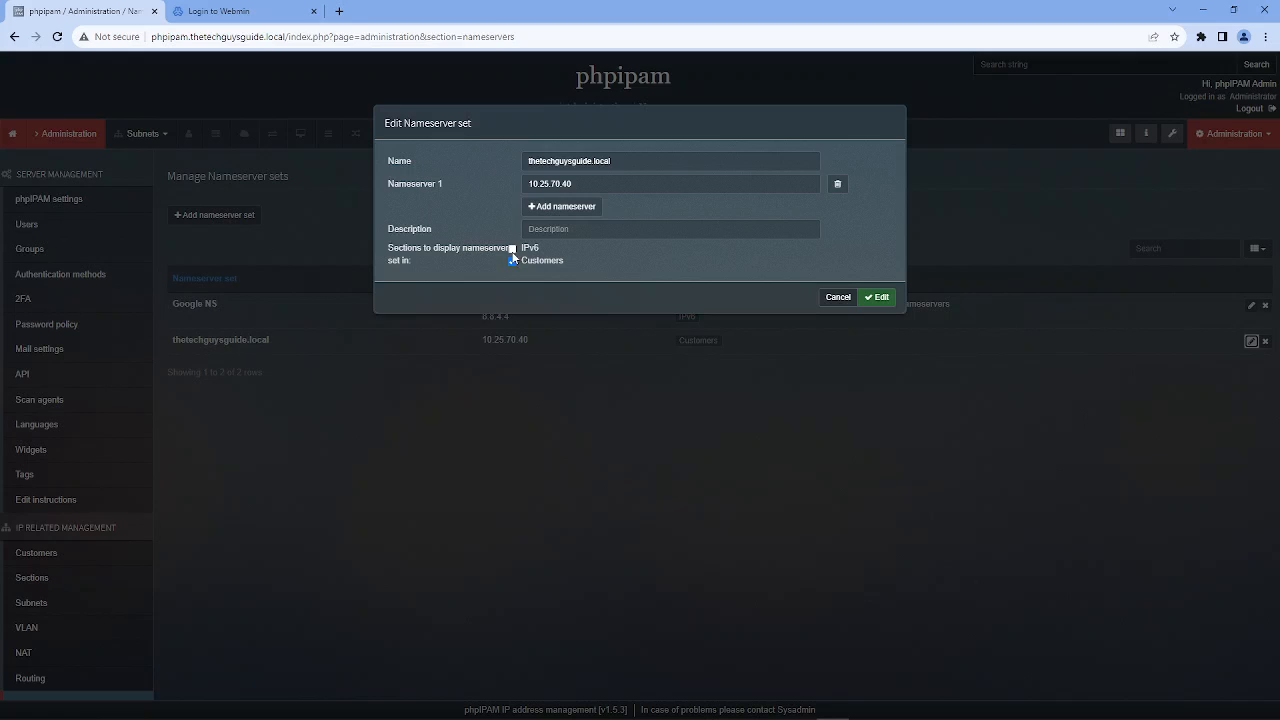
left_click(513, 260)
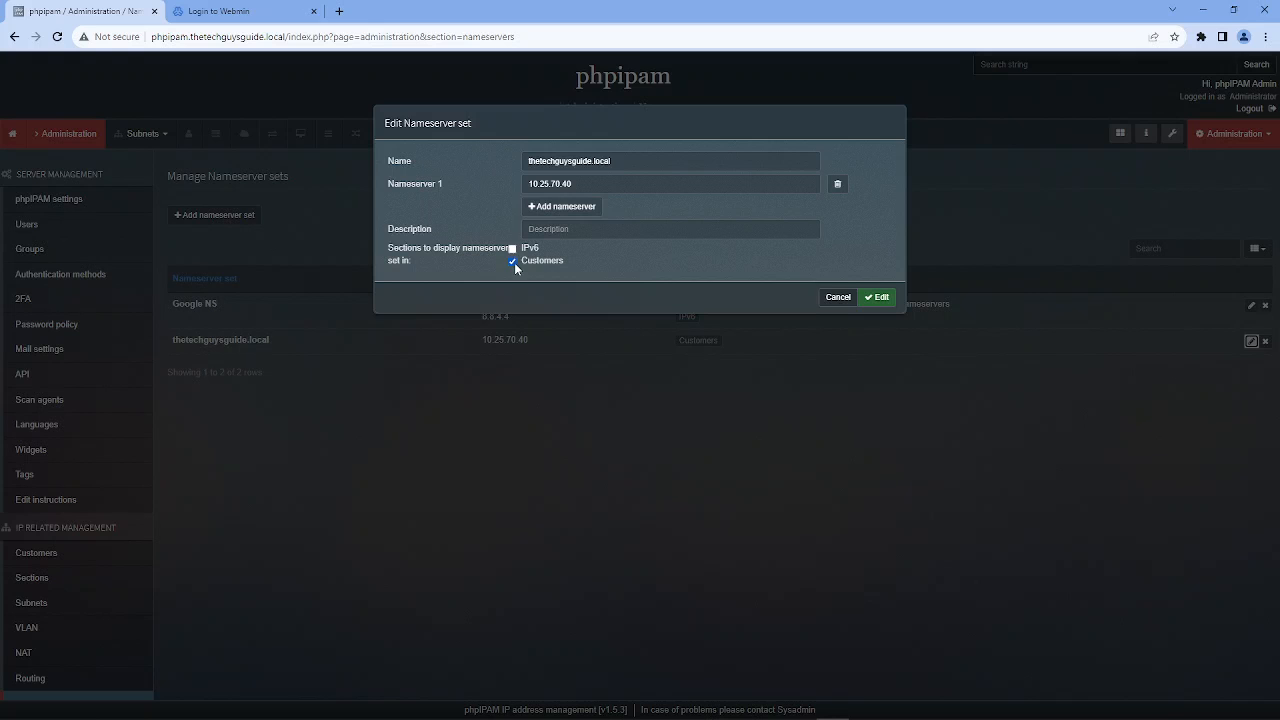
mouse_move(889, 305)
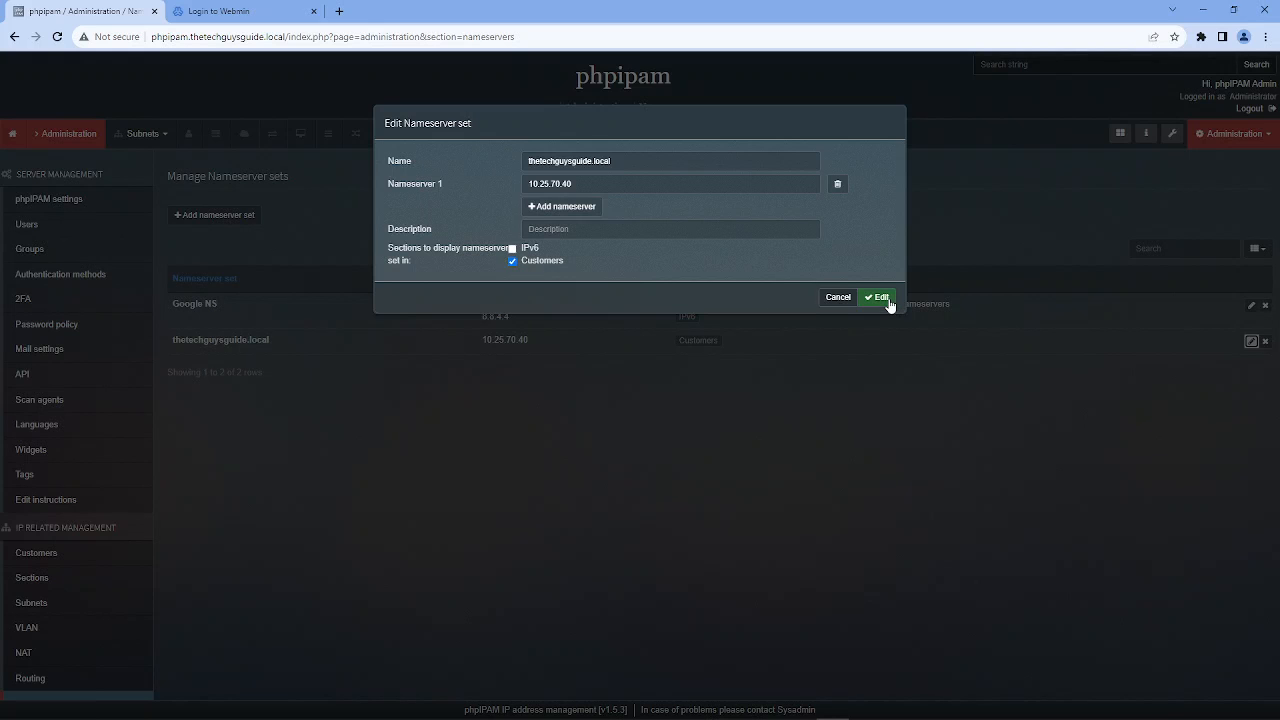
left_click(876, 297)
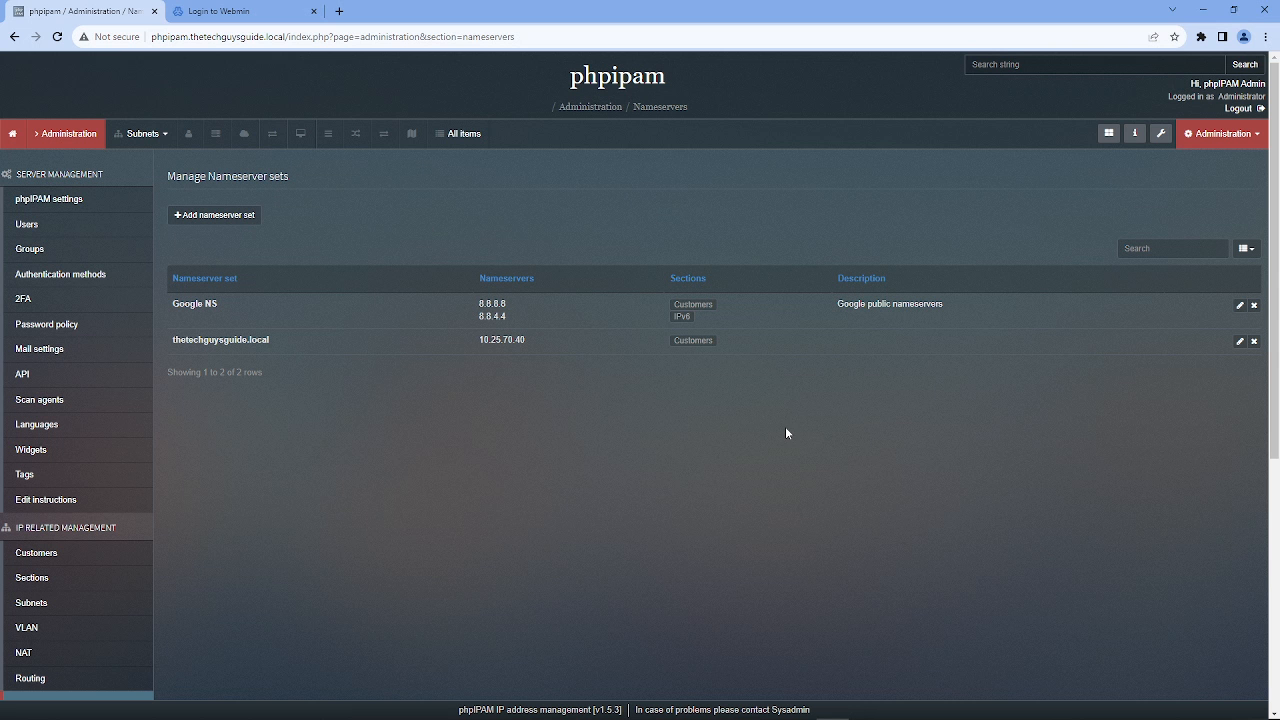
Begin adding subnet 10.25.70.0/25 in the Customers section.
left_click(141, 133)
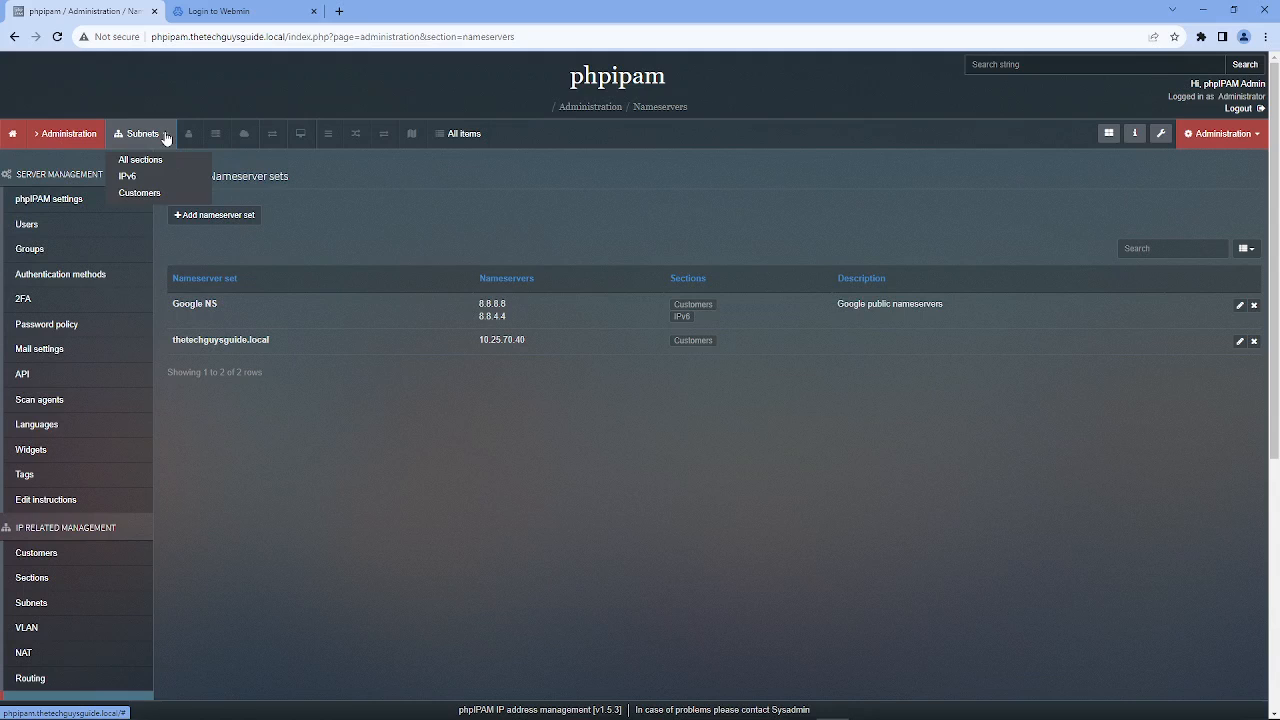
mouse_move(139, 192)
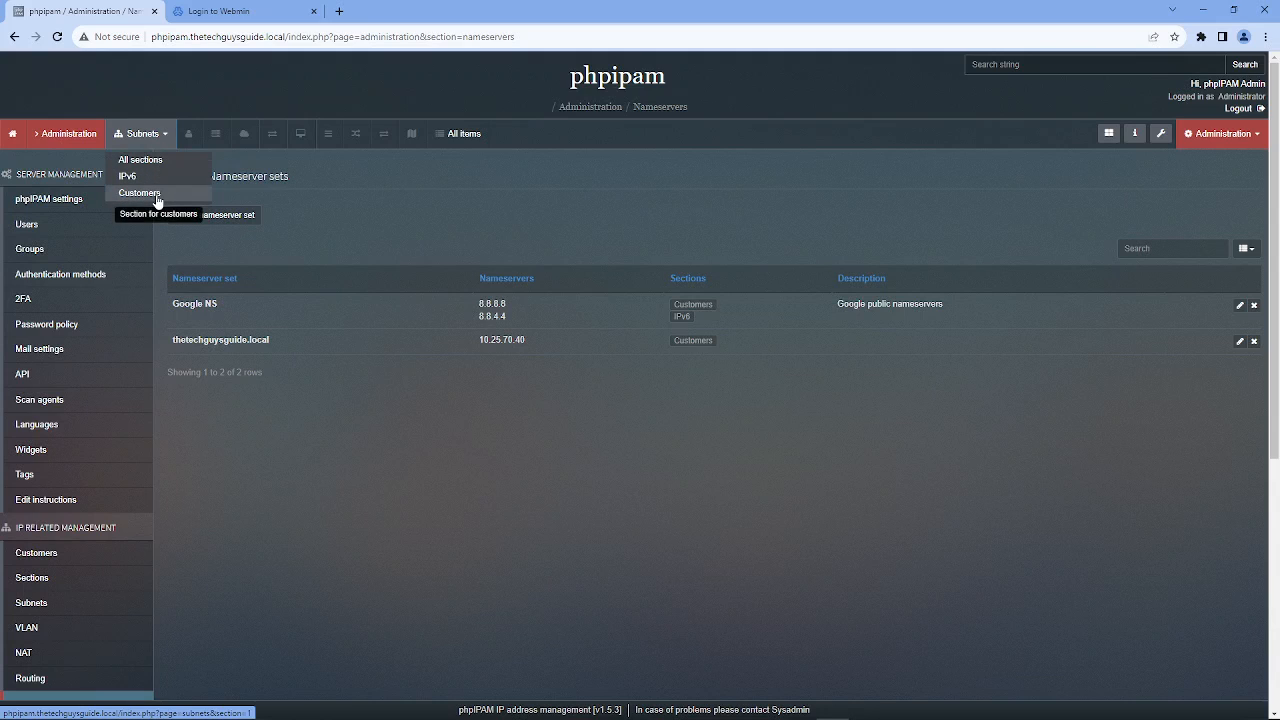
left_click(140, 192)
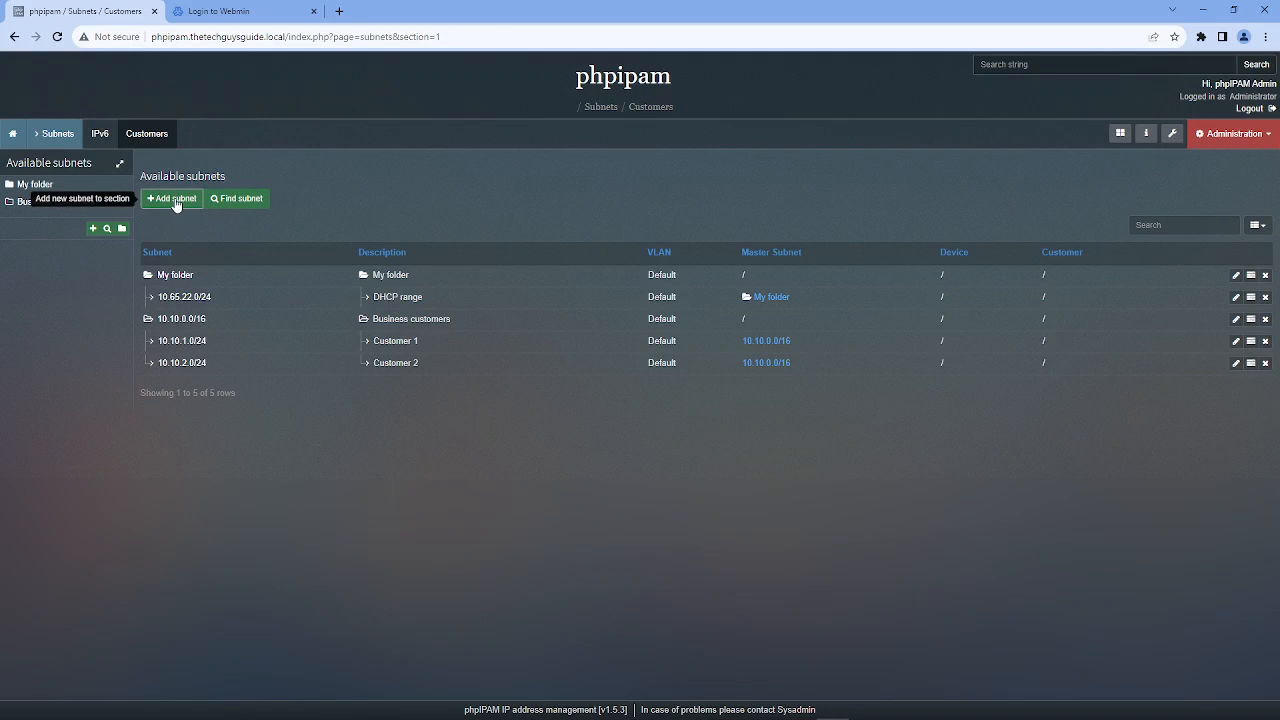
left_click(171, 198)
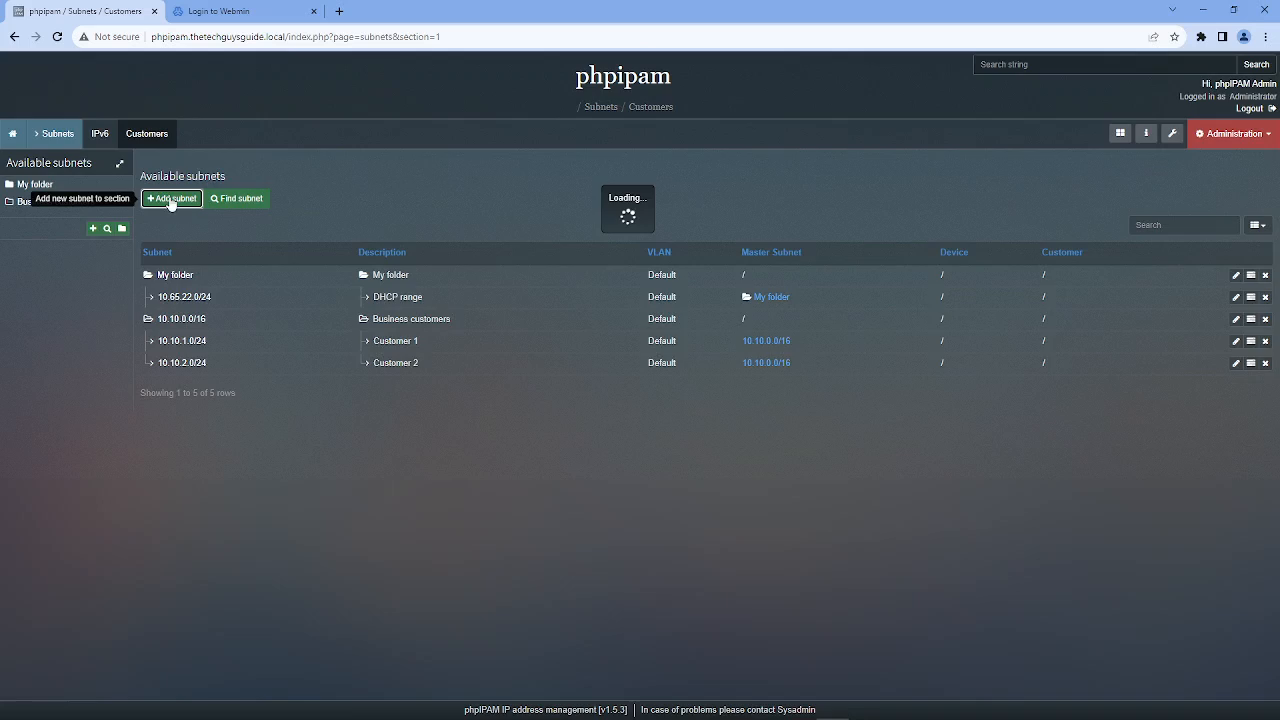
left_click(171, 198)
type("10.25.70.0/25")
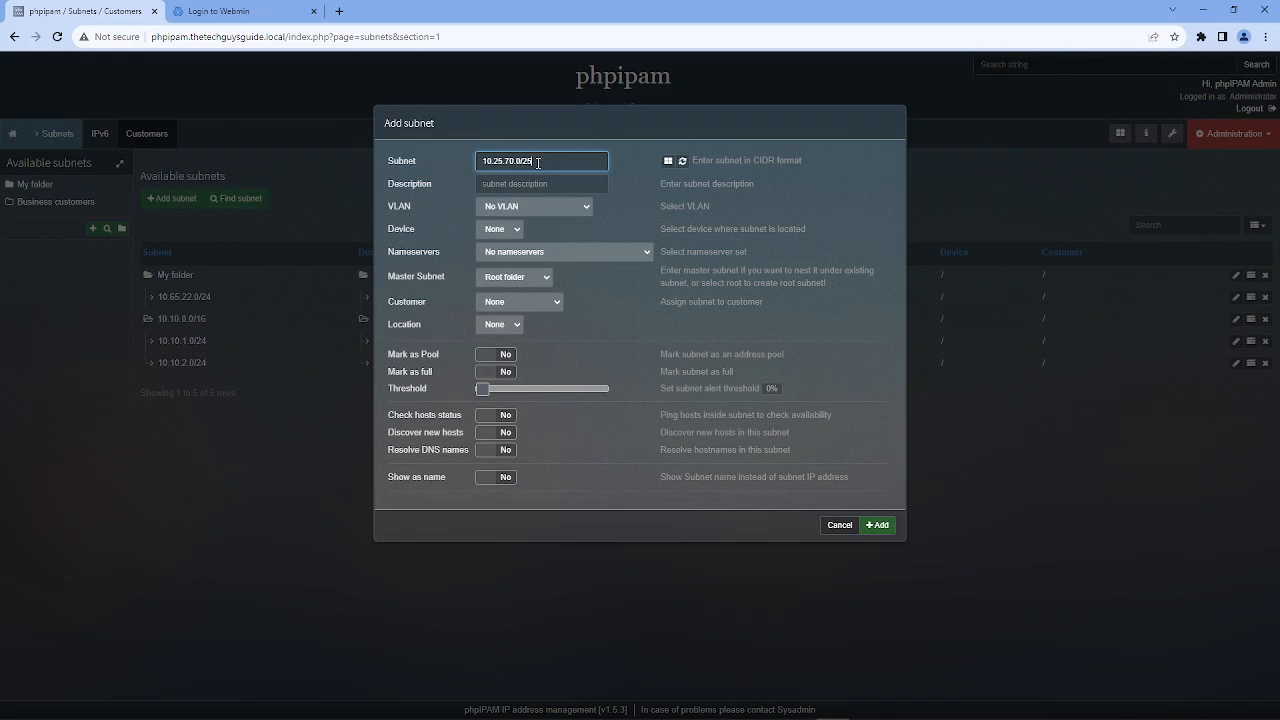
Give the new subnet description TheTechGuysGuide and assign VLAN 70.
left_click(541, 183)
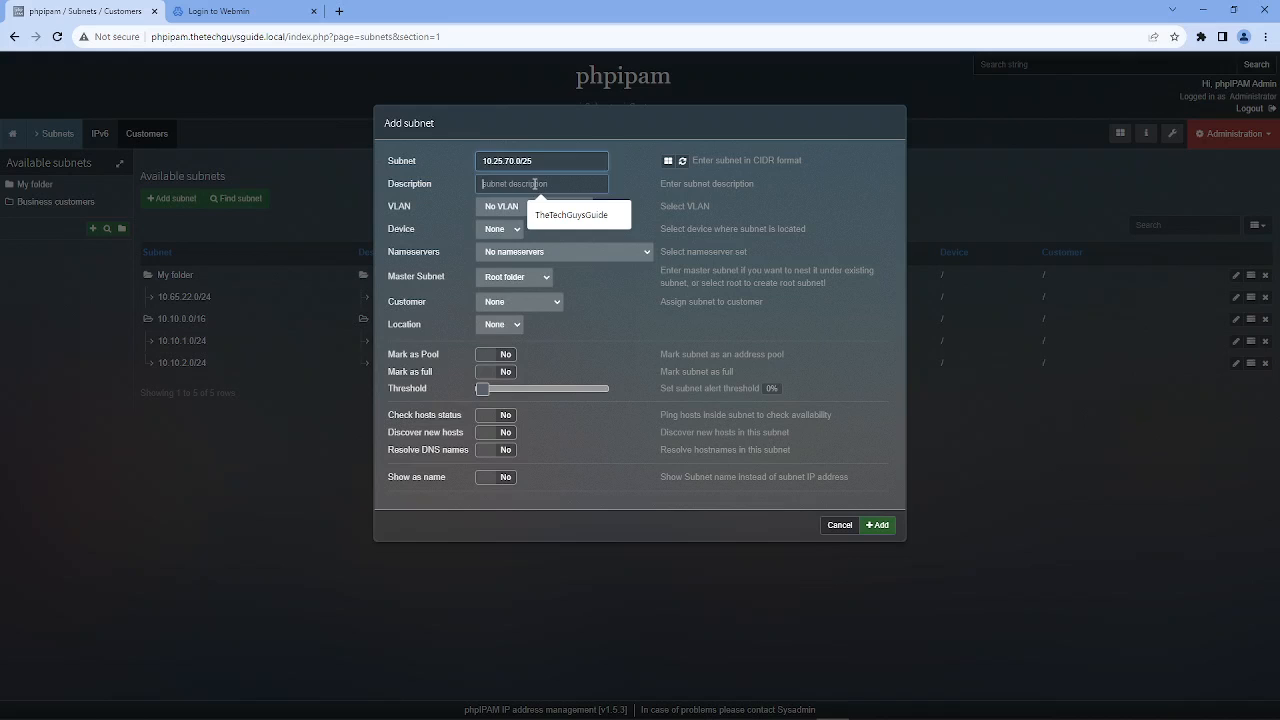
left_click(578, 214)
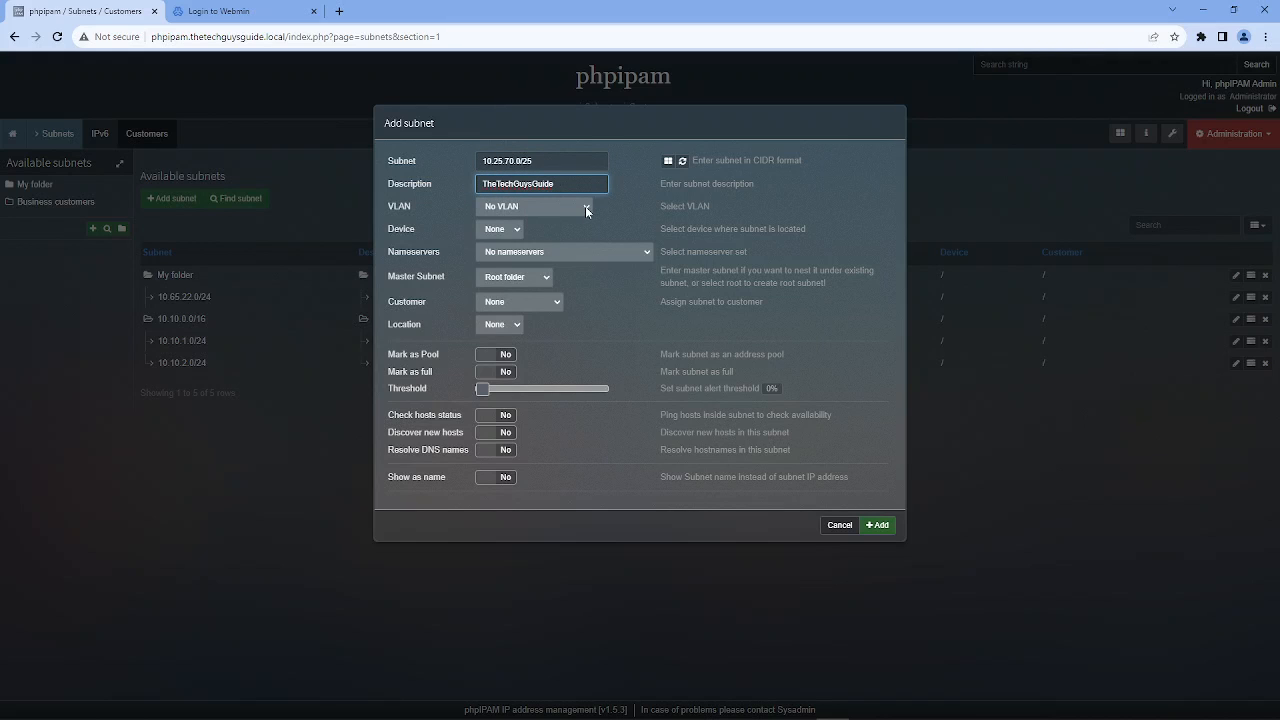
left_click(534, 206)
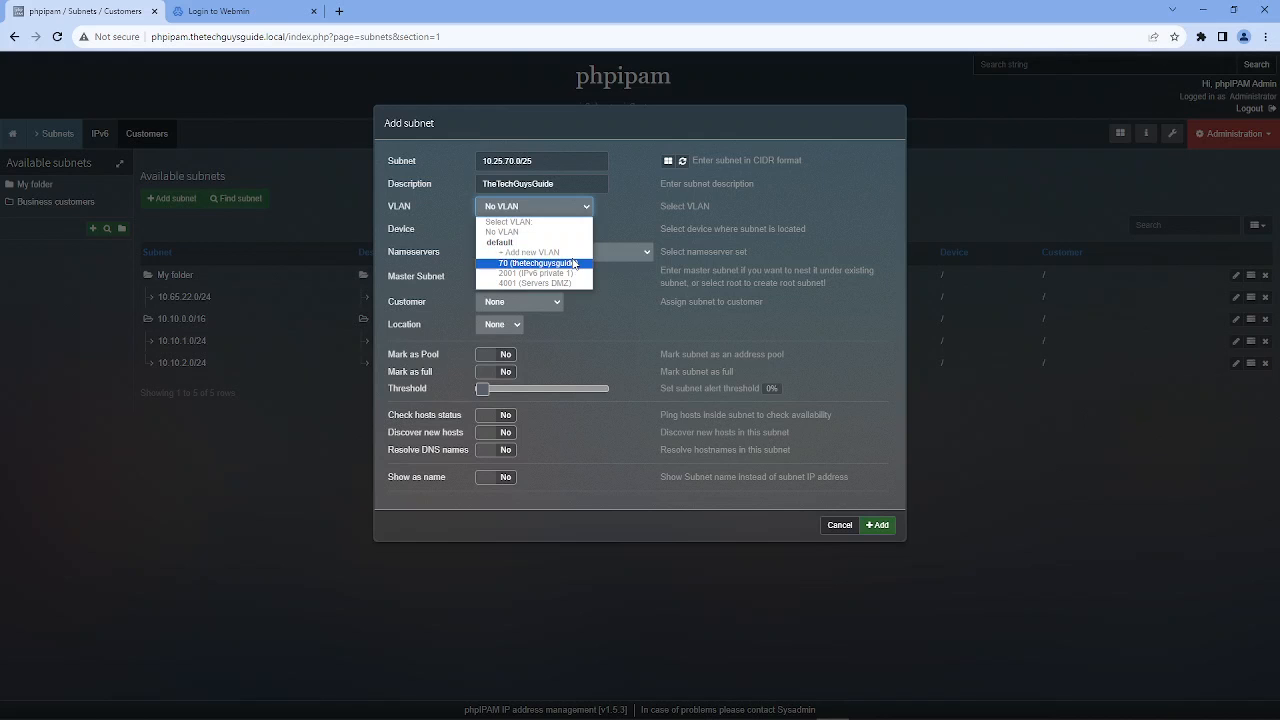
left_click(518, 252)
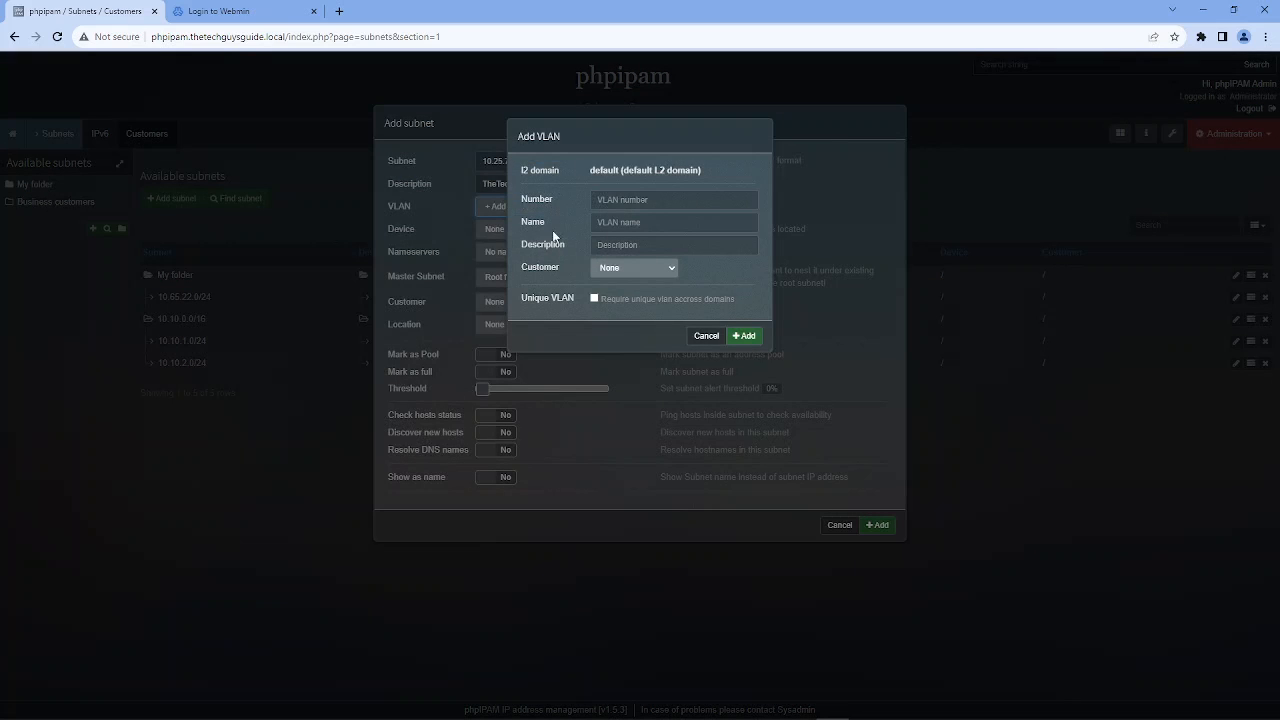
mouse_move(610, 174)
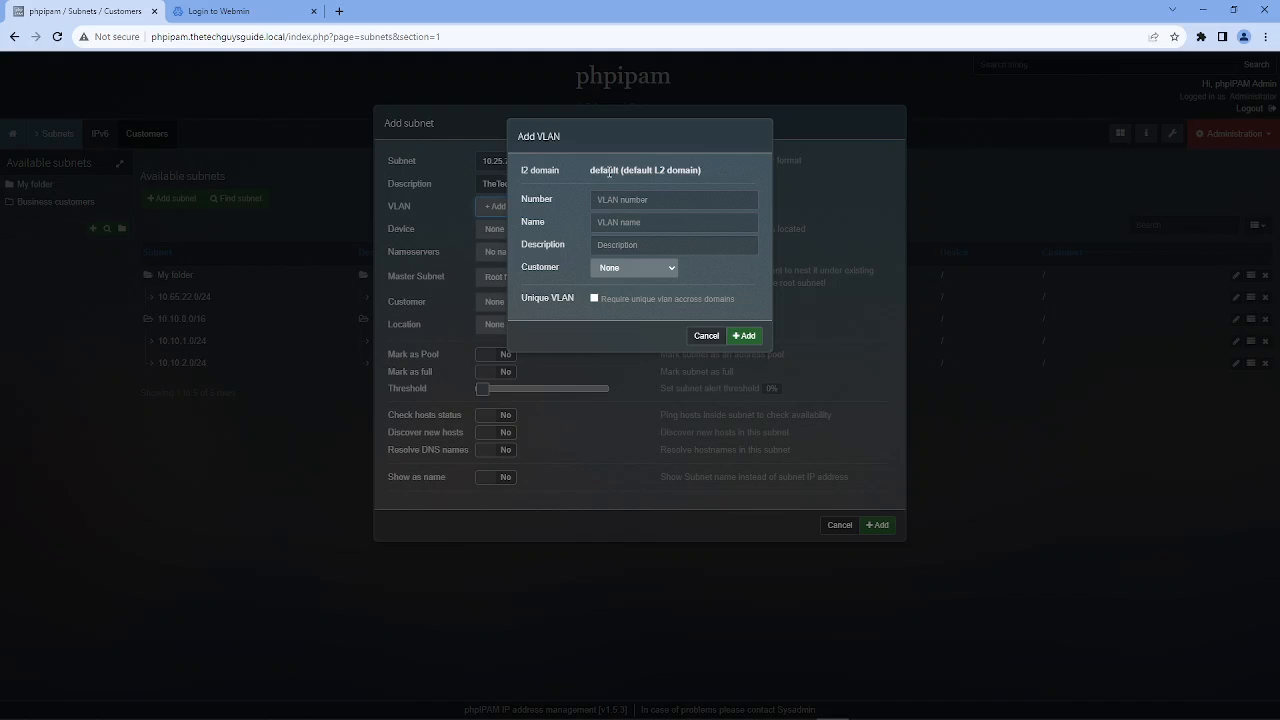
left_click(706, 335)
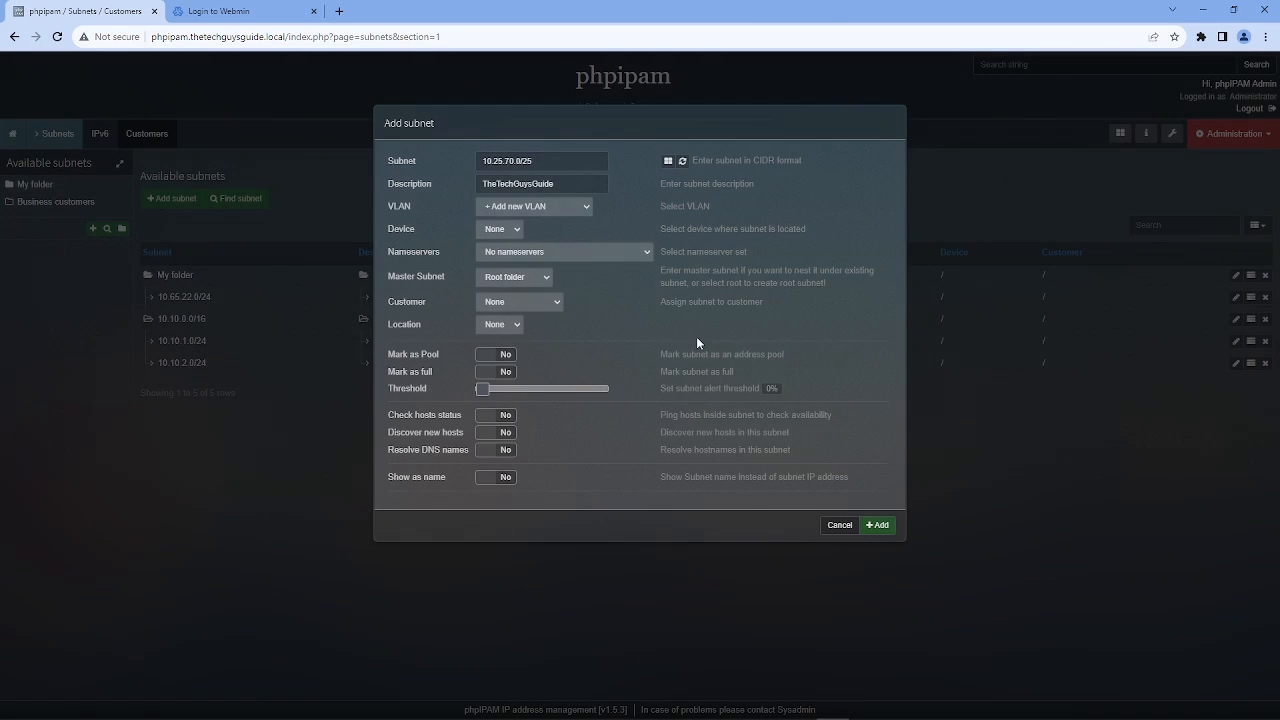
left_click(533, 206)
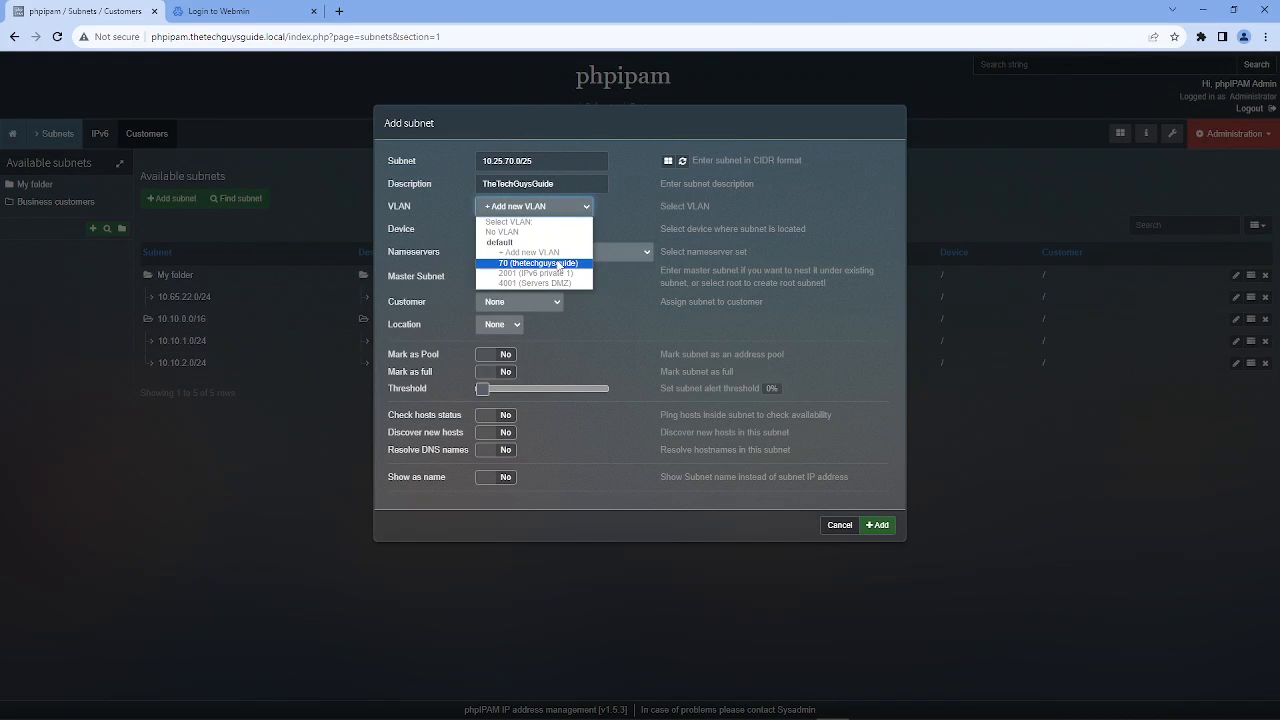
left_click(538, 263)
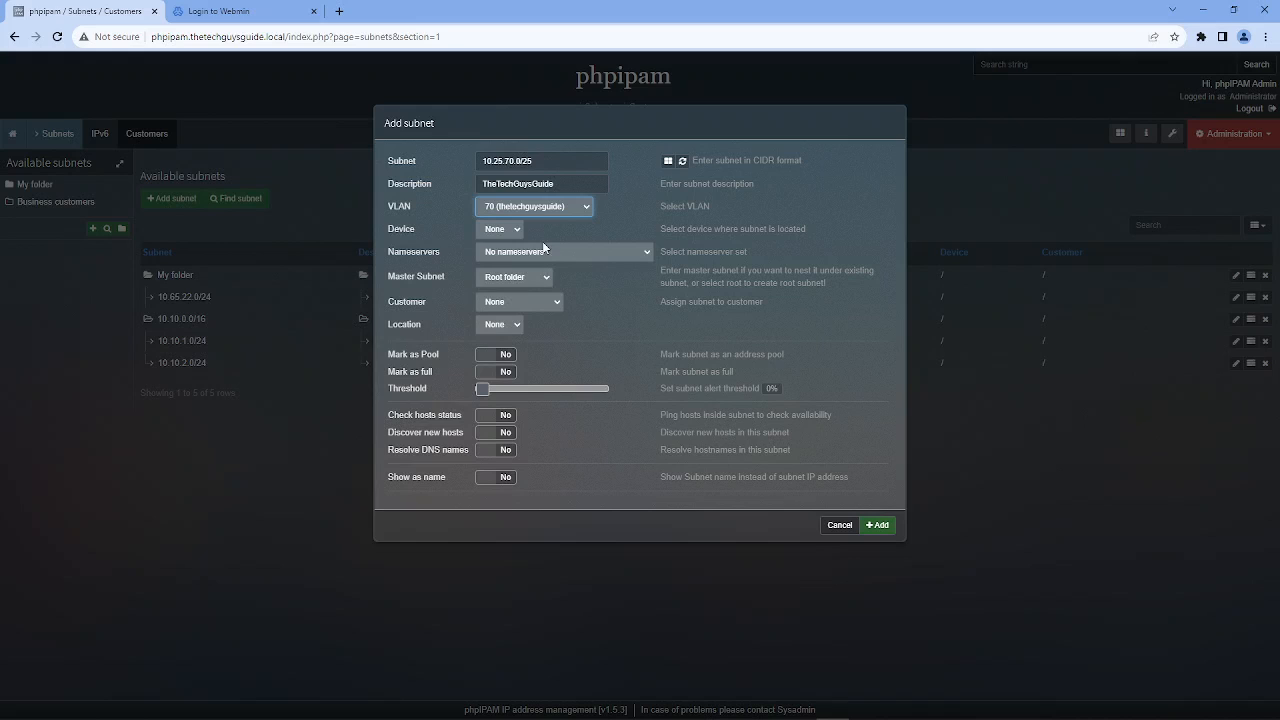
Use thetechguysguide.local nameservers under My folder, enable host checks, discovery, DNS resolution, and add.
left_click(563, 251)
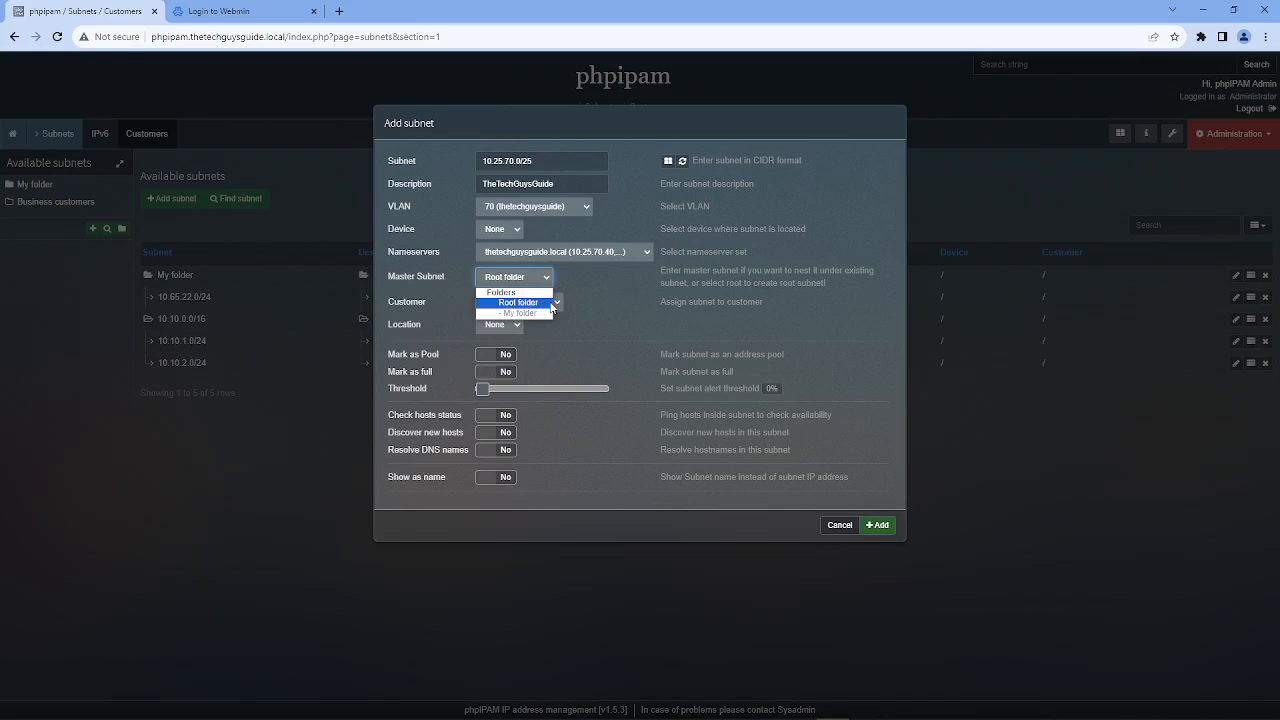
left_click(519, 313)
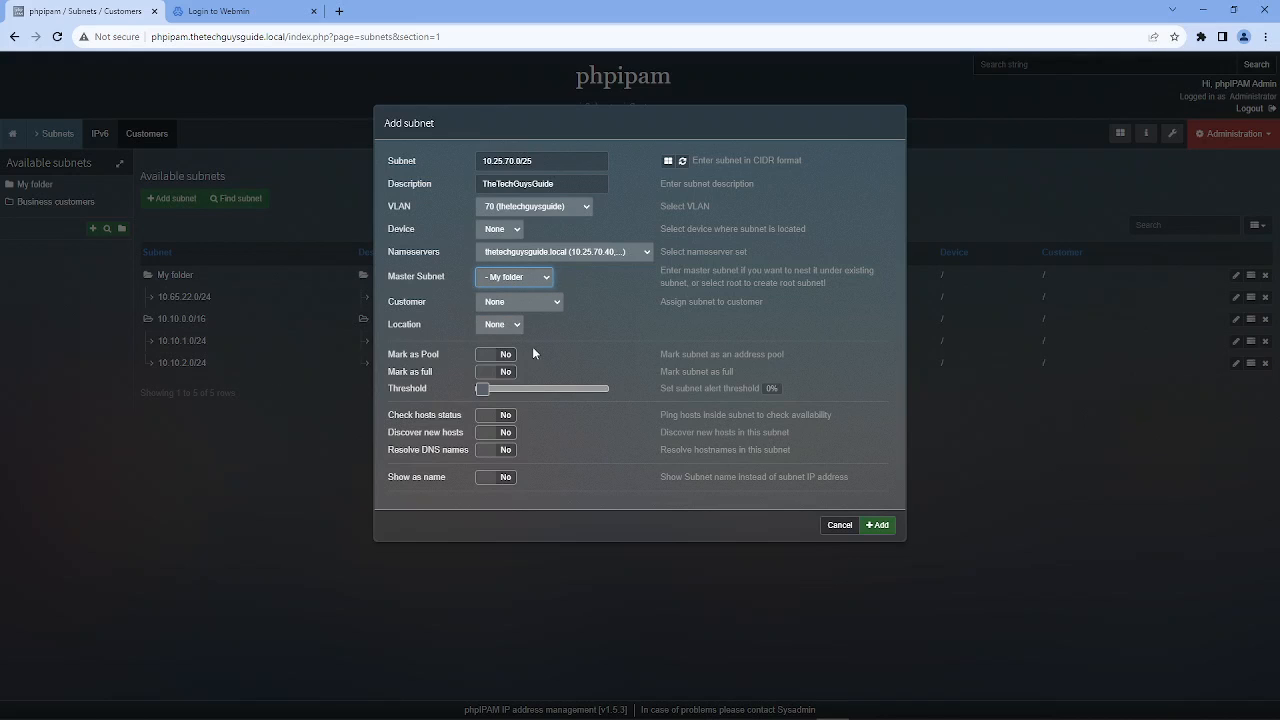
mouse_move(576, 307)
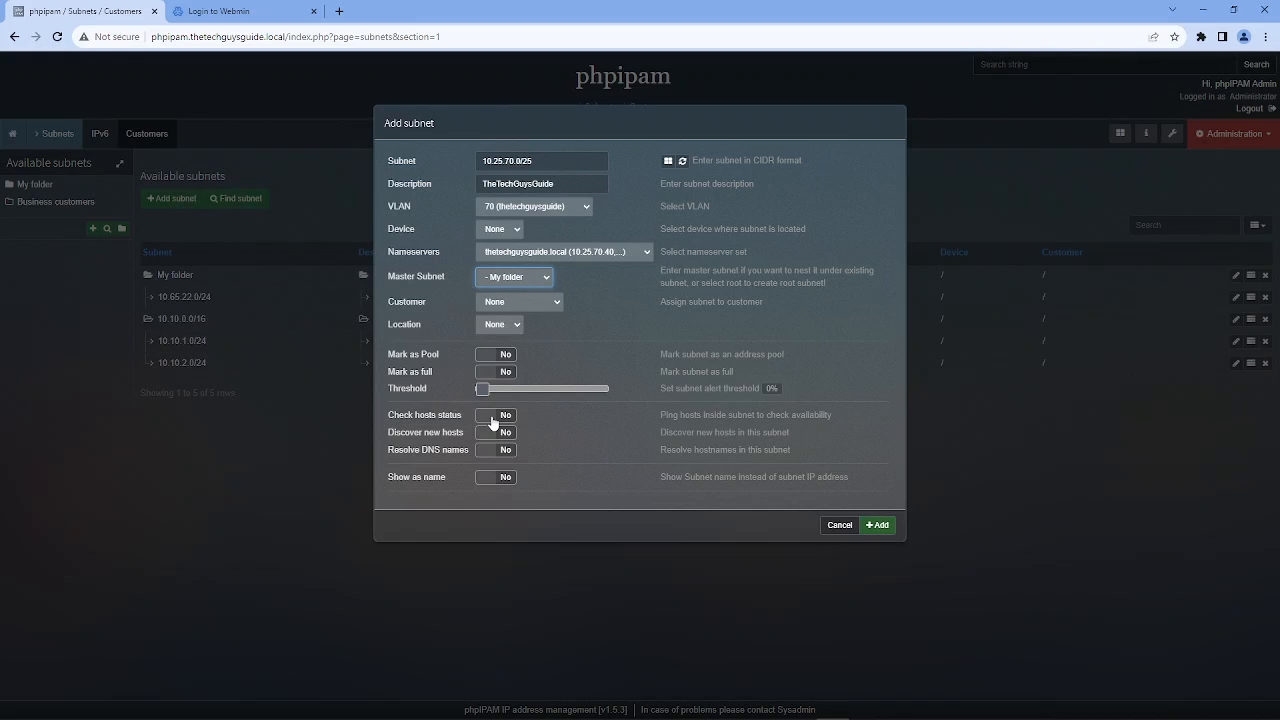
left_click(496, 415)
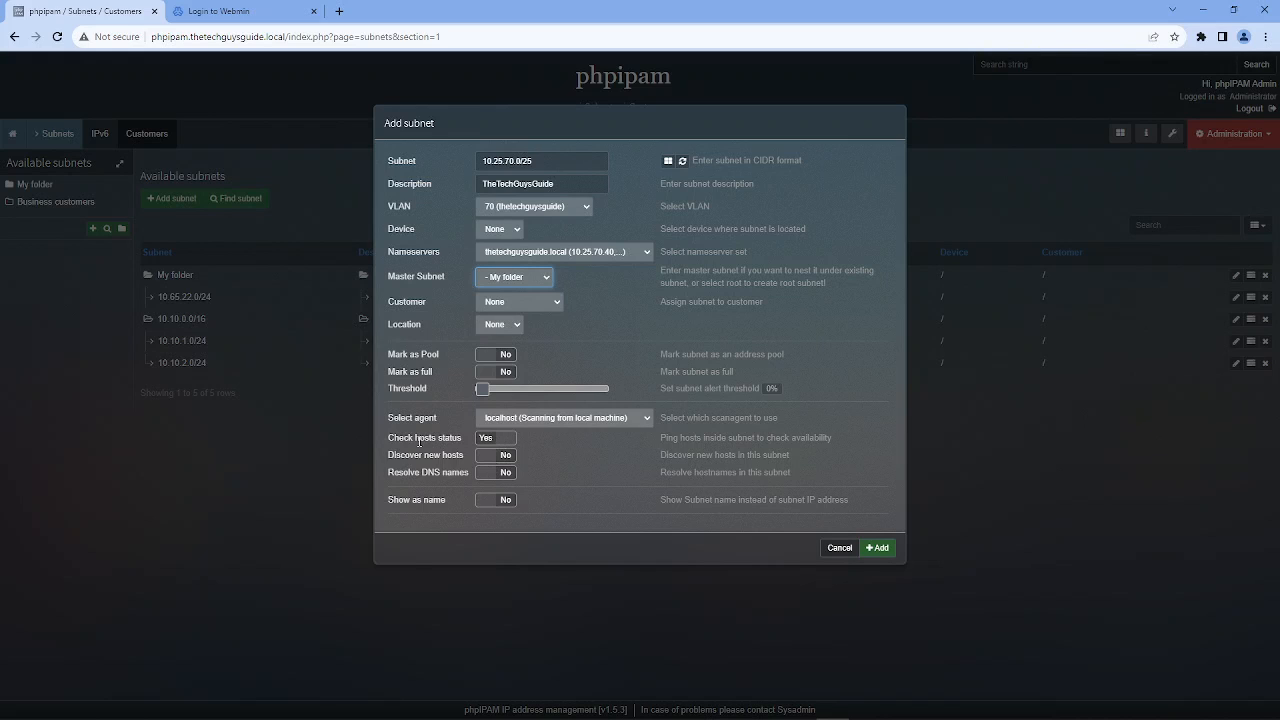
left_click(495, 455)
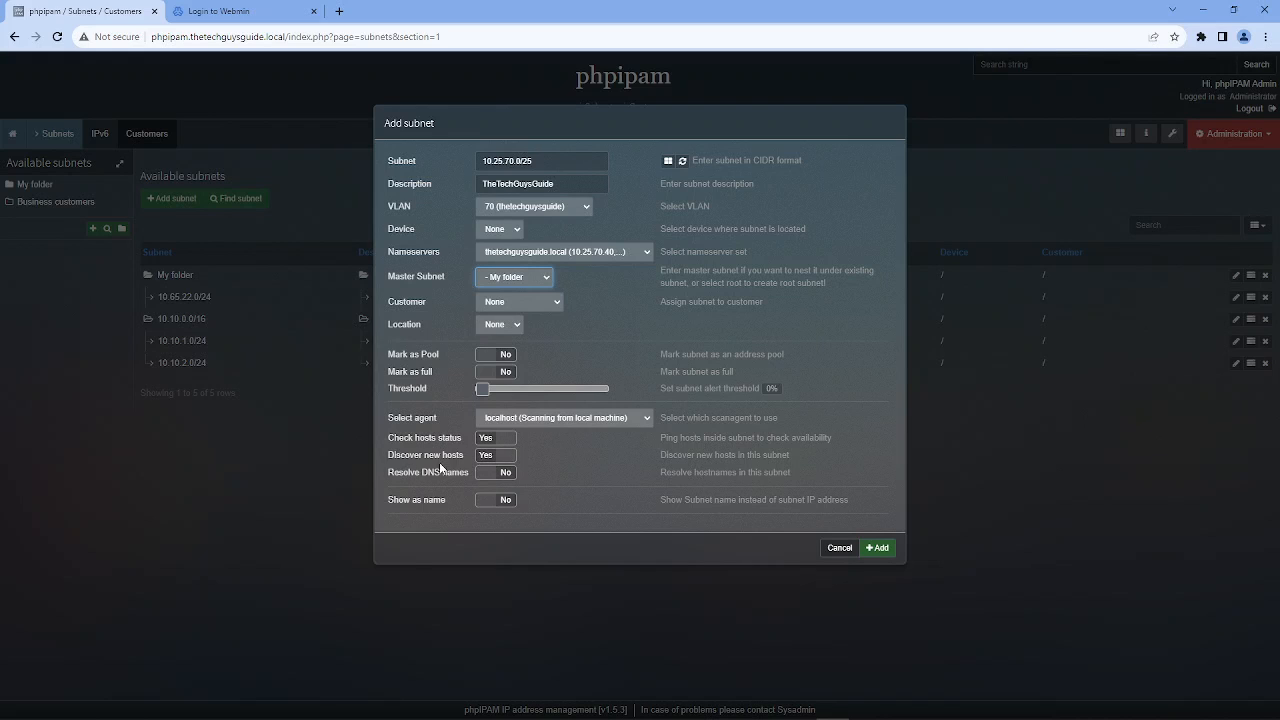
left_click(495, 472)
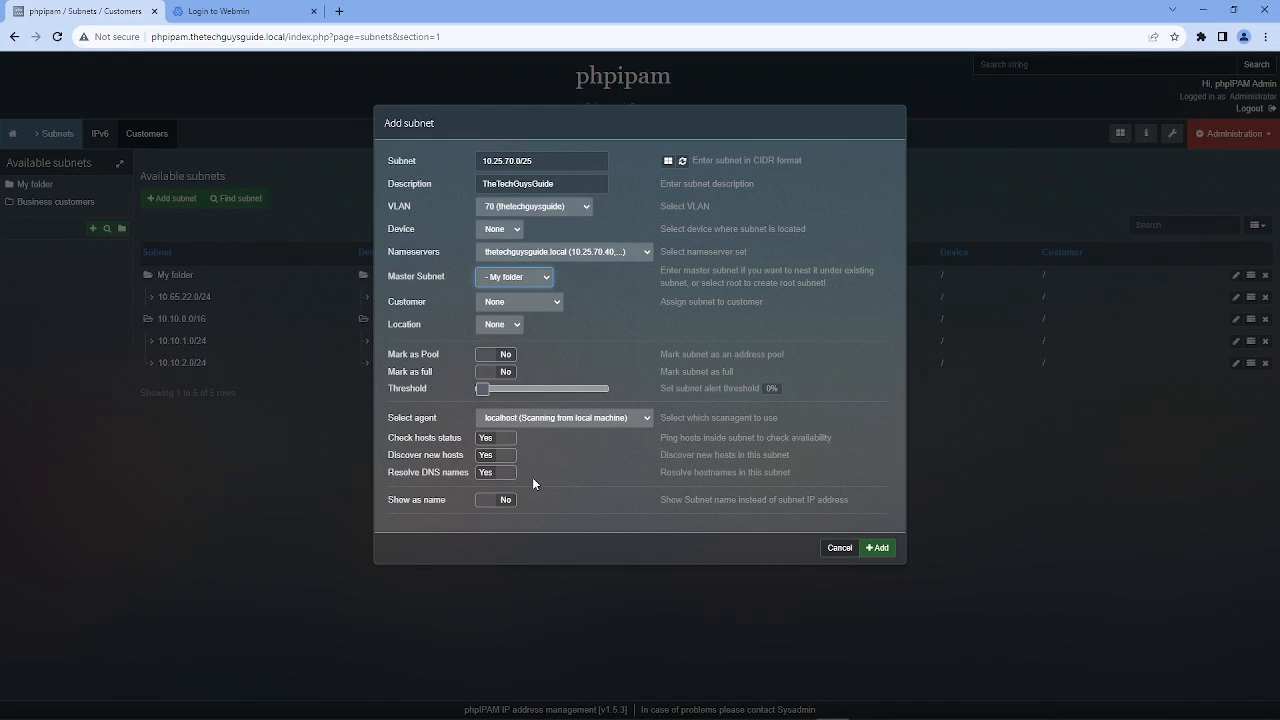
mouse_move(579, 430)
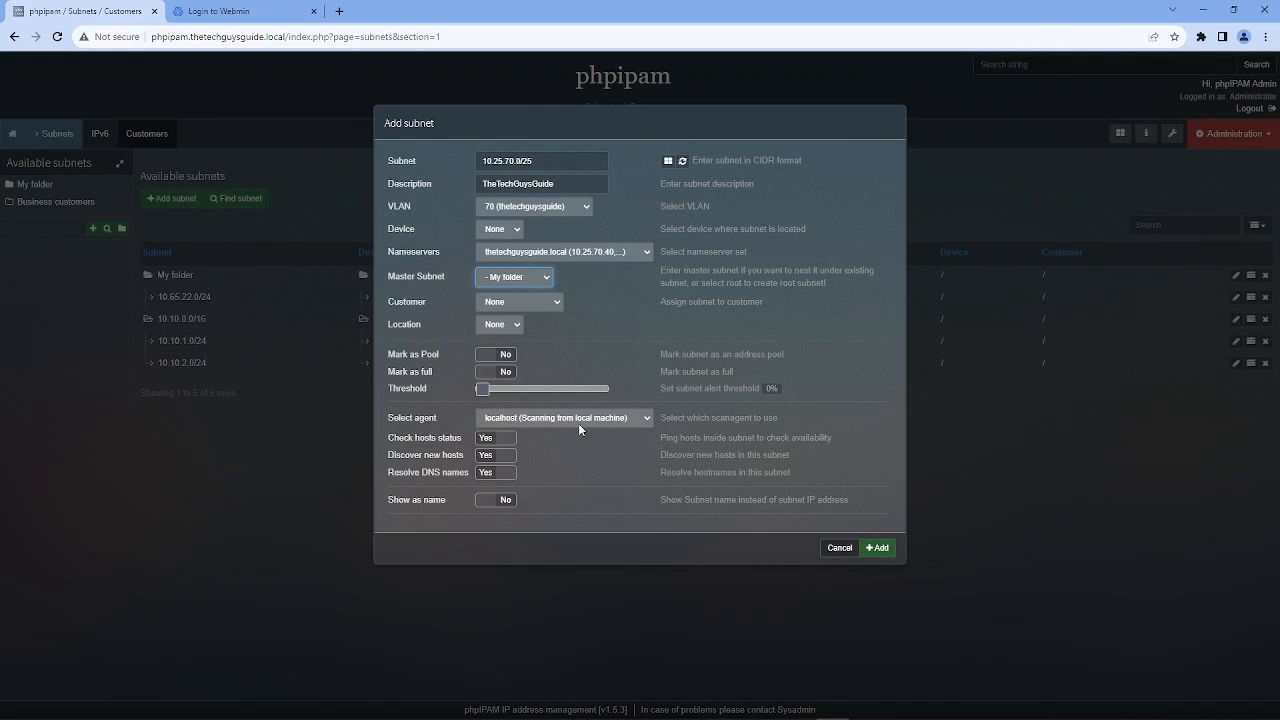
mouse_move(787, 309)
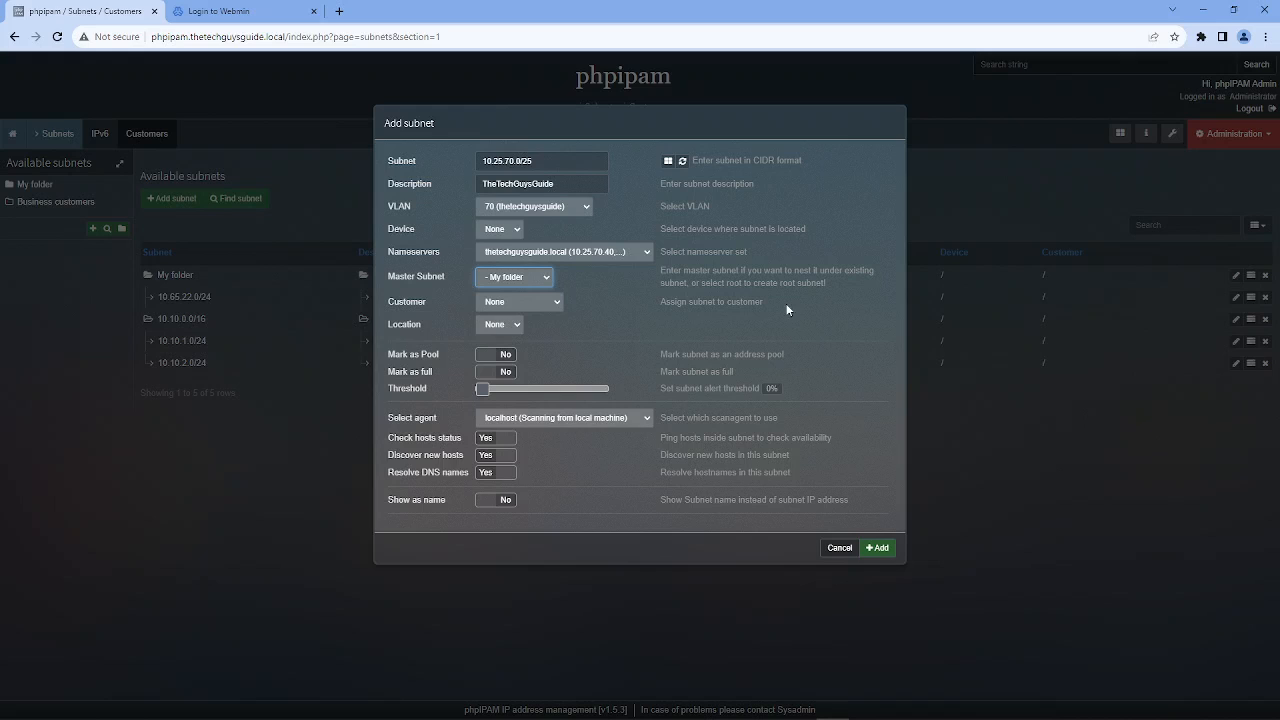
mouse_move(680, 472)
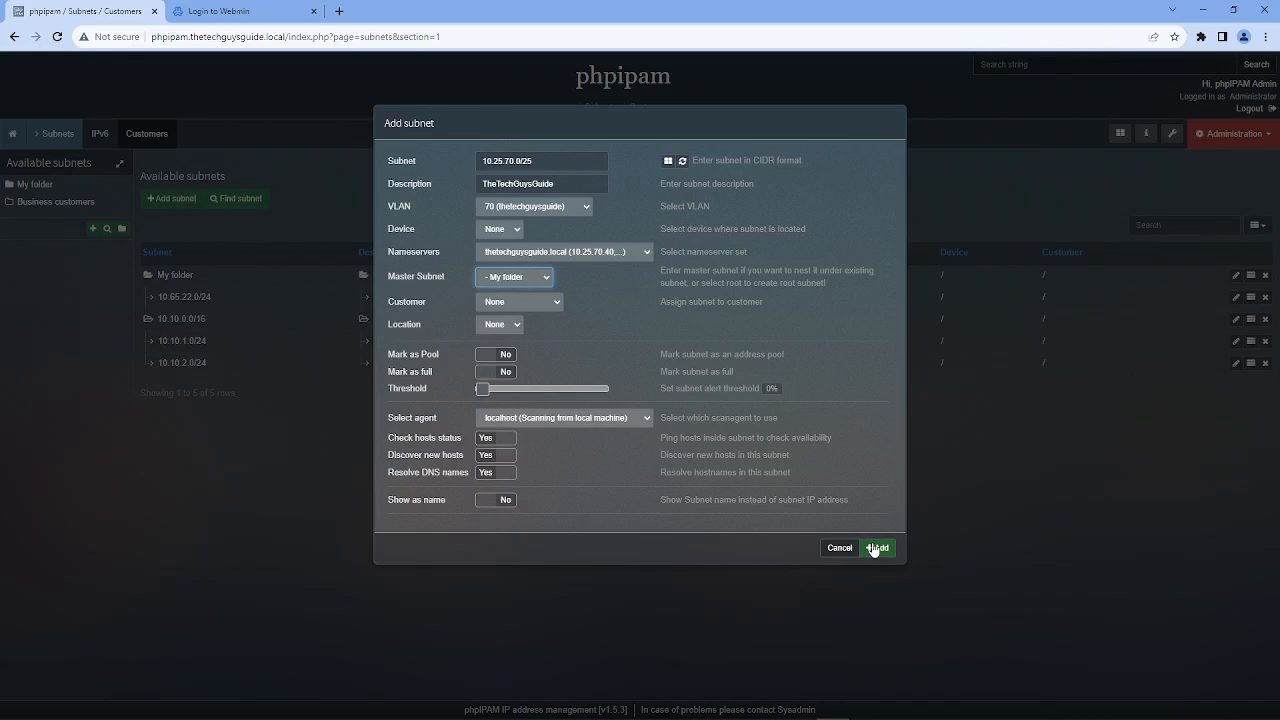
mouse_move(537, 212)
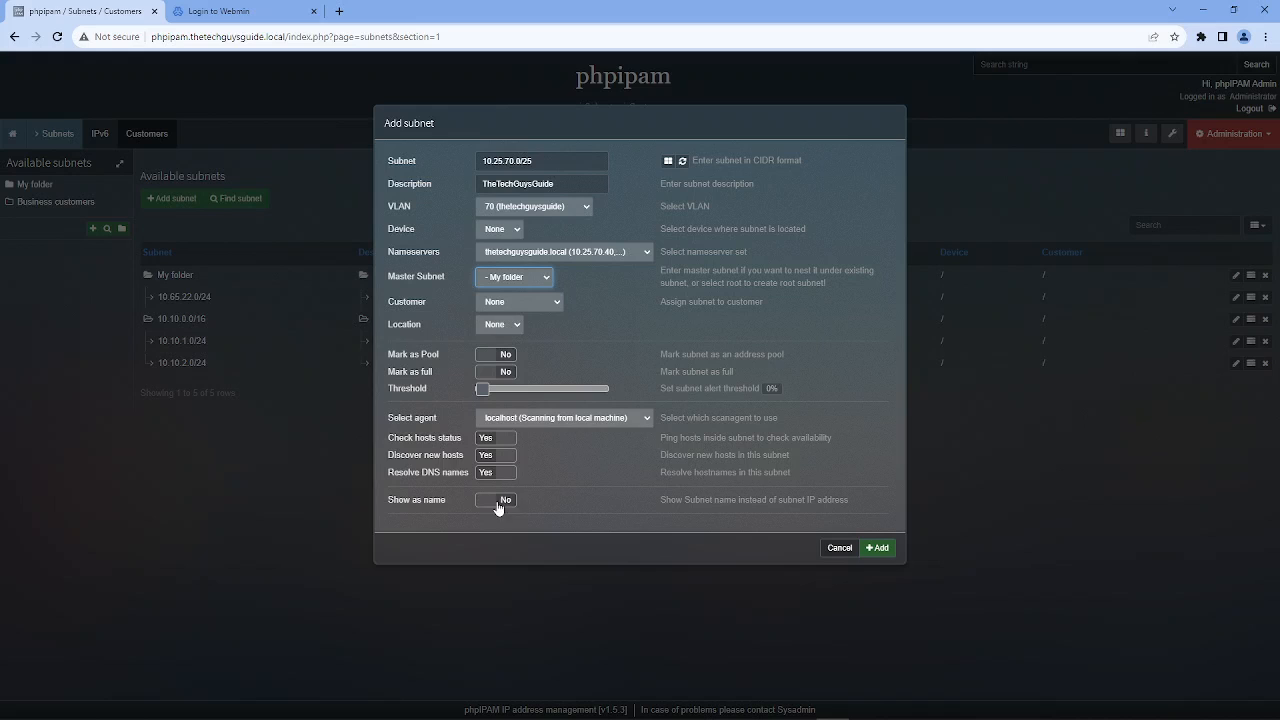
mouse_move(546, 437)
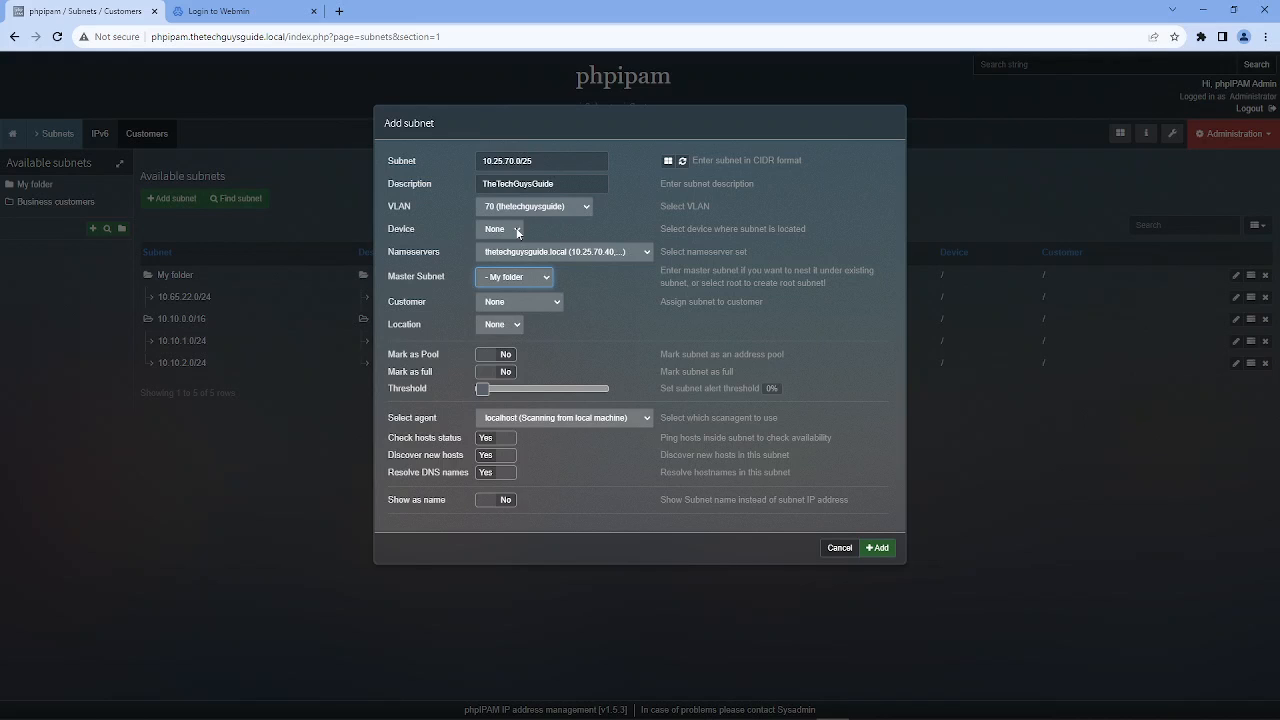
left_click(876, 548)
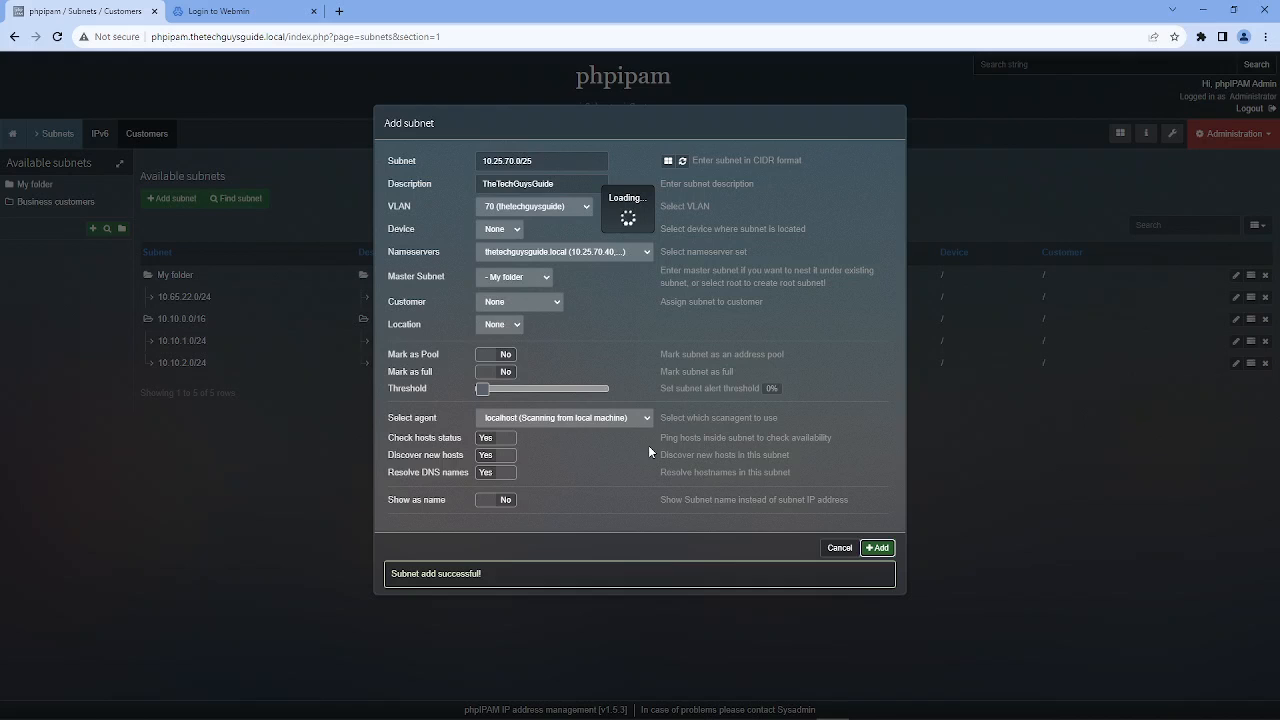
left_click(876, 547)
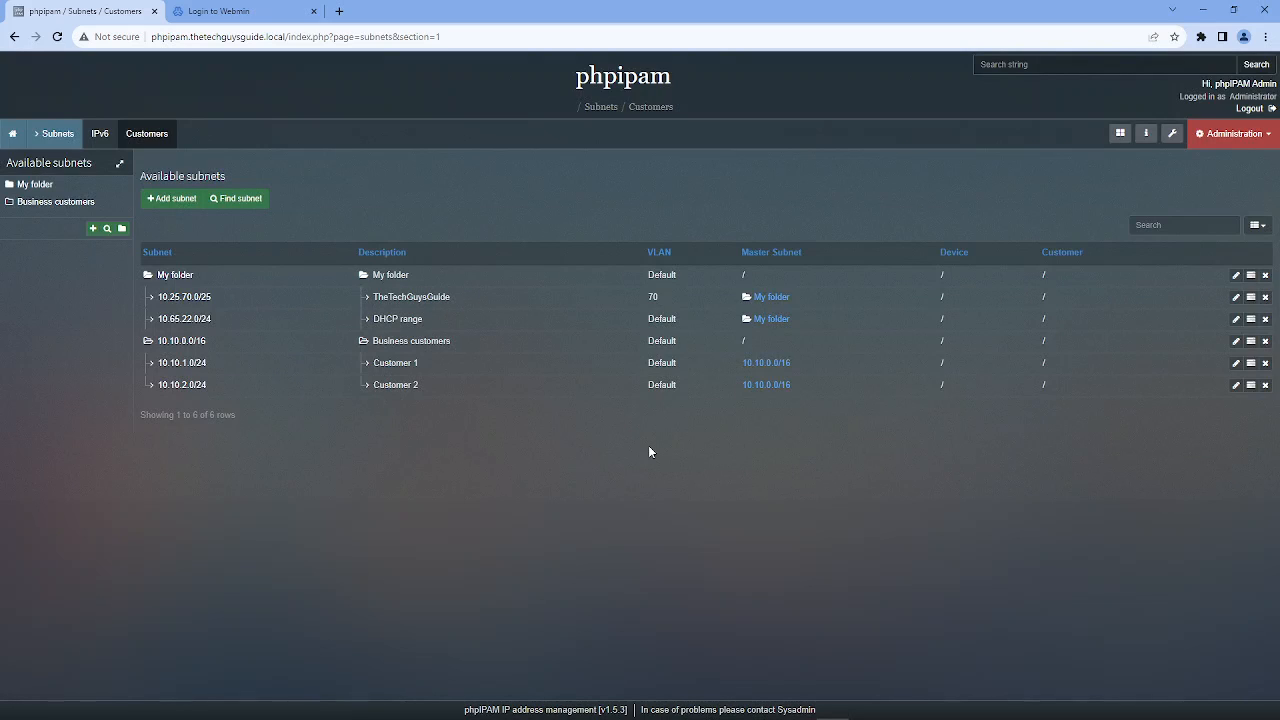
mouse_move(213, 308)
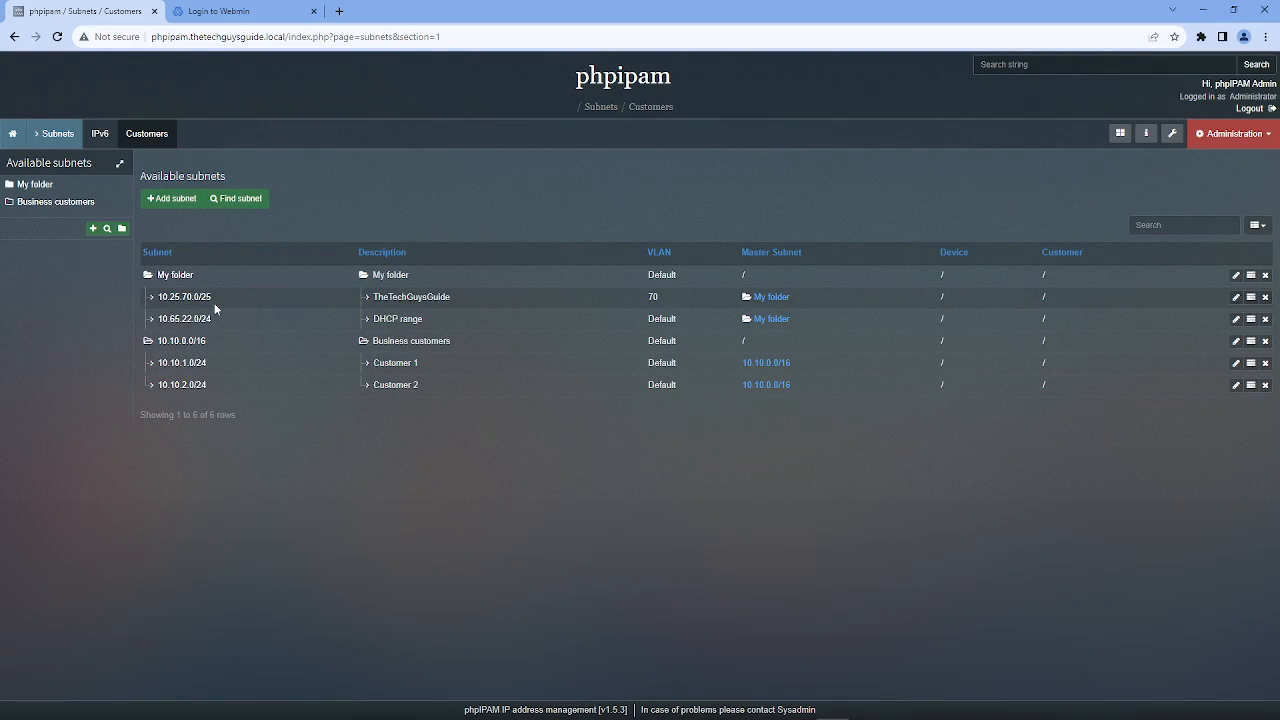
Browse the subnet's Space map, Mask search, Permissions, Location and Changelog tabs, then return to details.
left_click(184, 296)
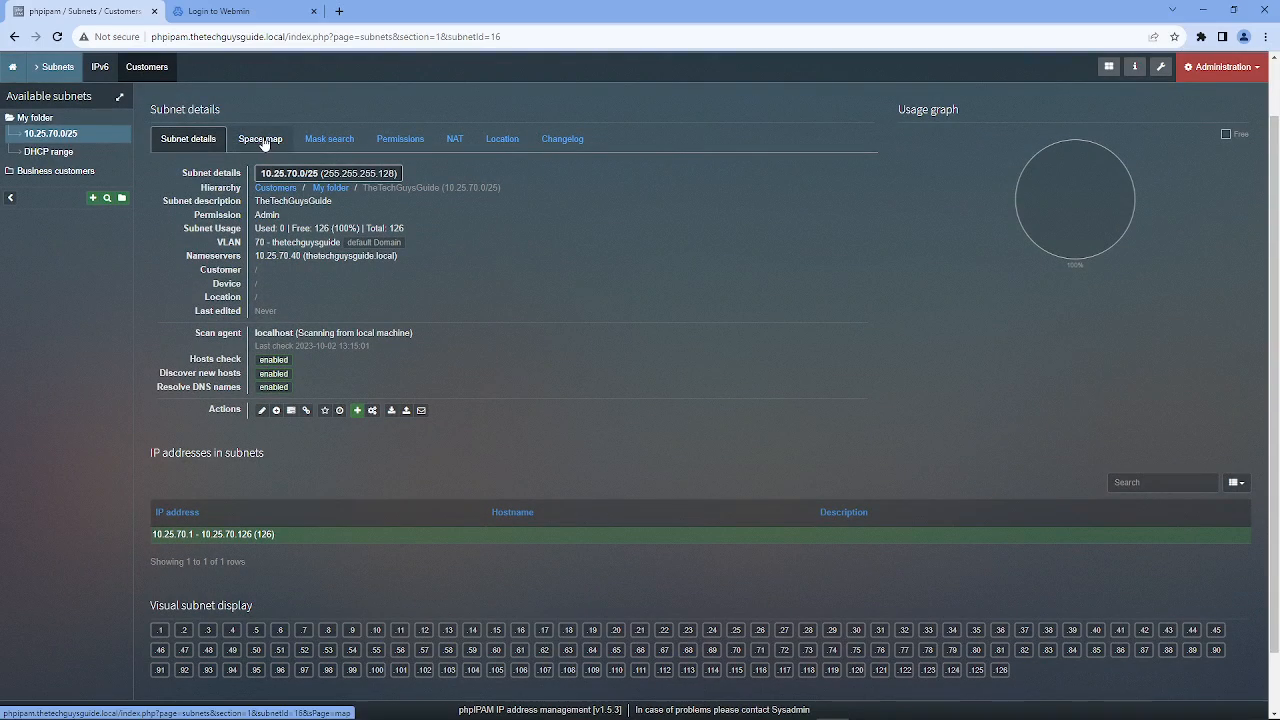
left_click(260, 138)
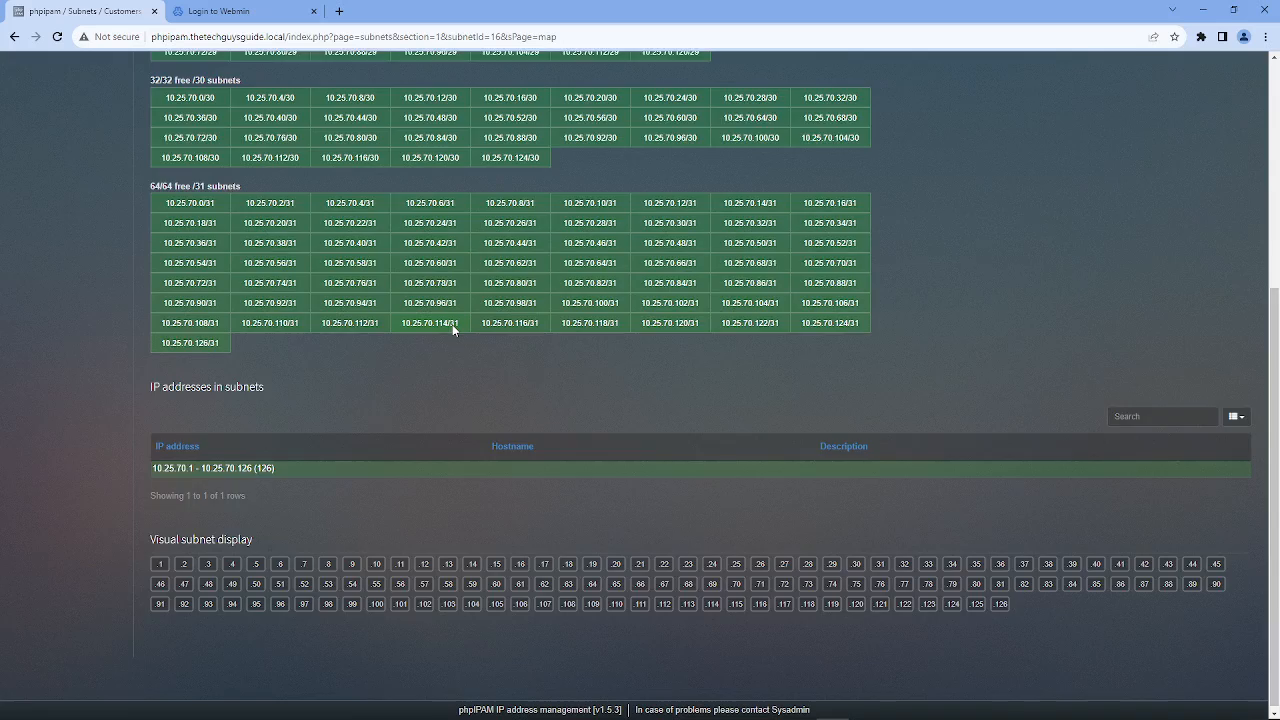
scroll("up", 3)
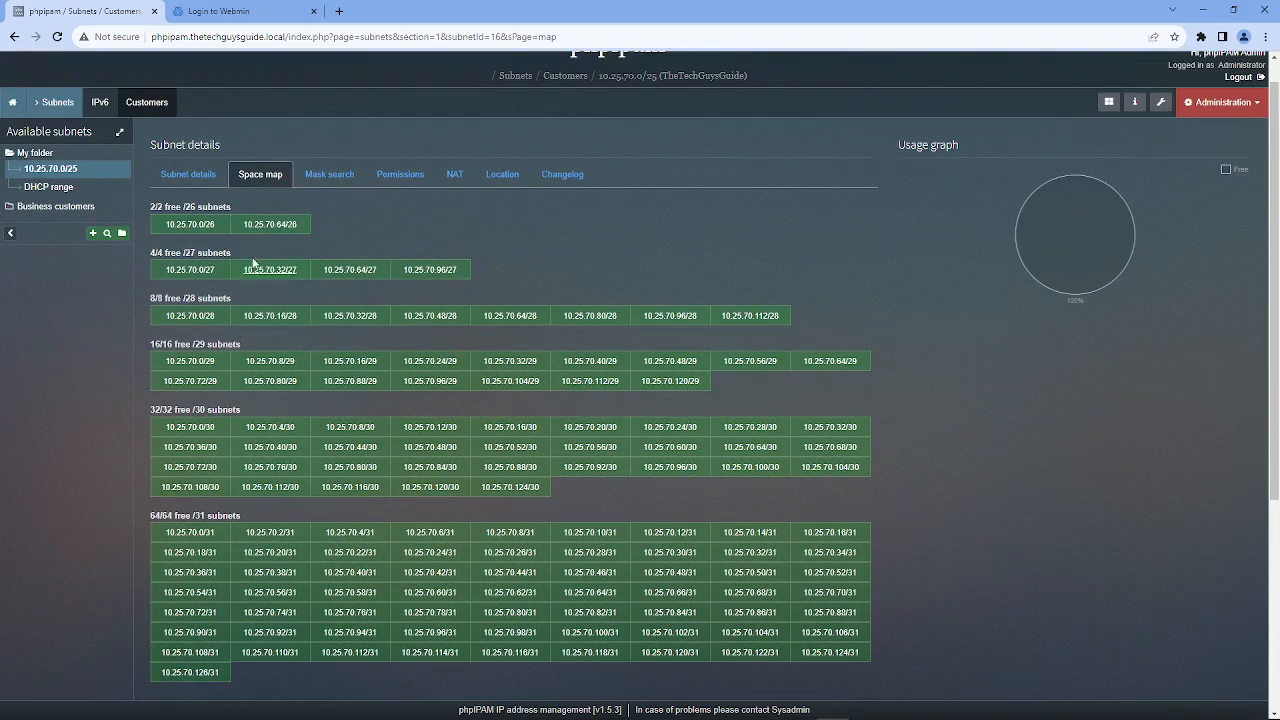
mouse_move(357, 155)
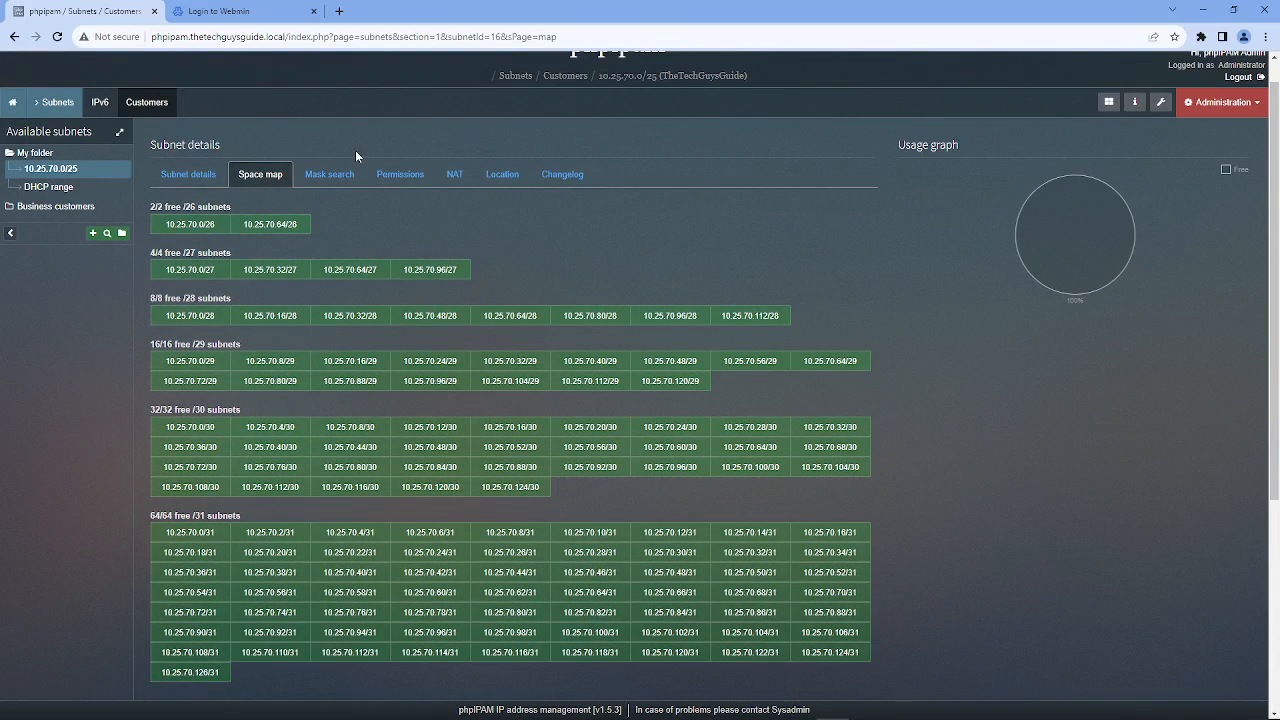
left_click(329, 174)
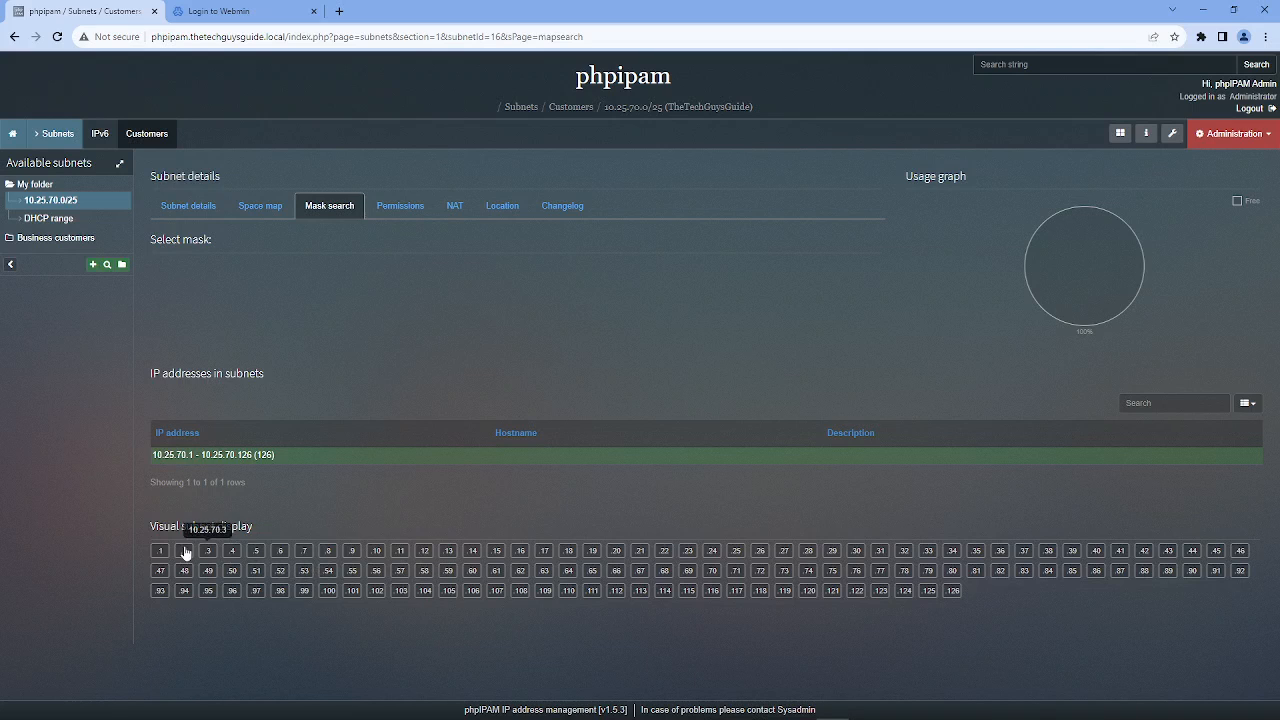
mouse_move(966, 601)
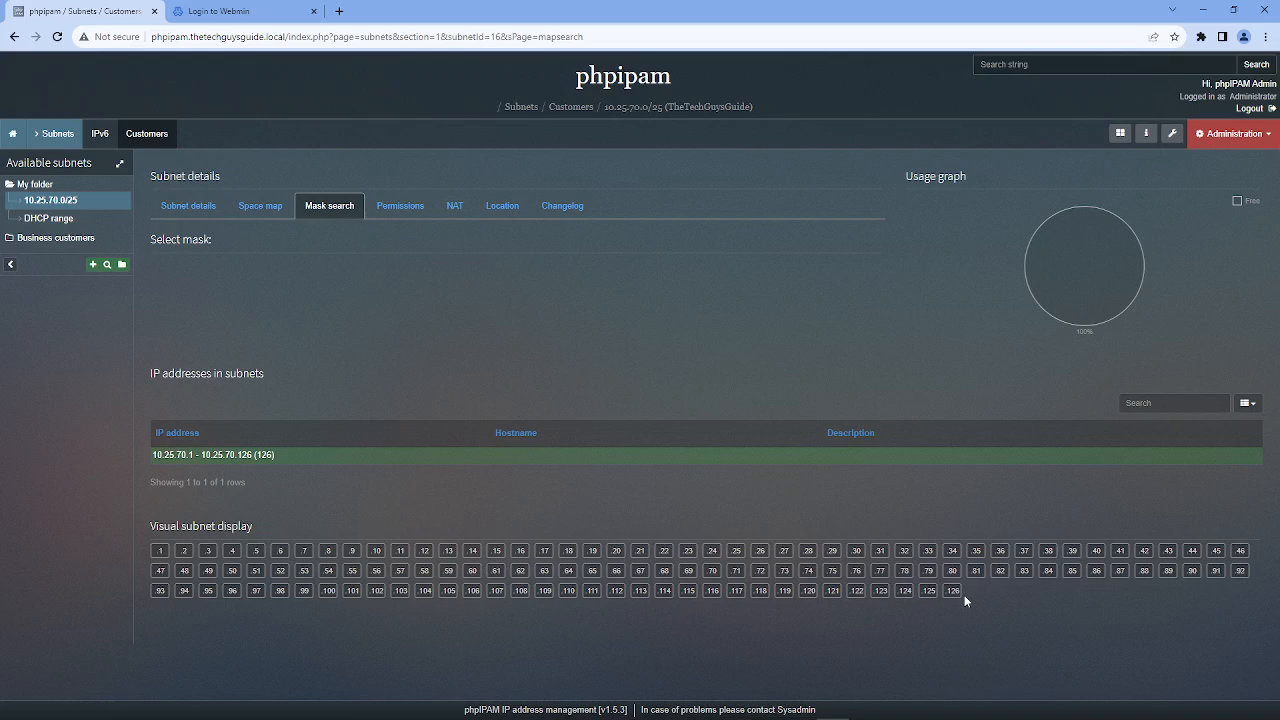
left_click(400, 205)
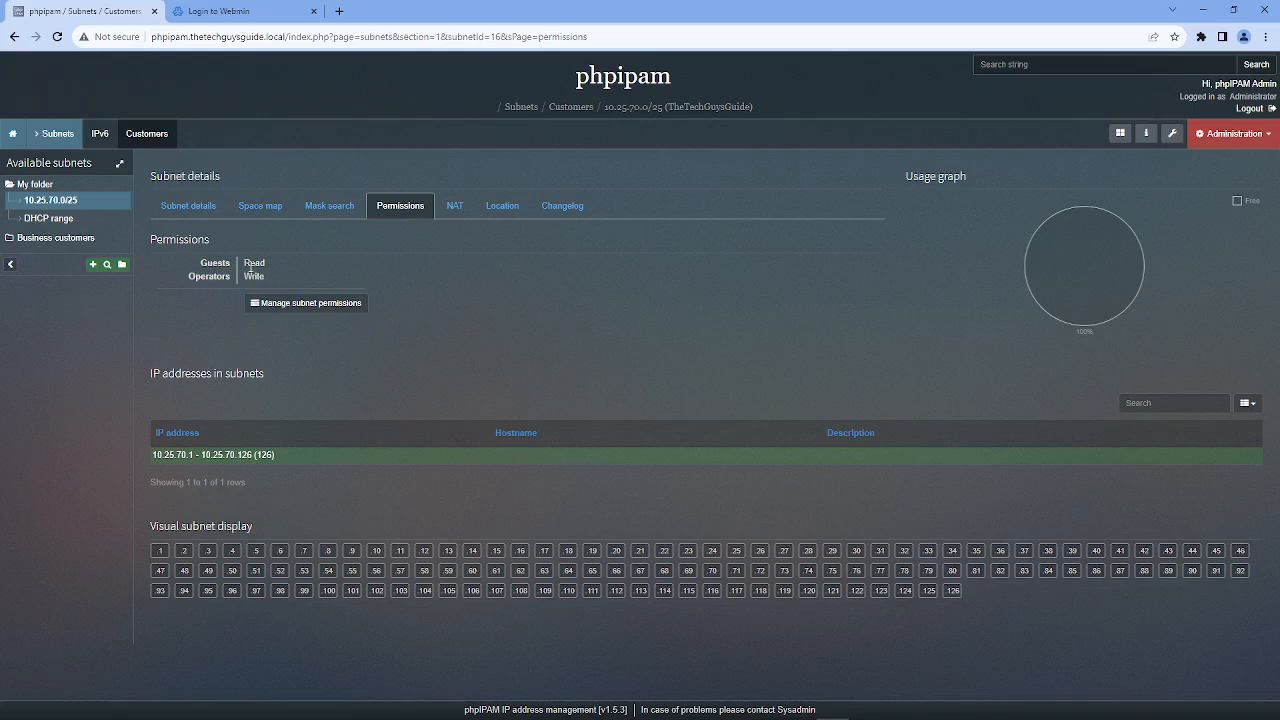
mouse_move(227, 294)
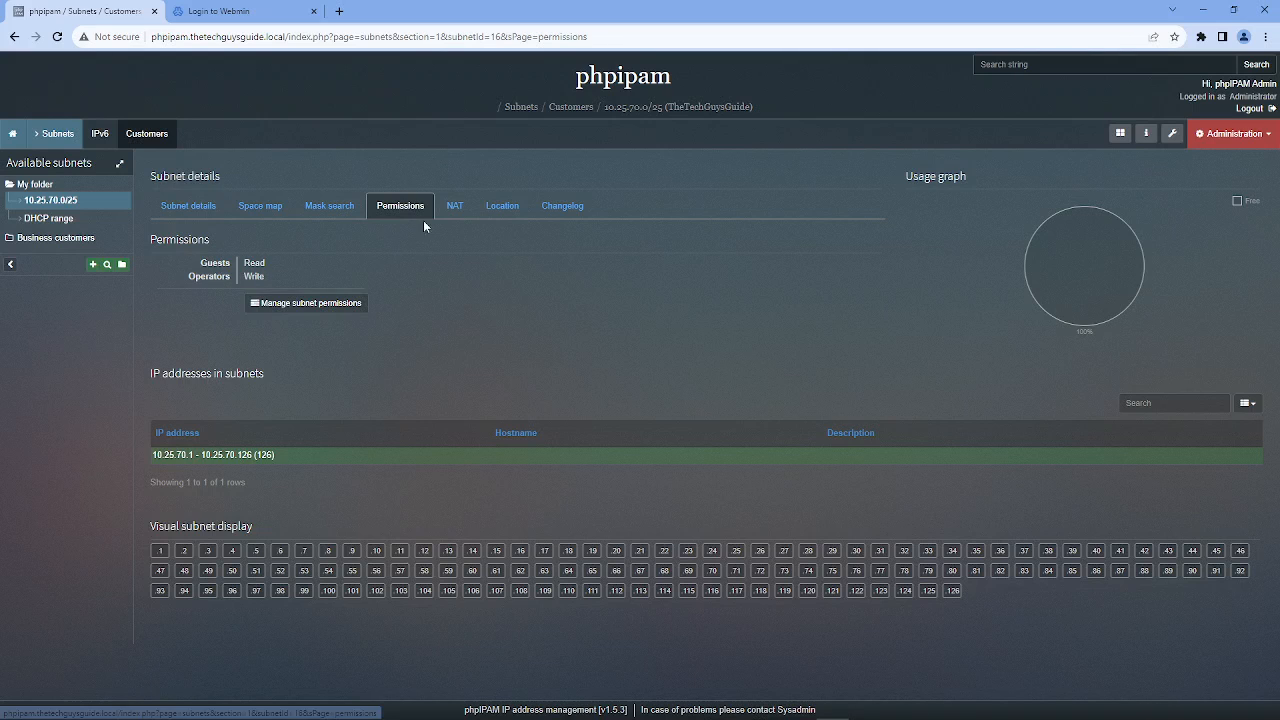
left_click(501, 205)
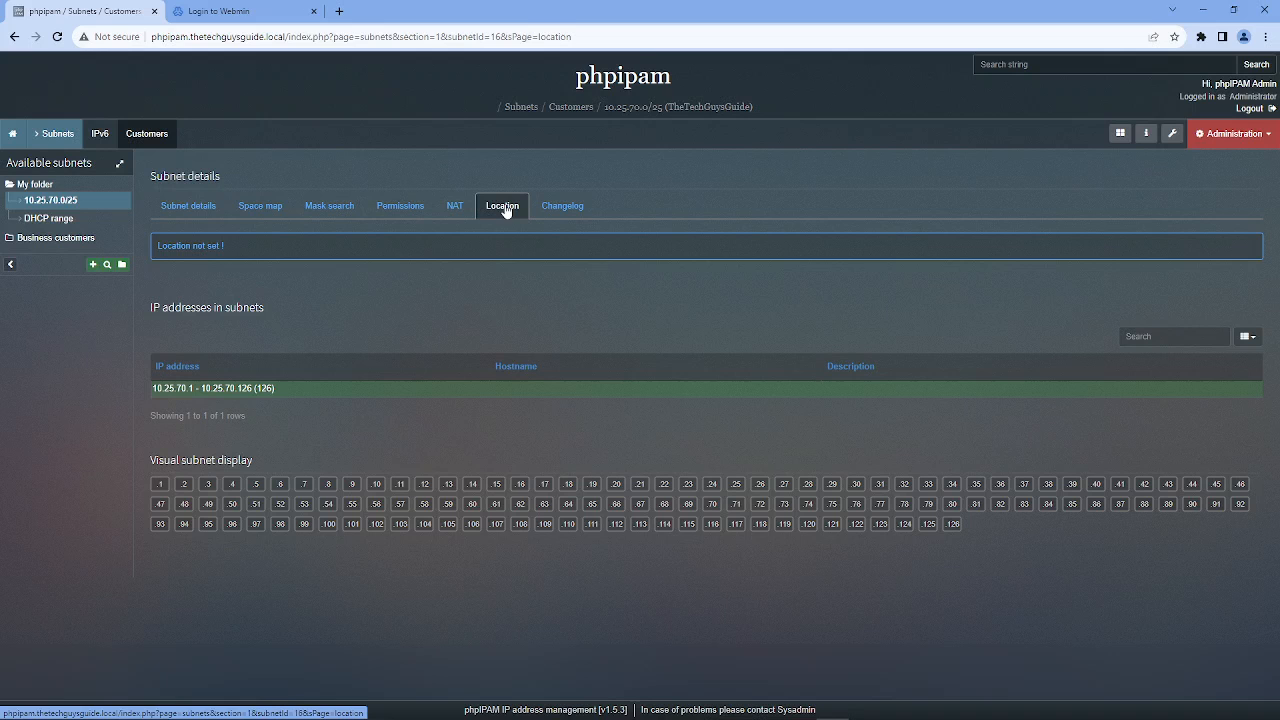
left_click(561, 205)
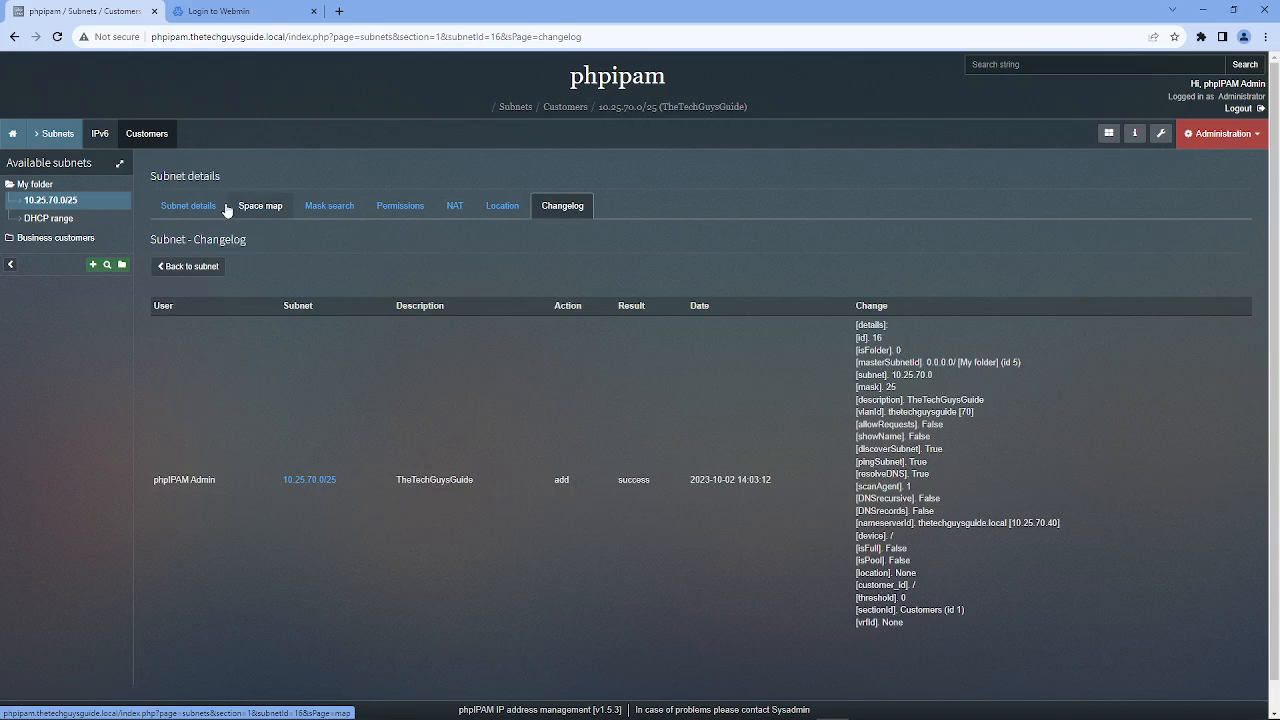
left_click(188, 205)
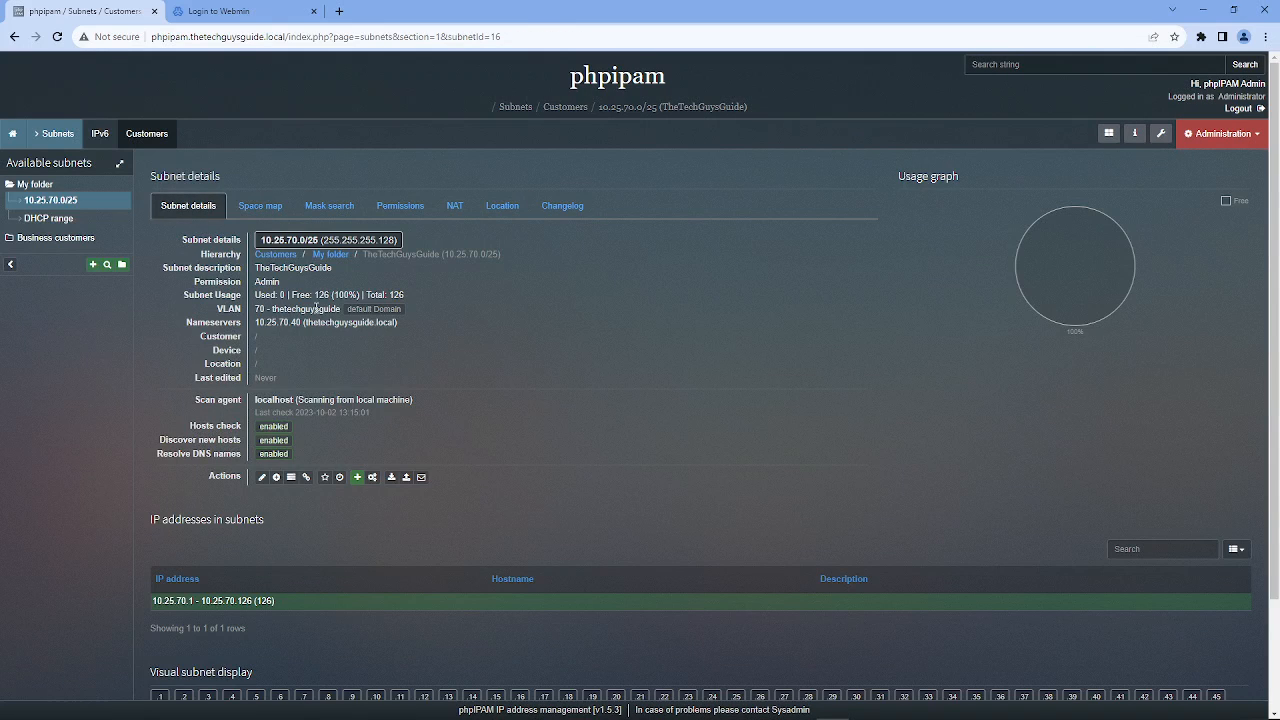
Edit subnet 10.25.70.0/25 to show it by its name.
left_click(261, 477)
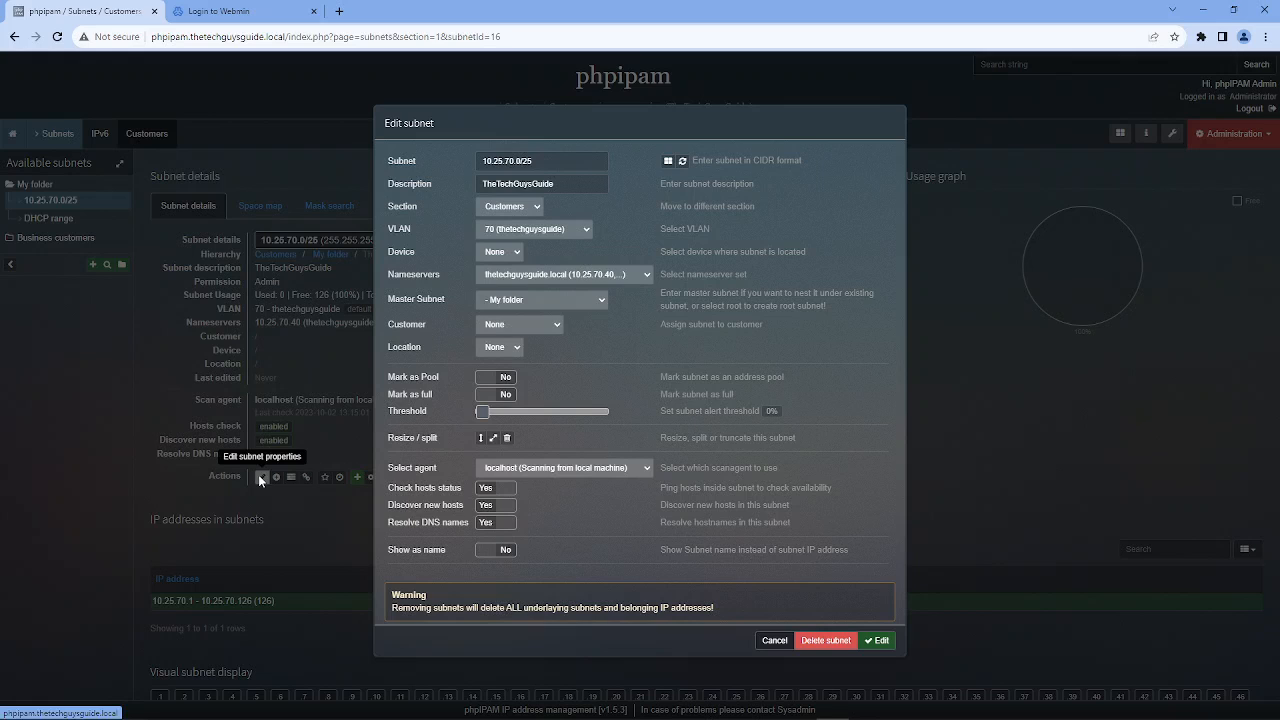
mouse_move(757, 657)
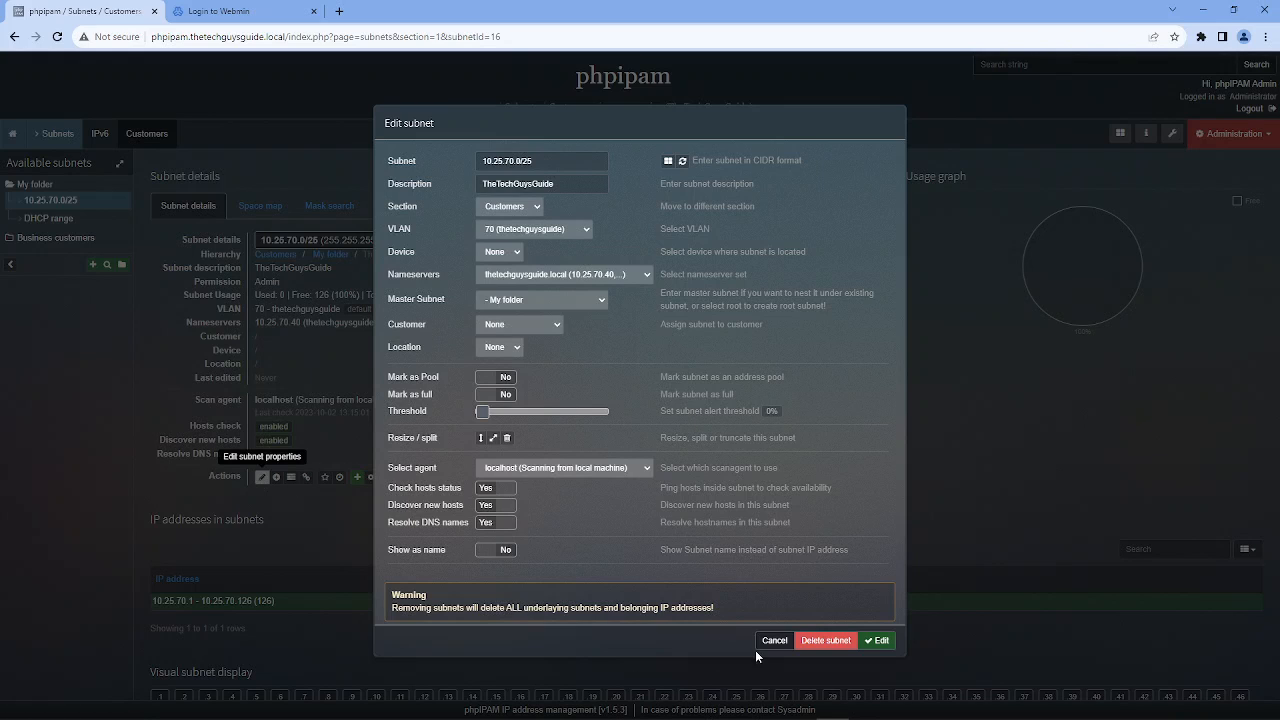
mouse_move(774, 640)
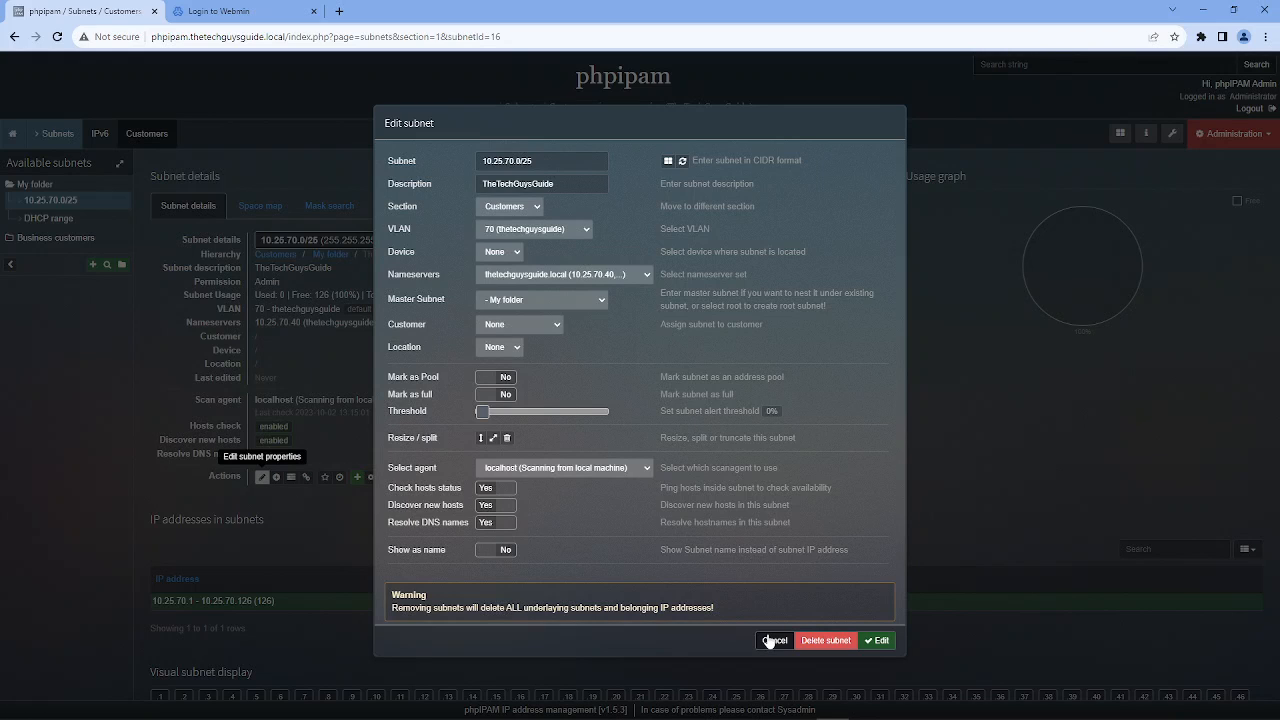
left_click(495, 549)
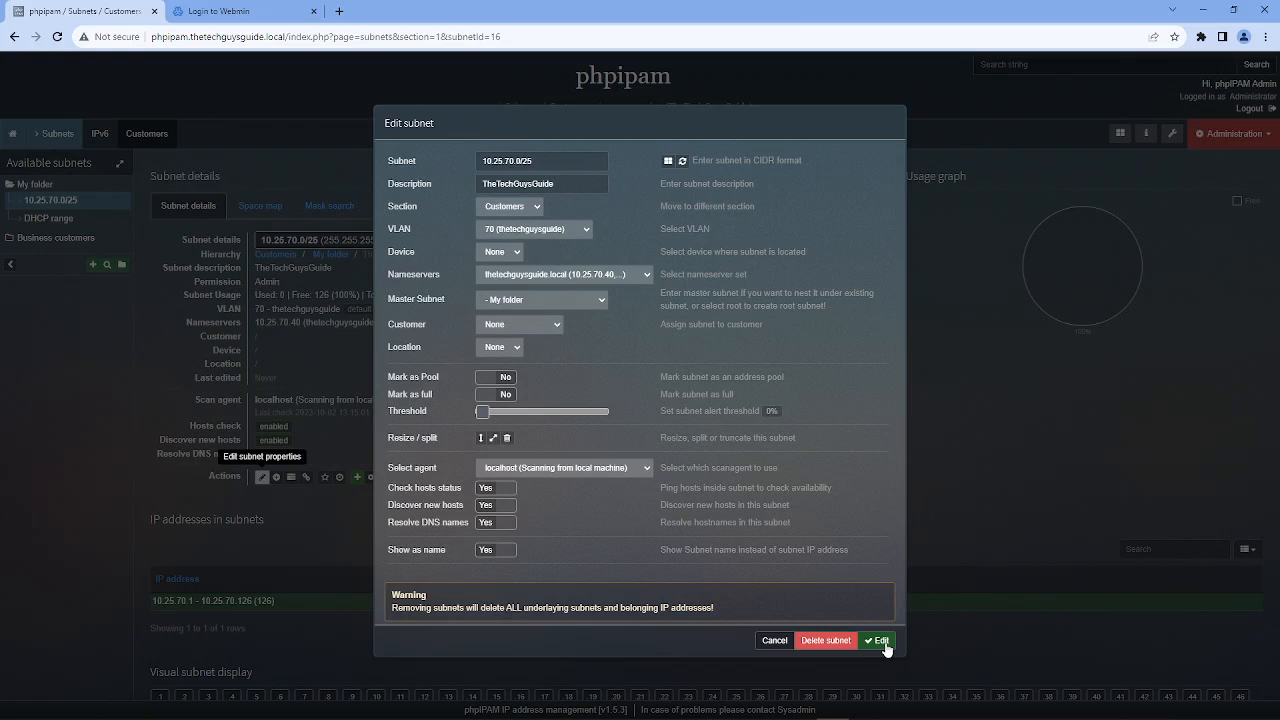
left_click(876, 640)
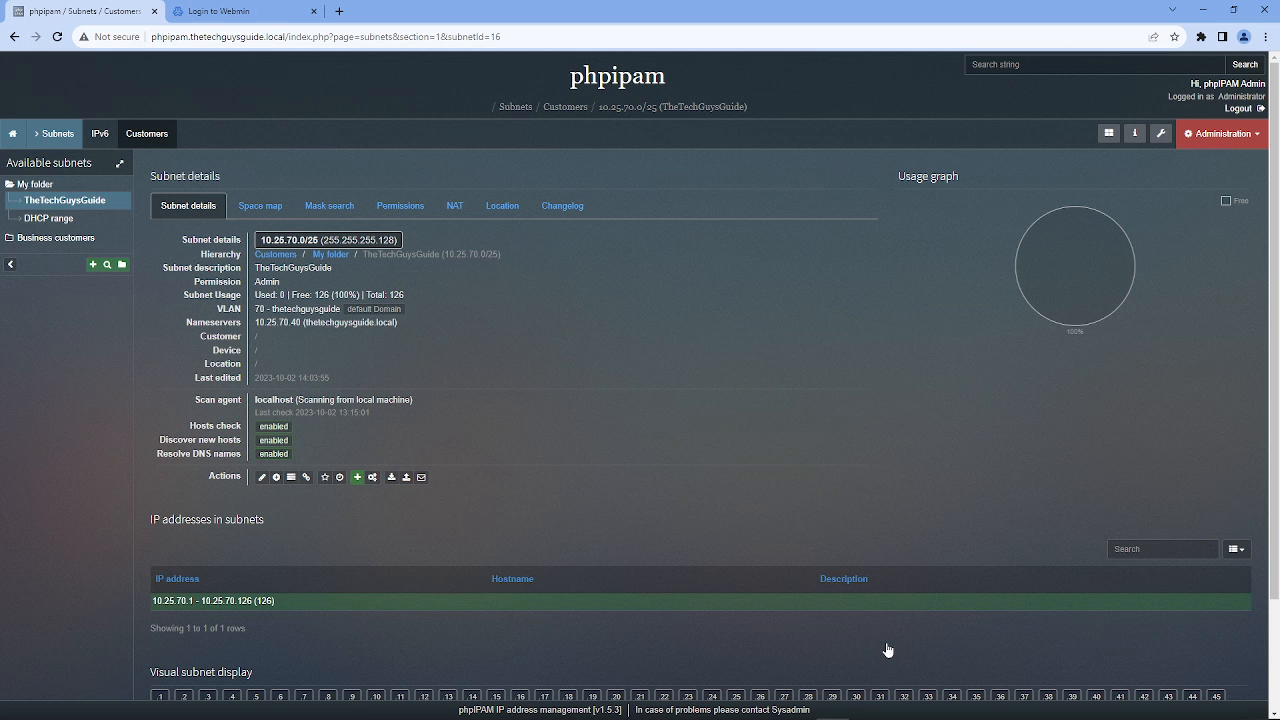
mouse_move(146, 133)
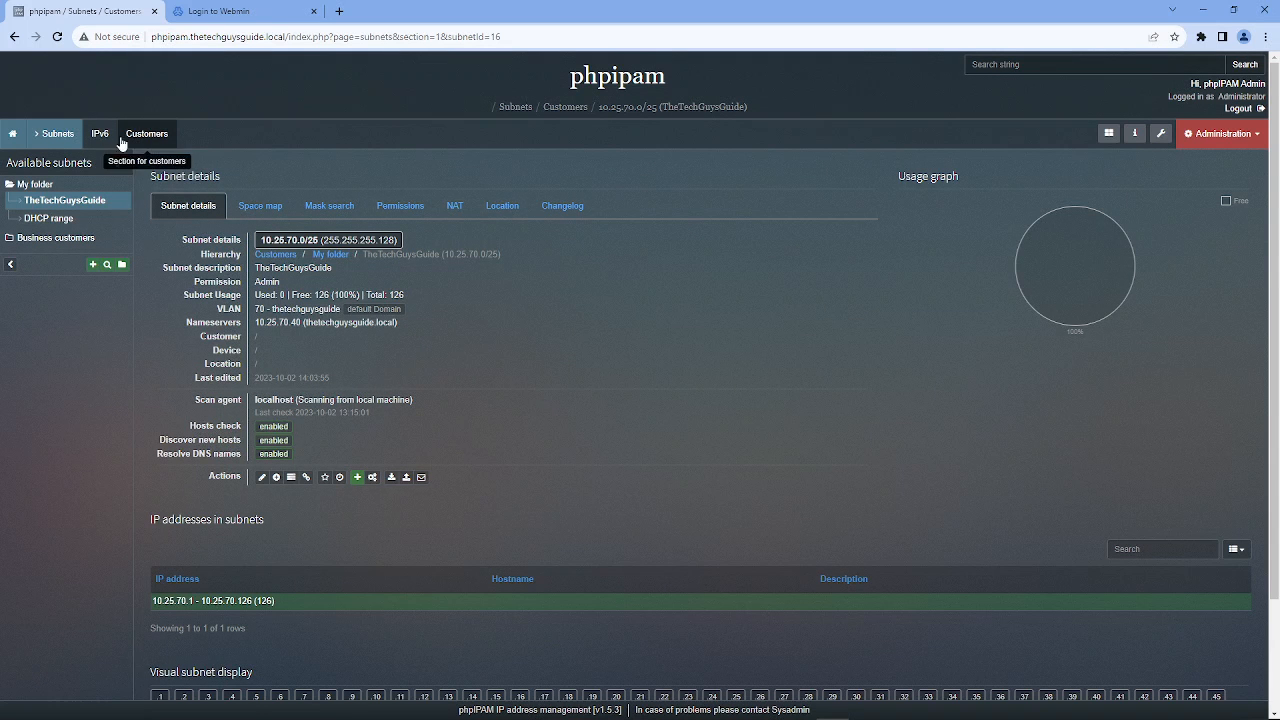
Reopen subnet 10.25.70.0/25 from Customers and save it with show-as-name off.
left_click(146, 133)
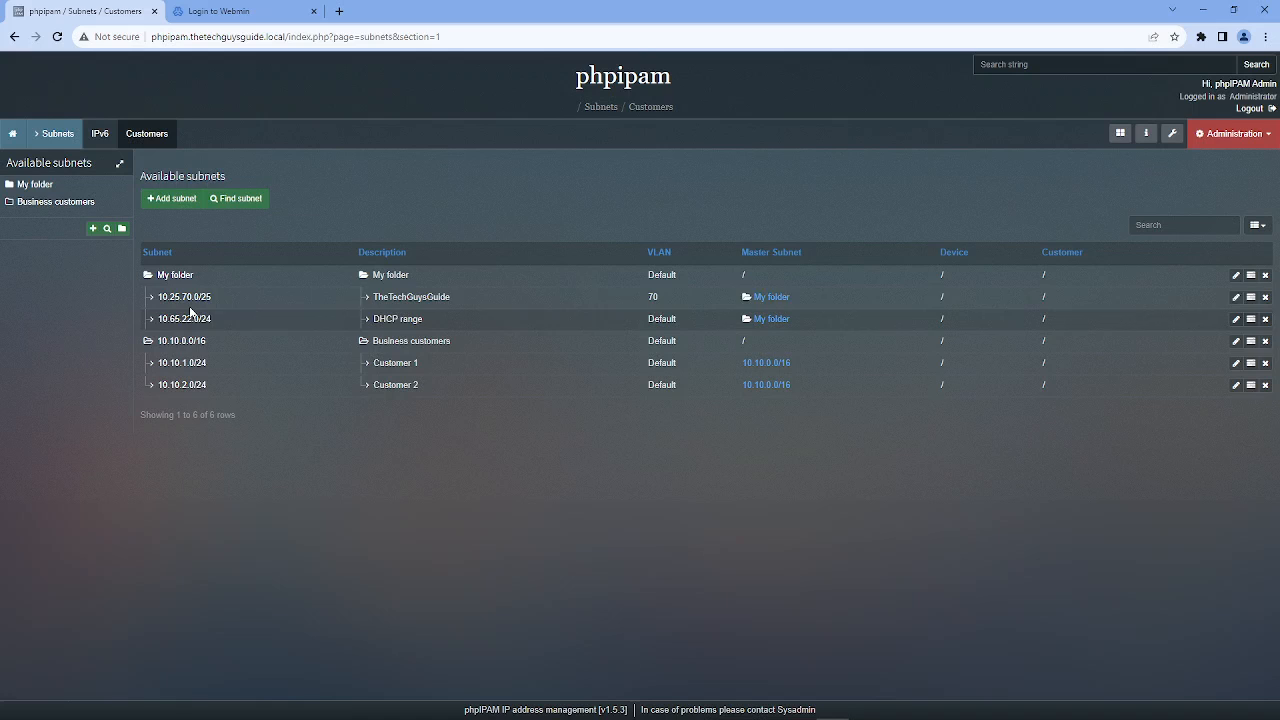
left_click(185, 296)
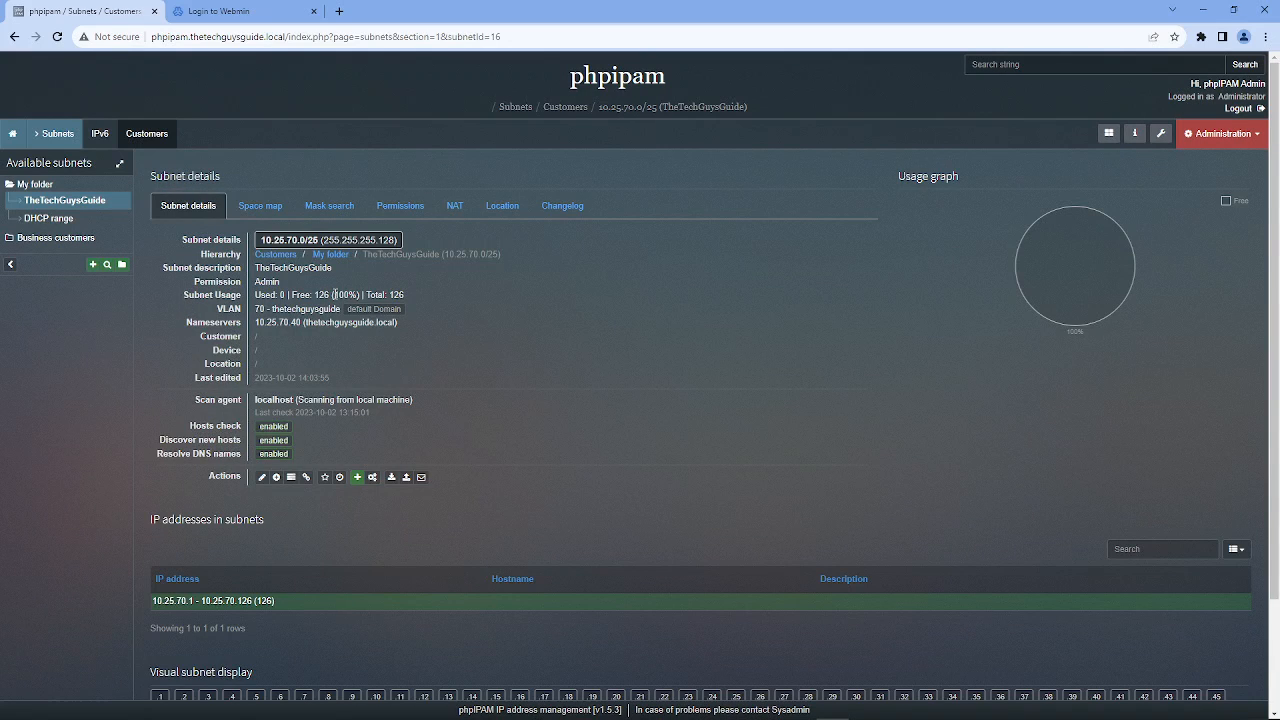
mouse_move(261, 477)
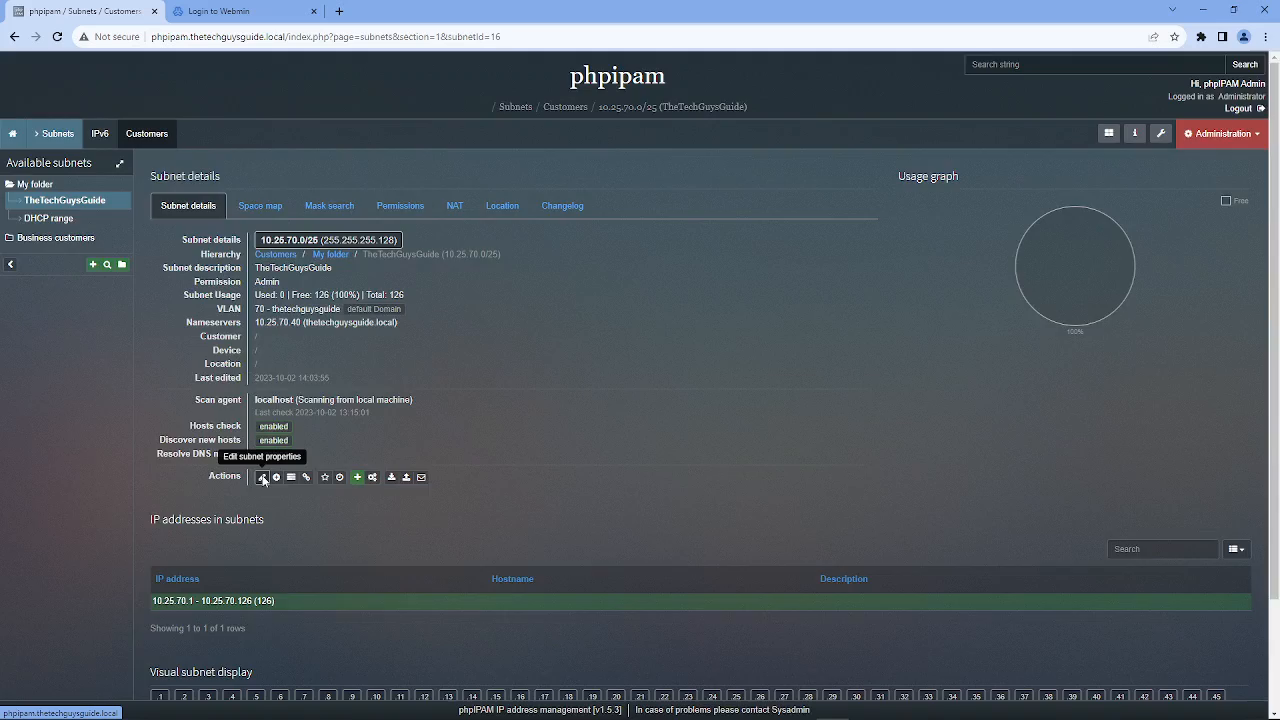
left_click(263, 477)
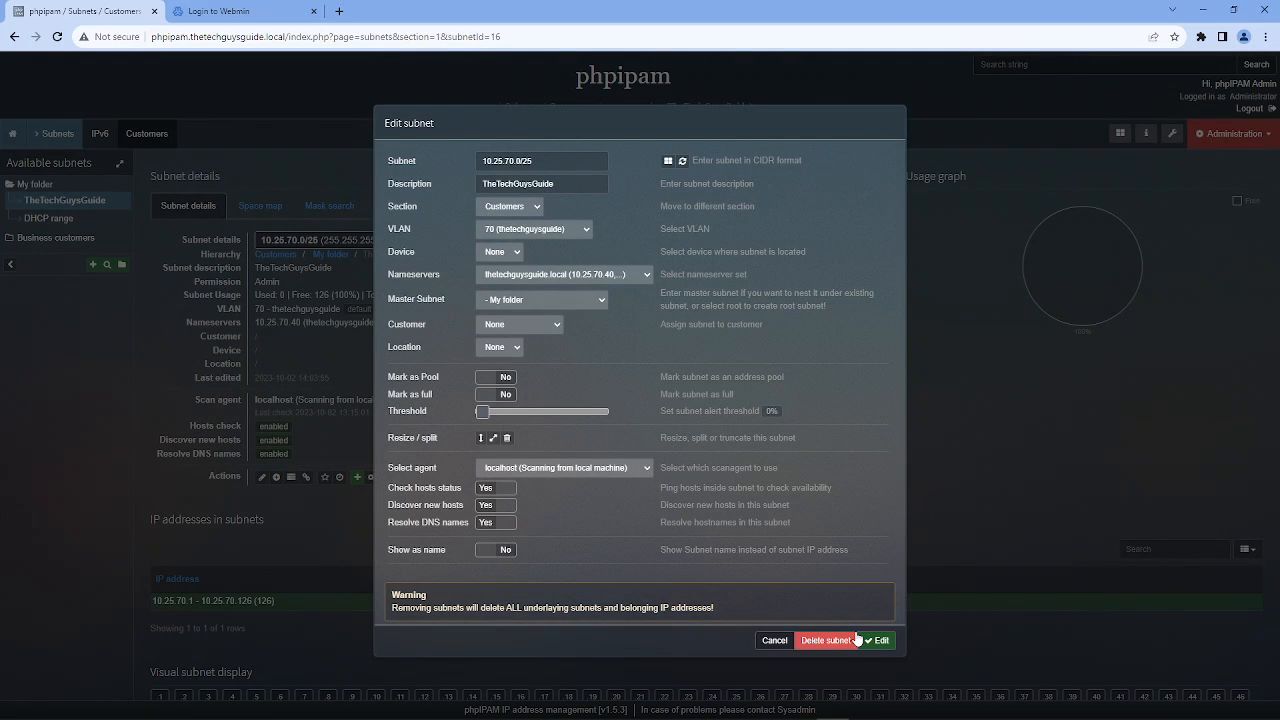
left_click(878, 640)
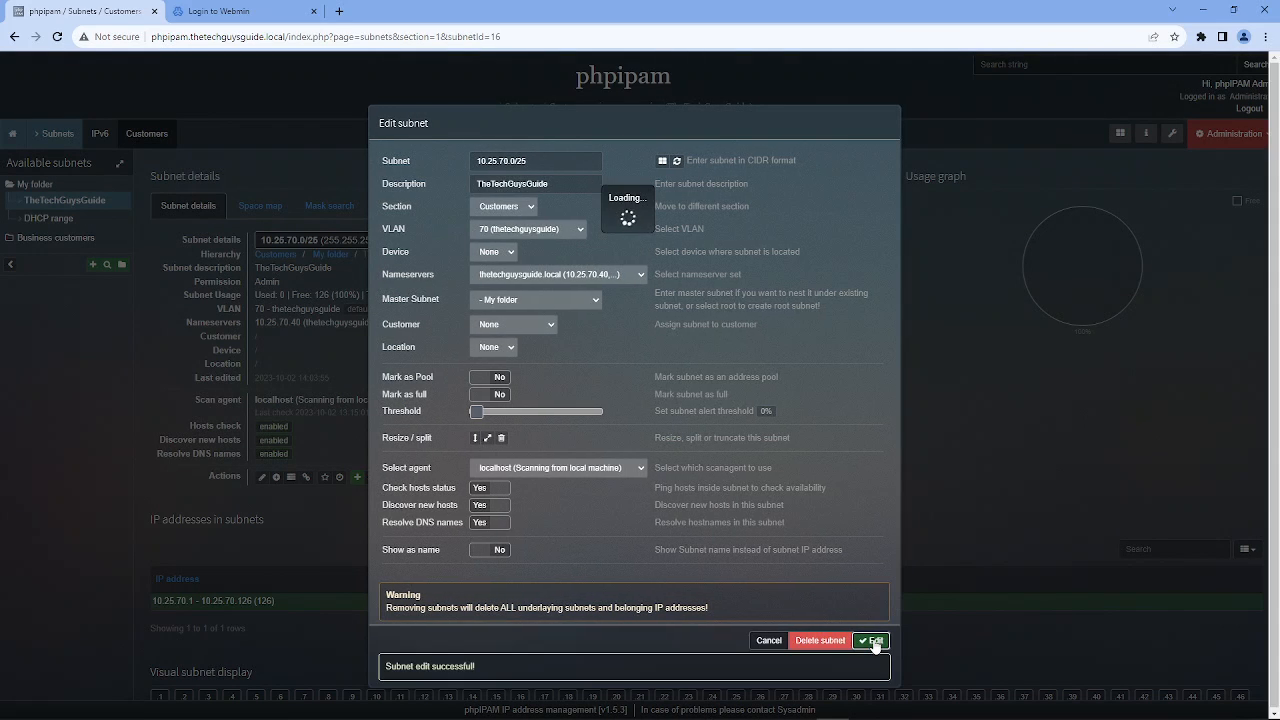
left_click(869, 640)
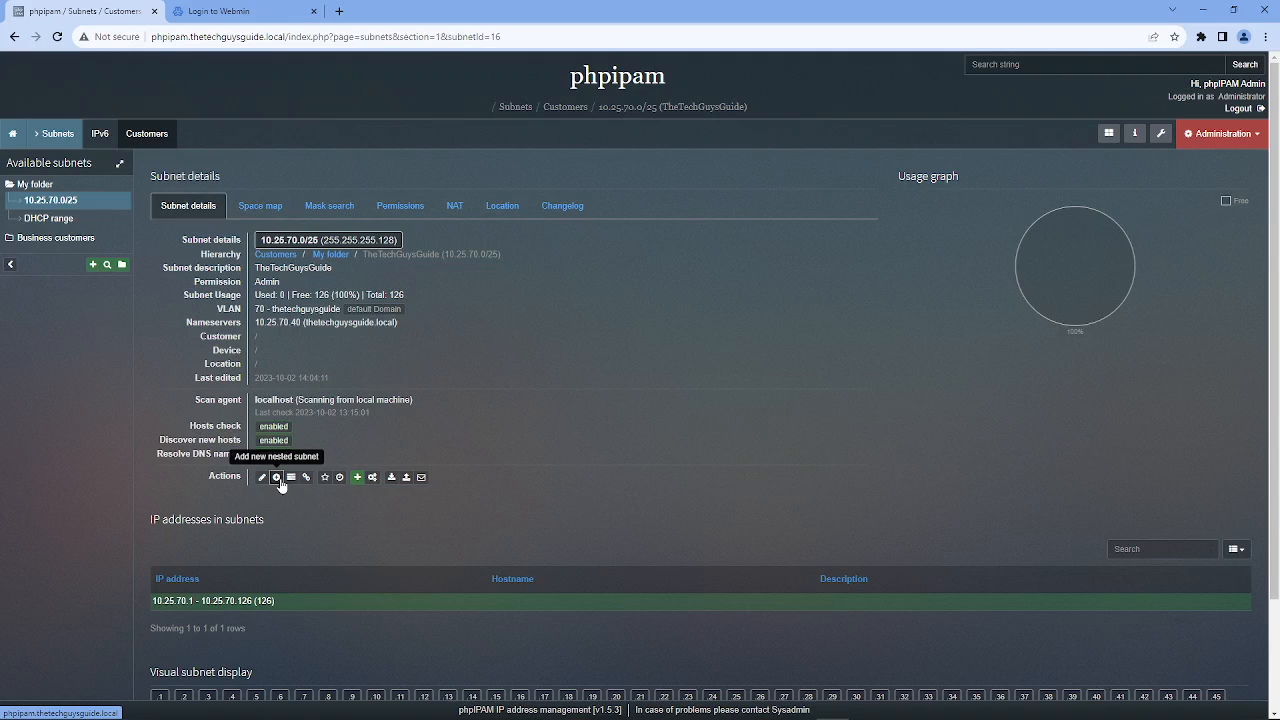
mouse_move(310, 236)
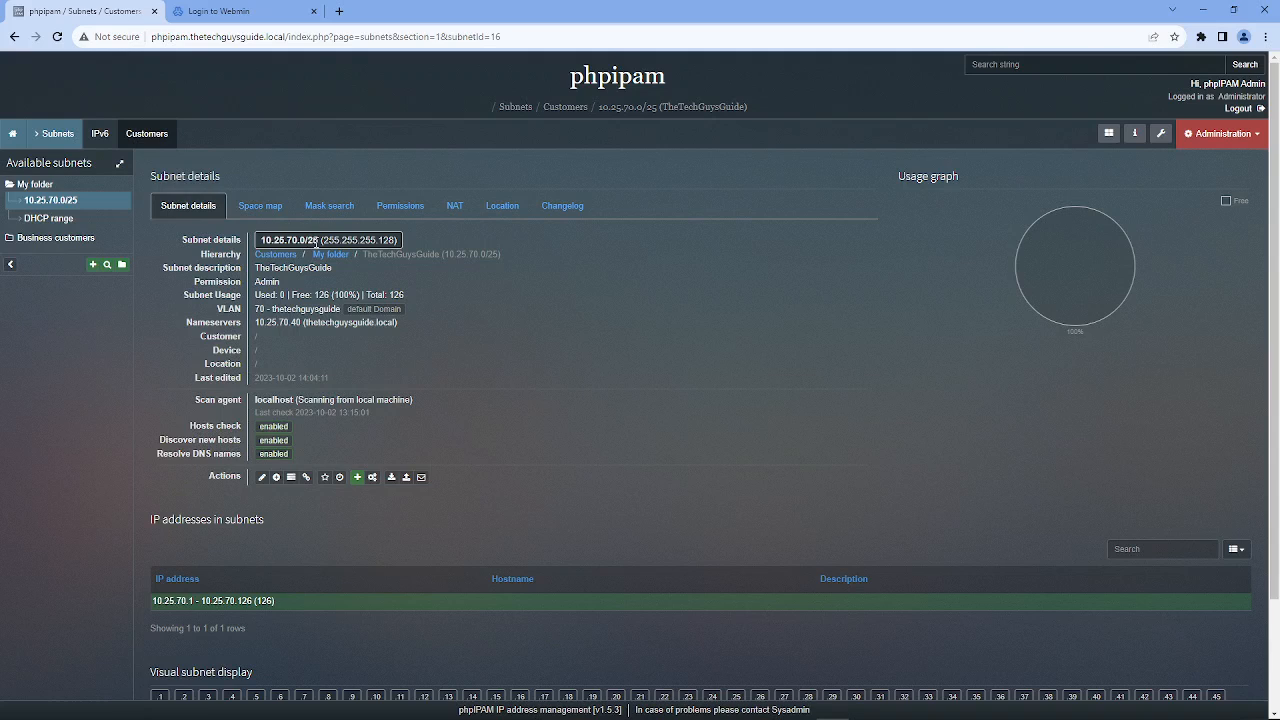
mouse_move(545, 638)
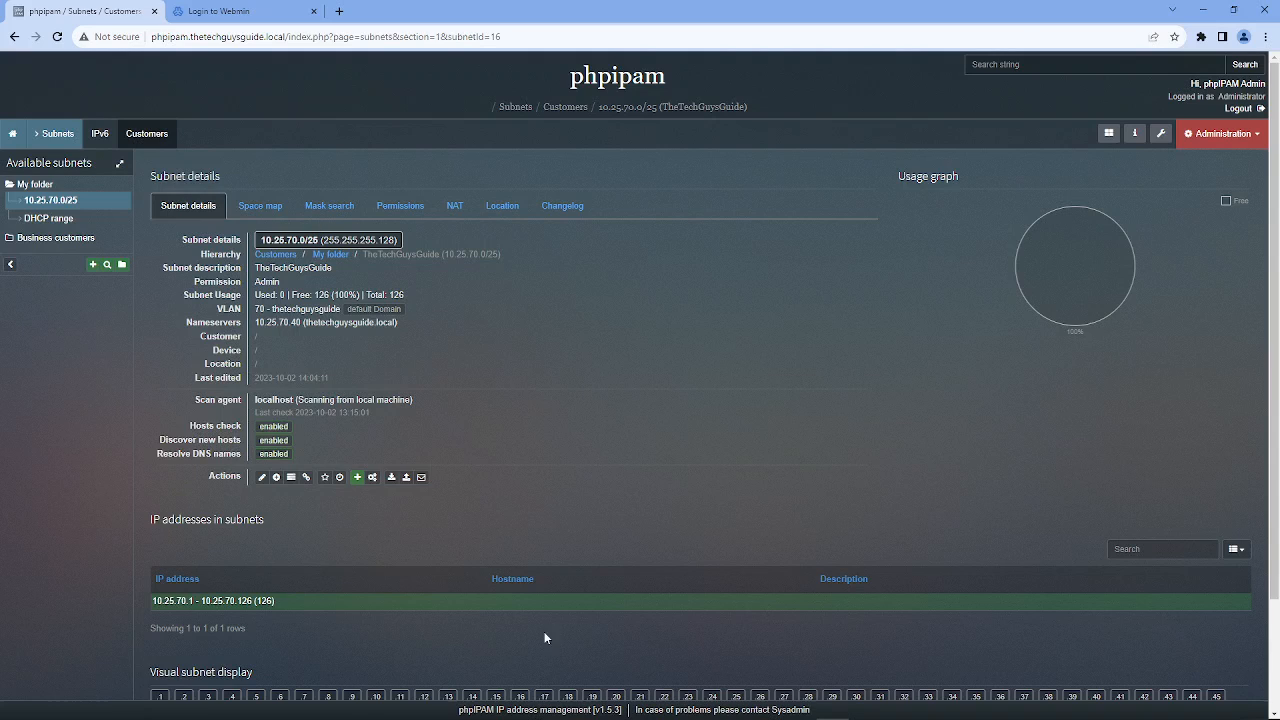
mouse_move(306, 477)
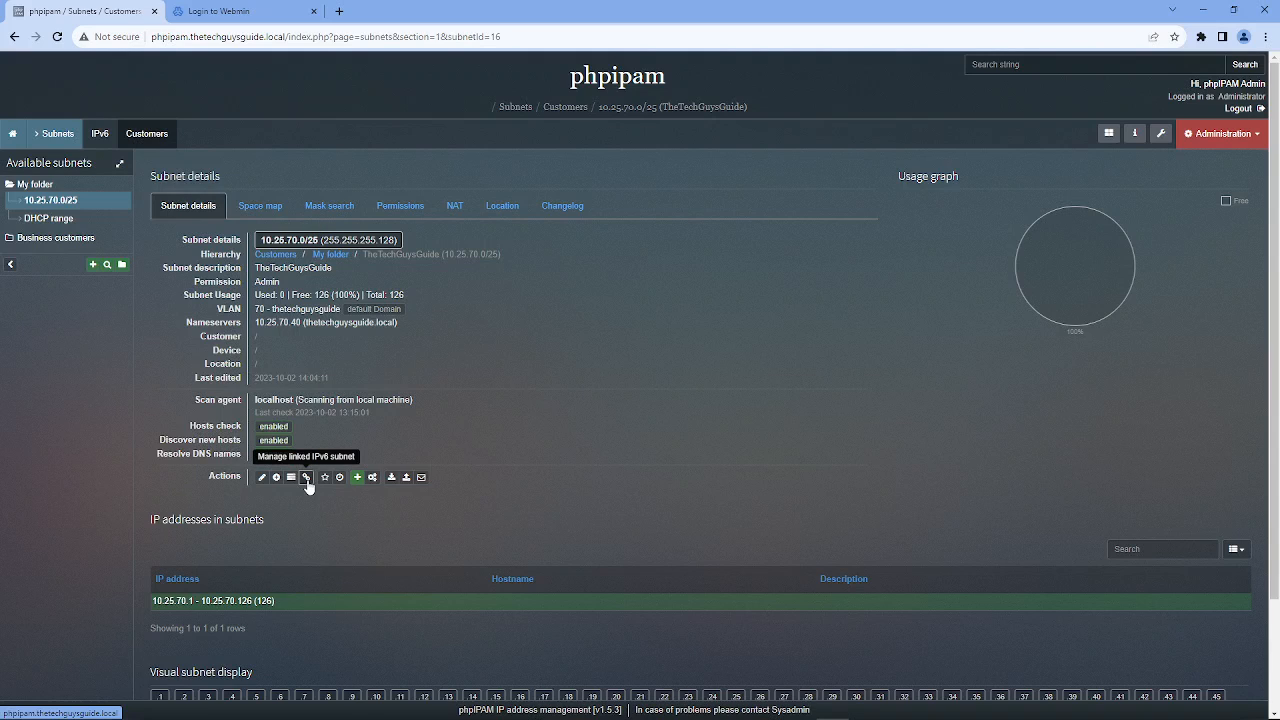
mouse_move(305, 483)
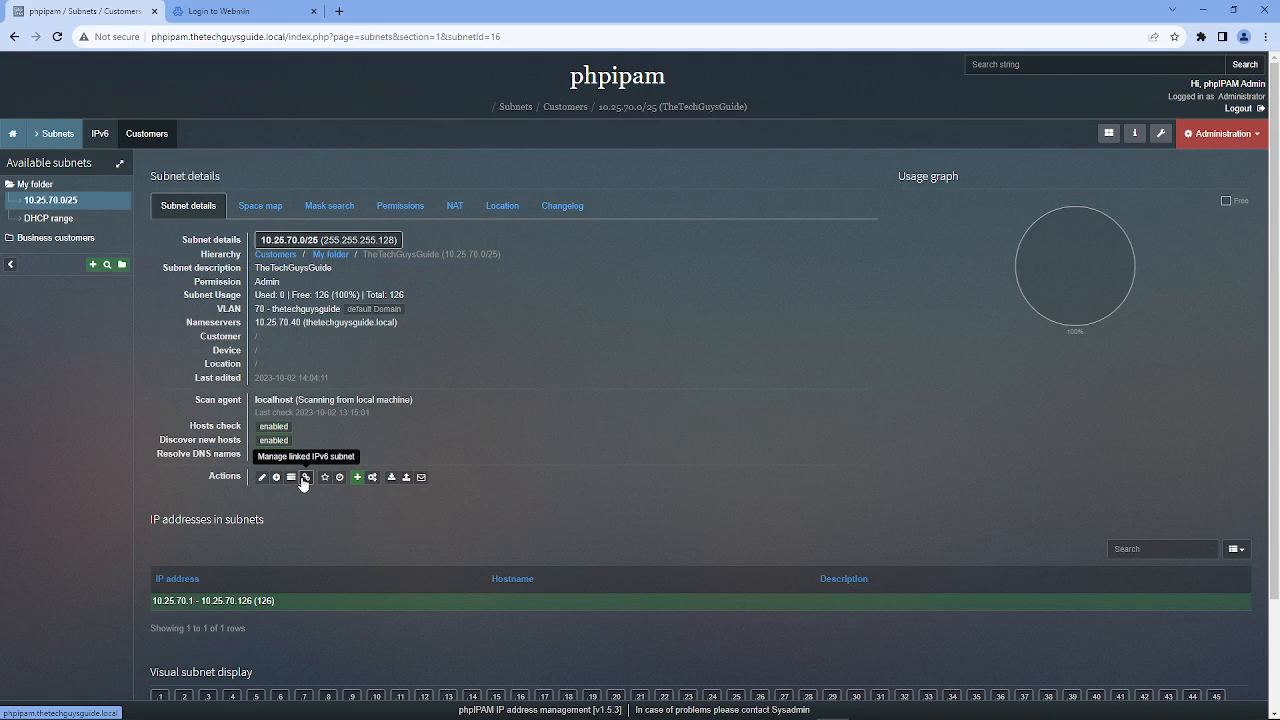
mouse_move(291, 477)
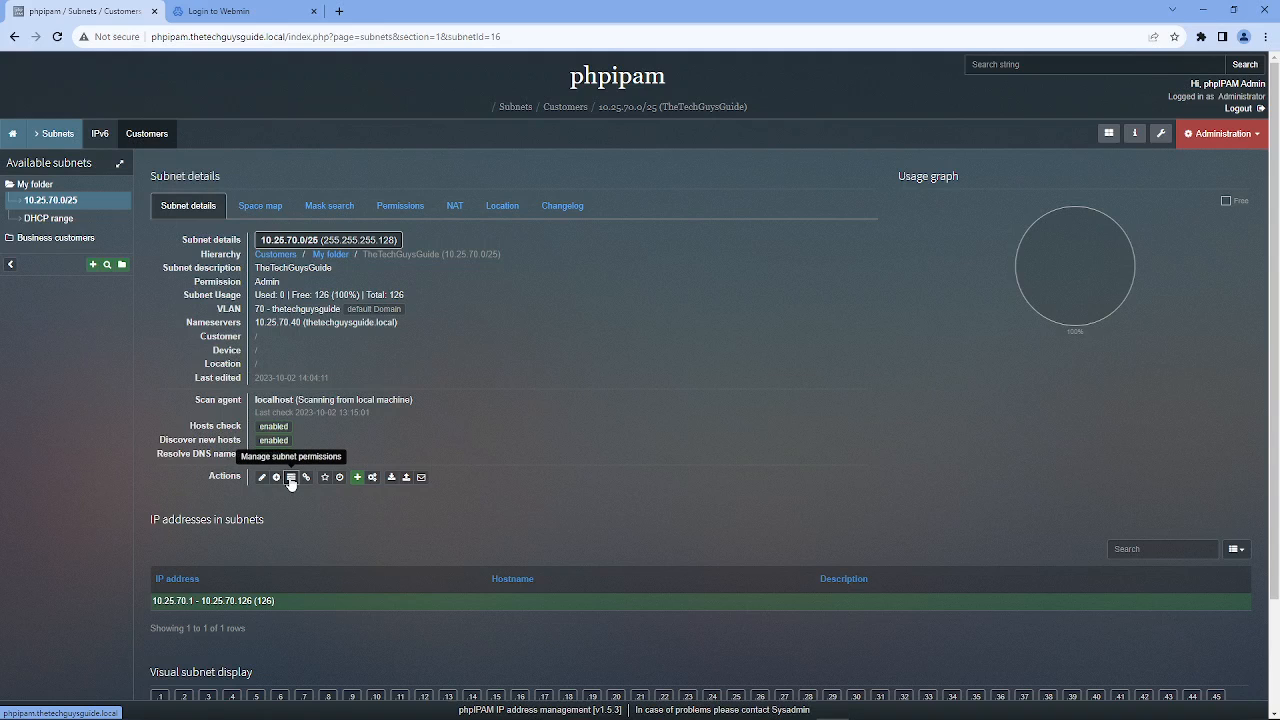
left_click(291, 477)
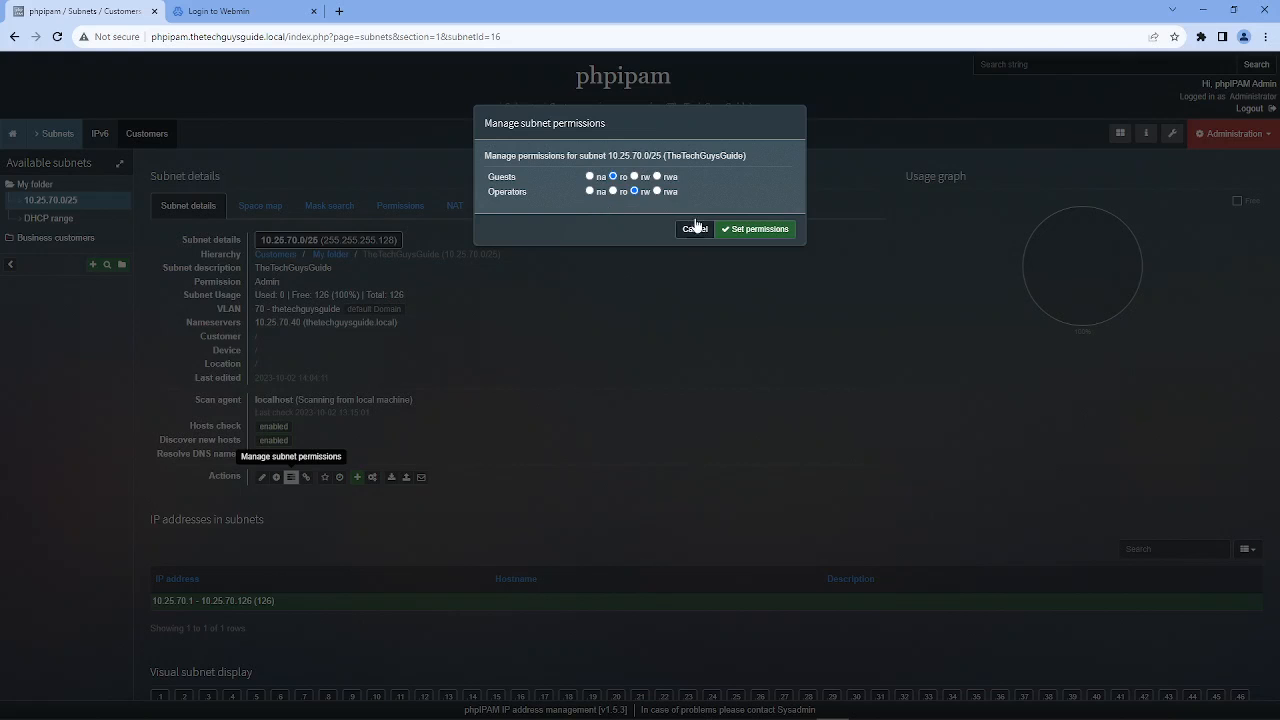
left_click(694, 228)
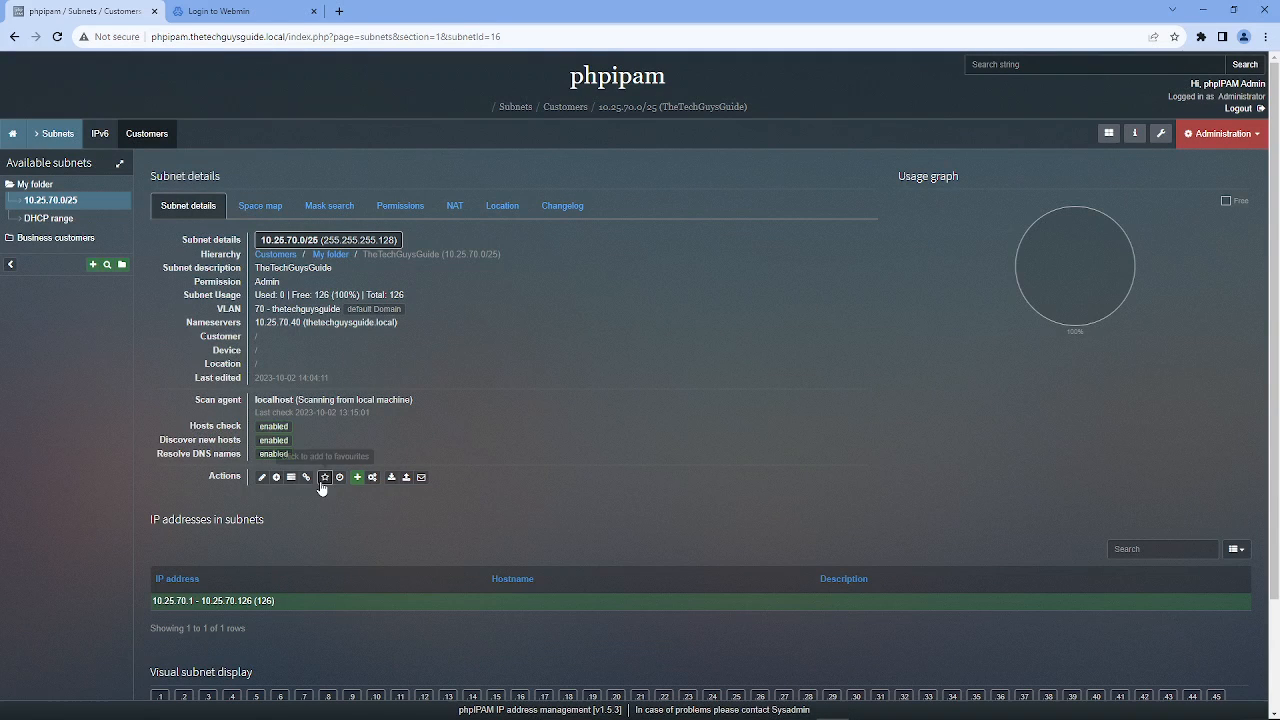
mouse_move(324, 476)
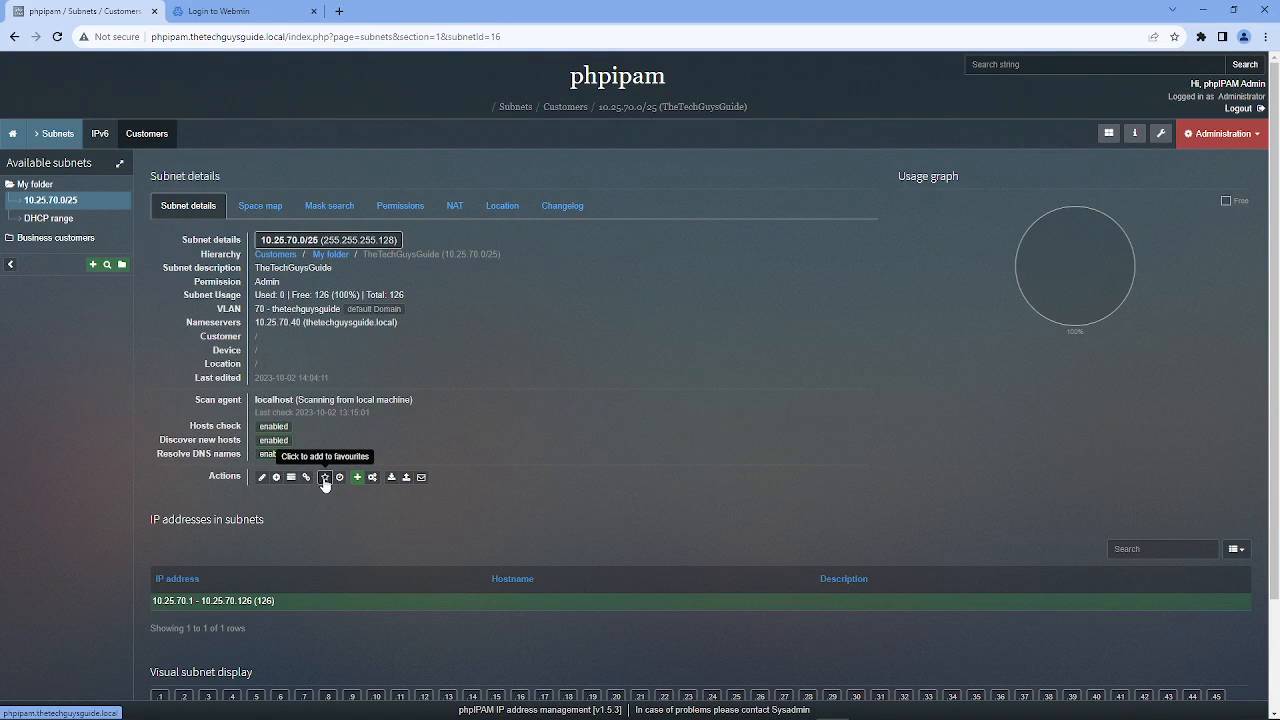
mouse_move(13, 133)
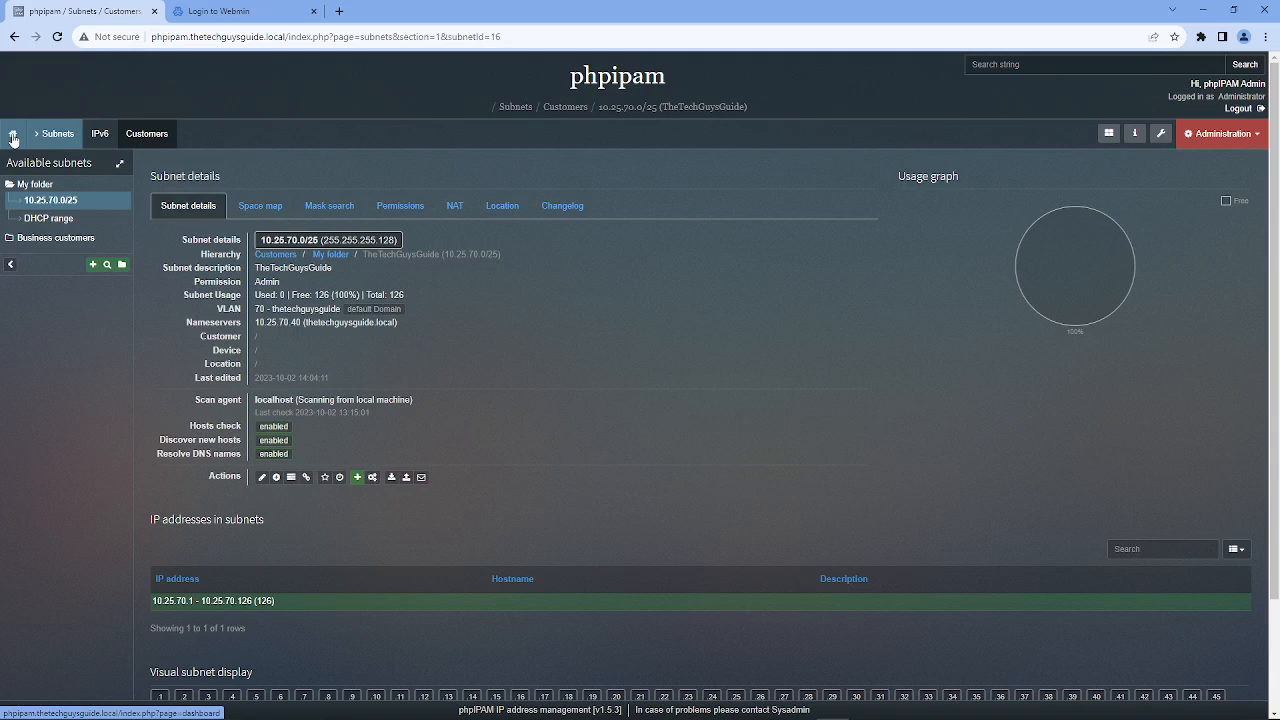
mouse_move(340, 477)
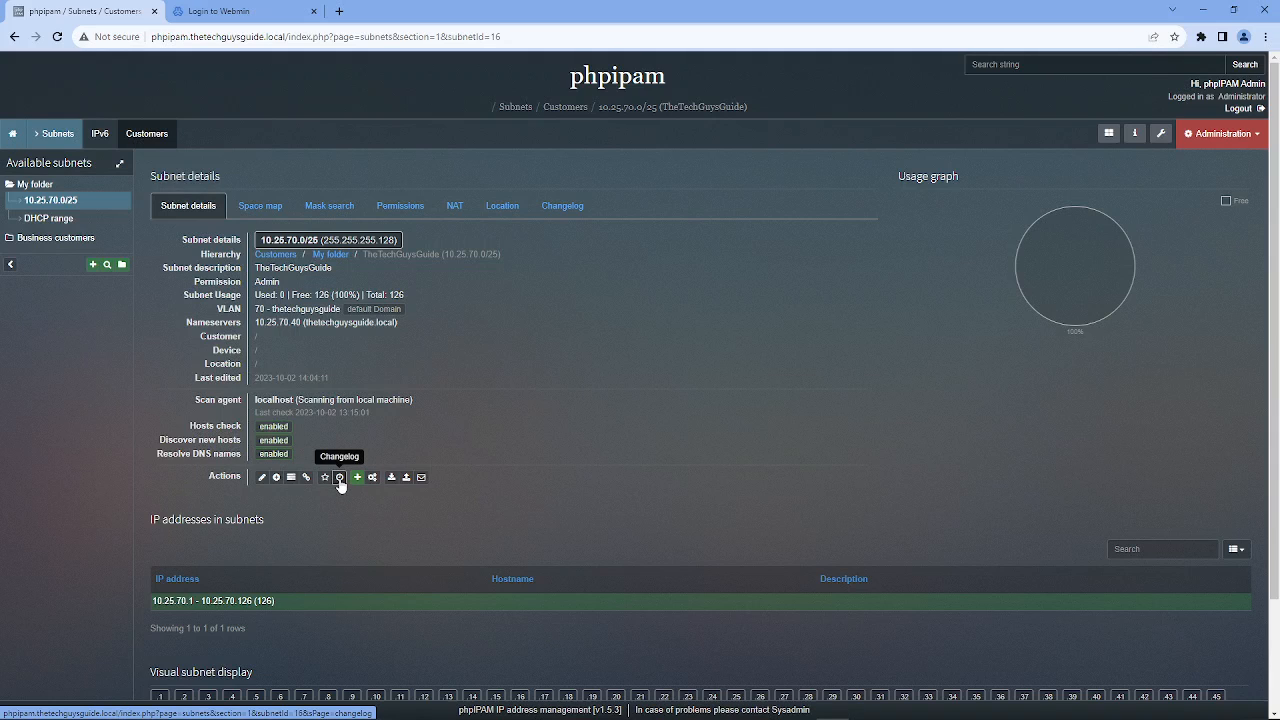
mouse_move(372, 477)
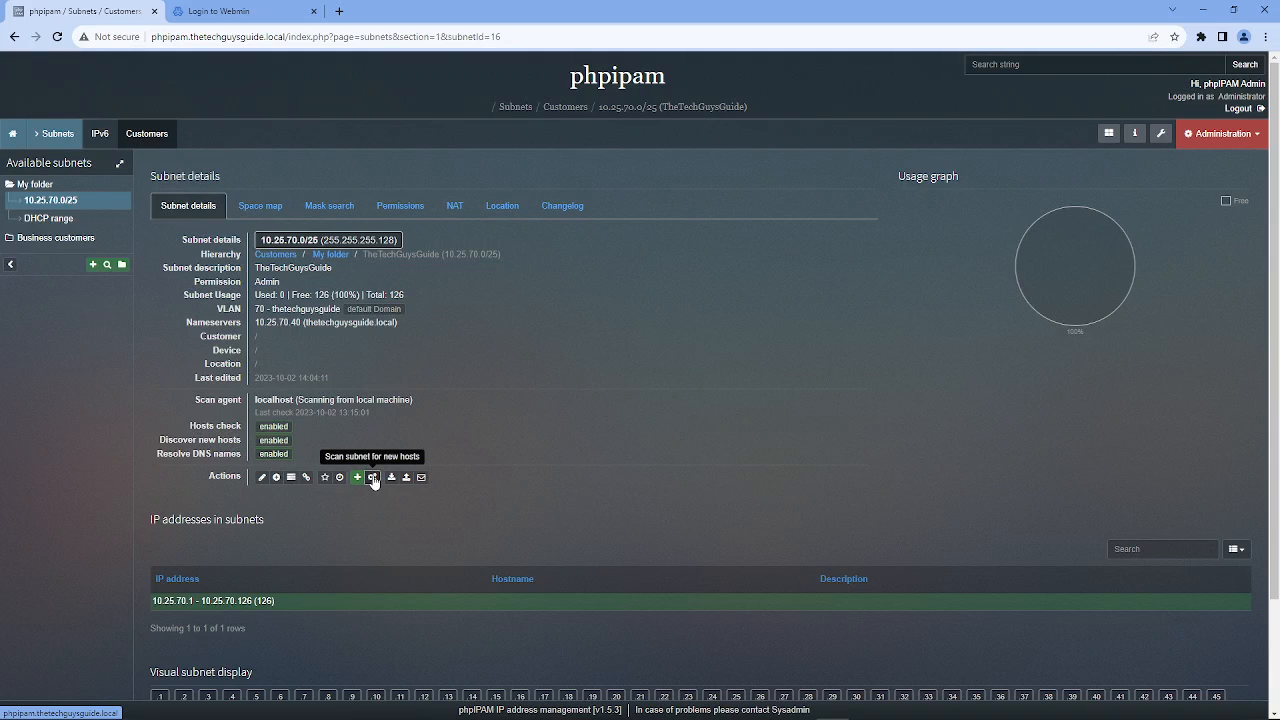
Run a debug discovery scan of 10.25.70.0/25, see it fail with system call failure, and cancel.
left_click(372, 477)
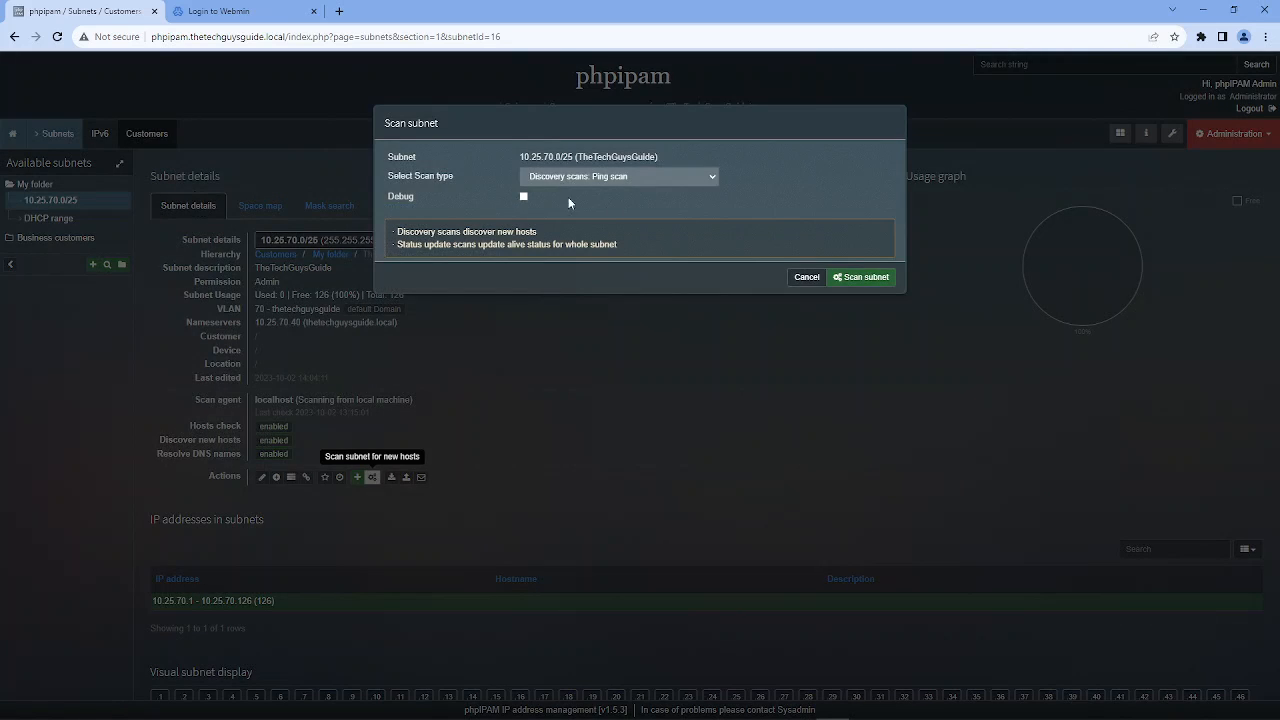
left_click(523, 196)
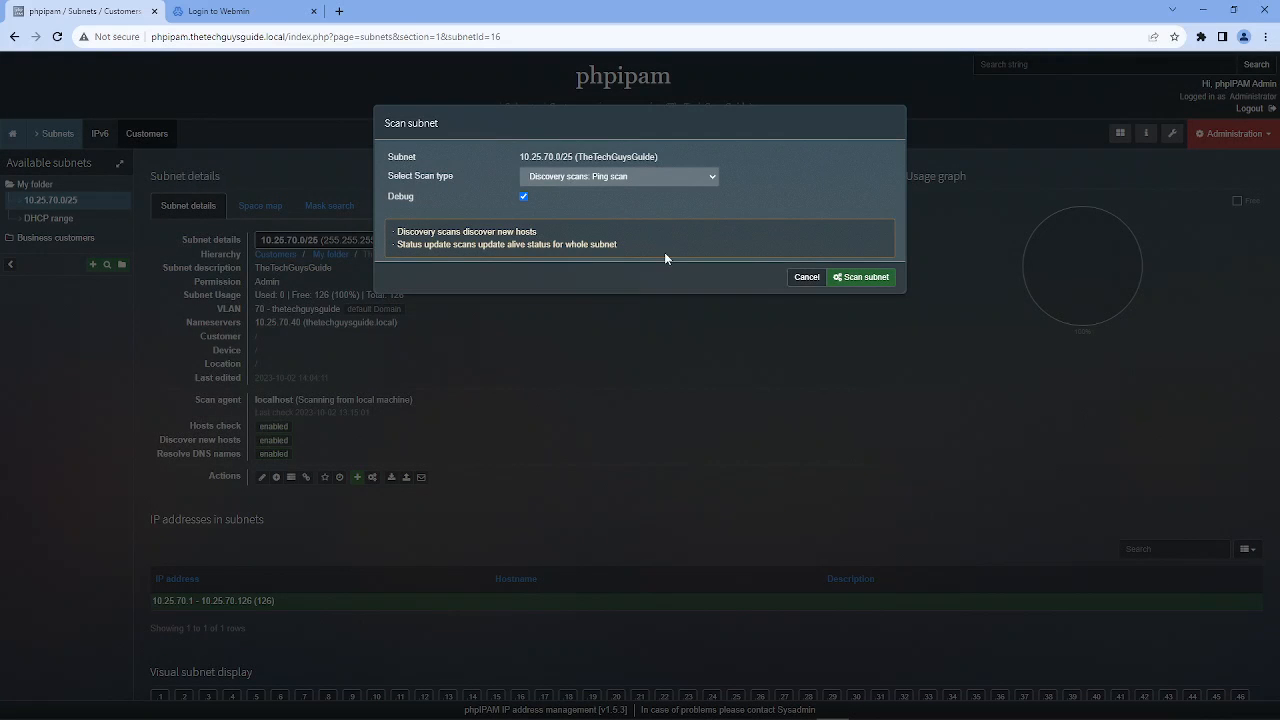
left_click(861, 277)
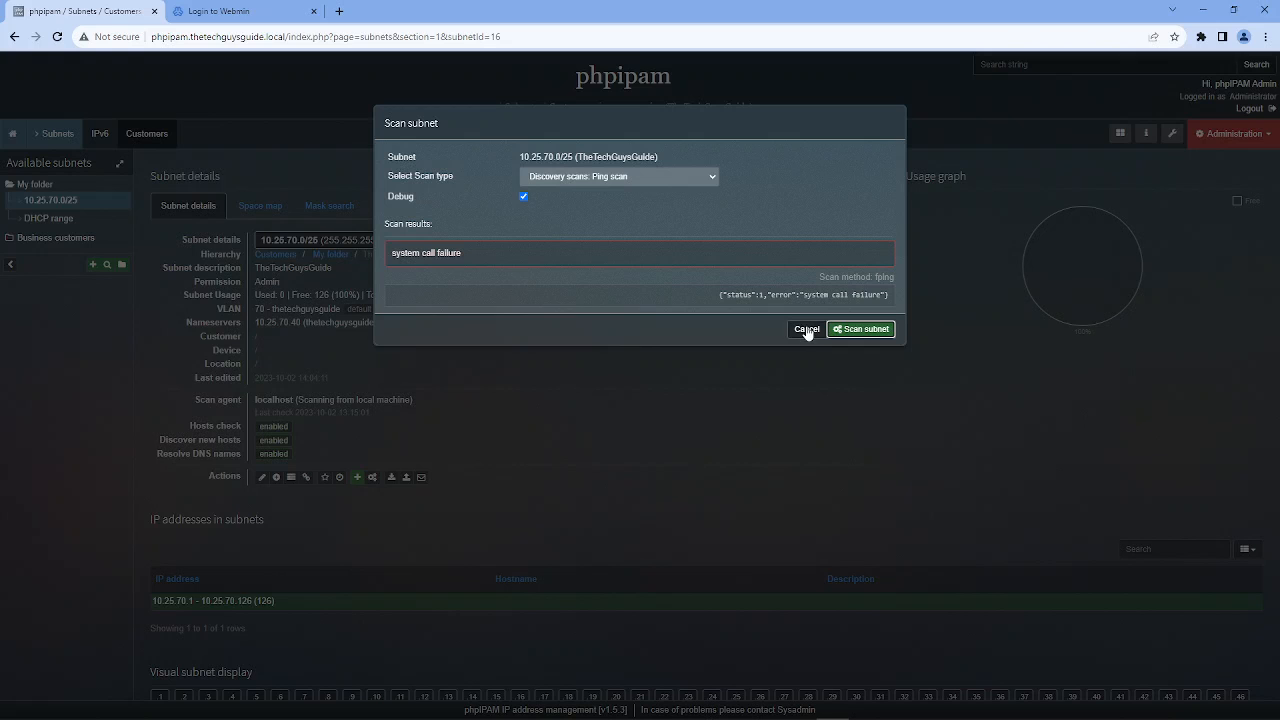
left_click(806, 329)
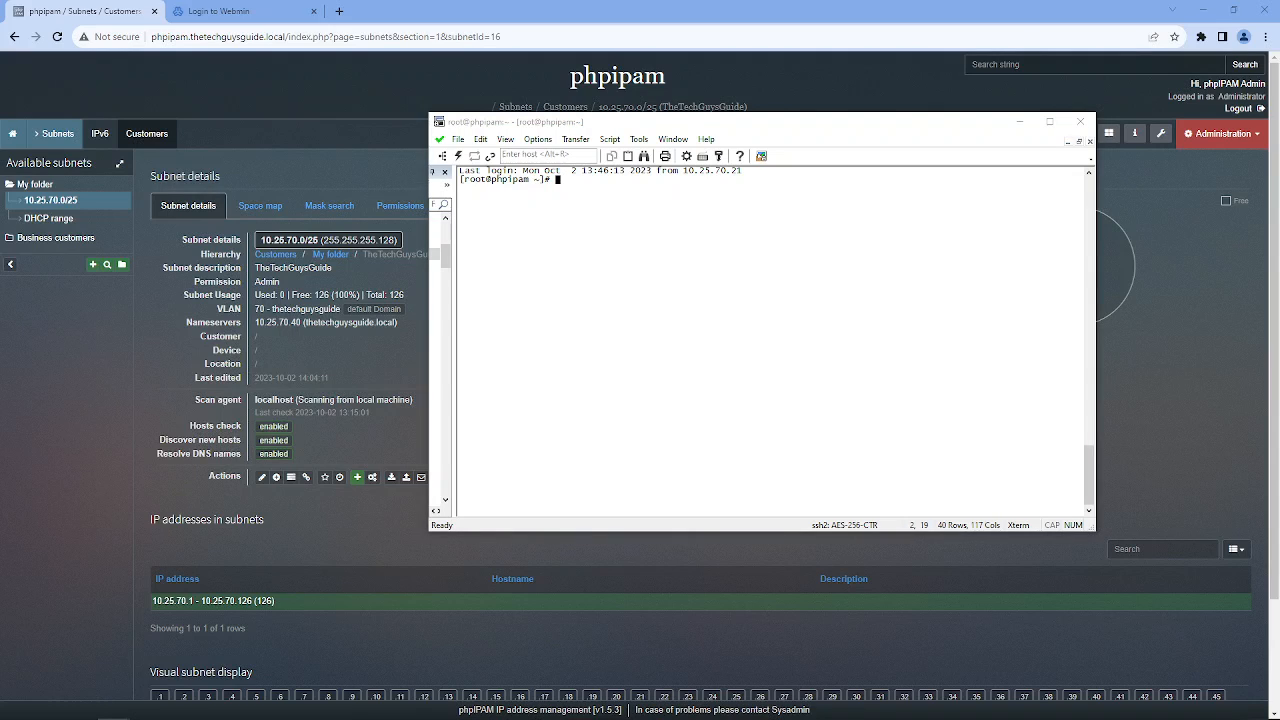
Set SELINUX=permissive in /etc/selinux/config, reboot the server, and close the disconnected session.
type("nano /etc/selinux/config")
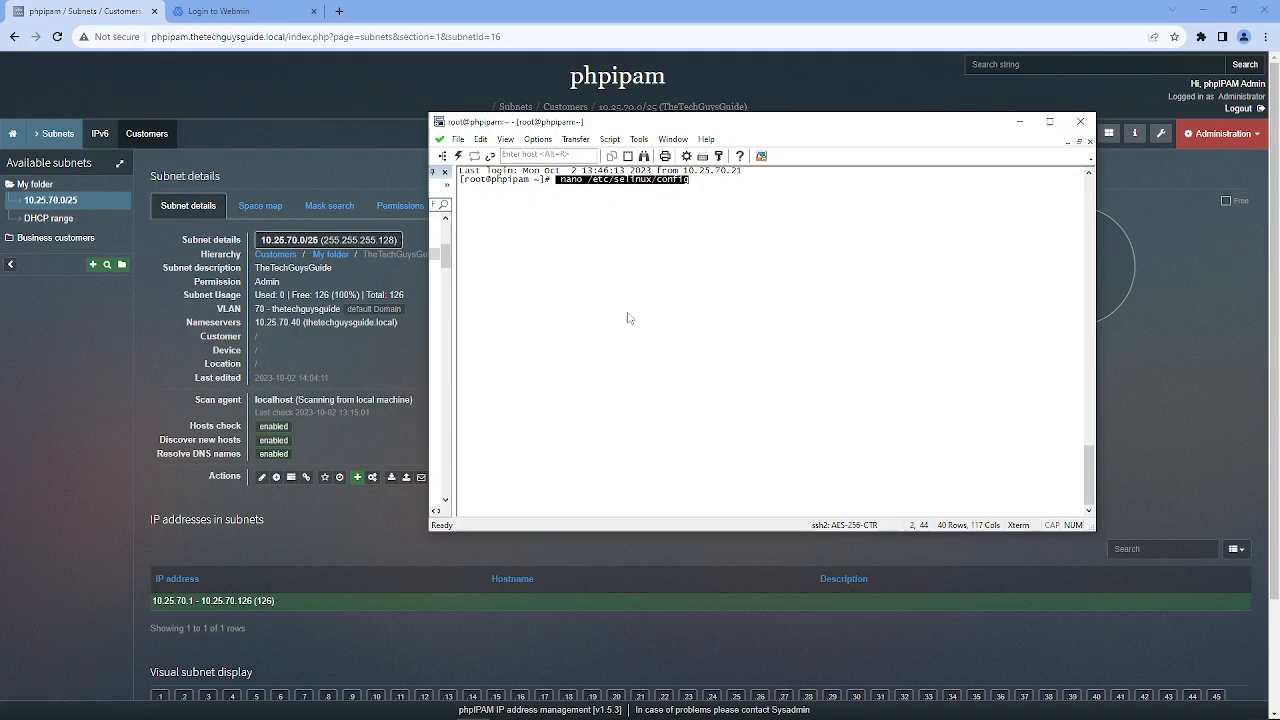
key("Return")
type("SELINUX=permissive")
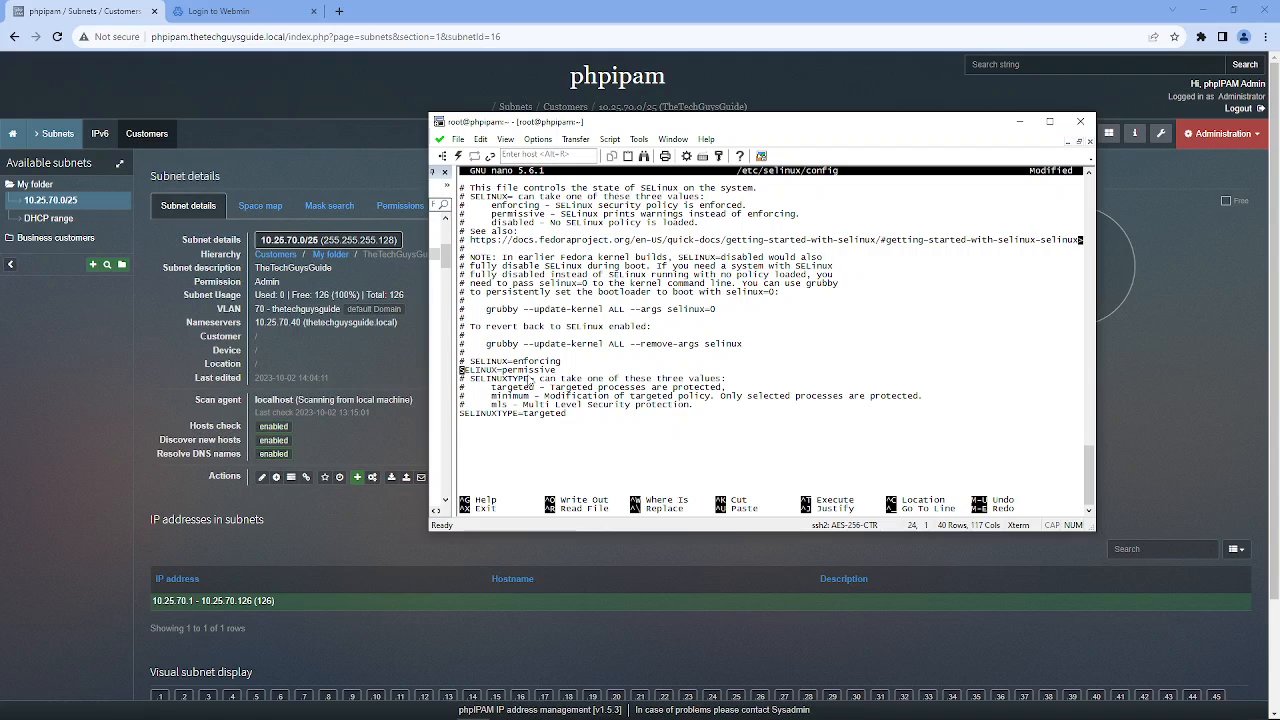
key("ctrl+o")
type("r")
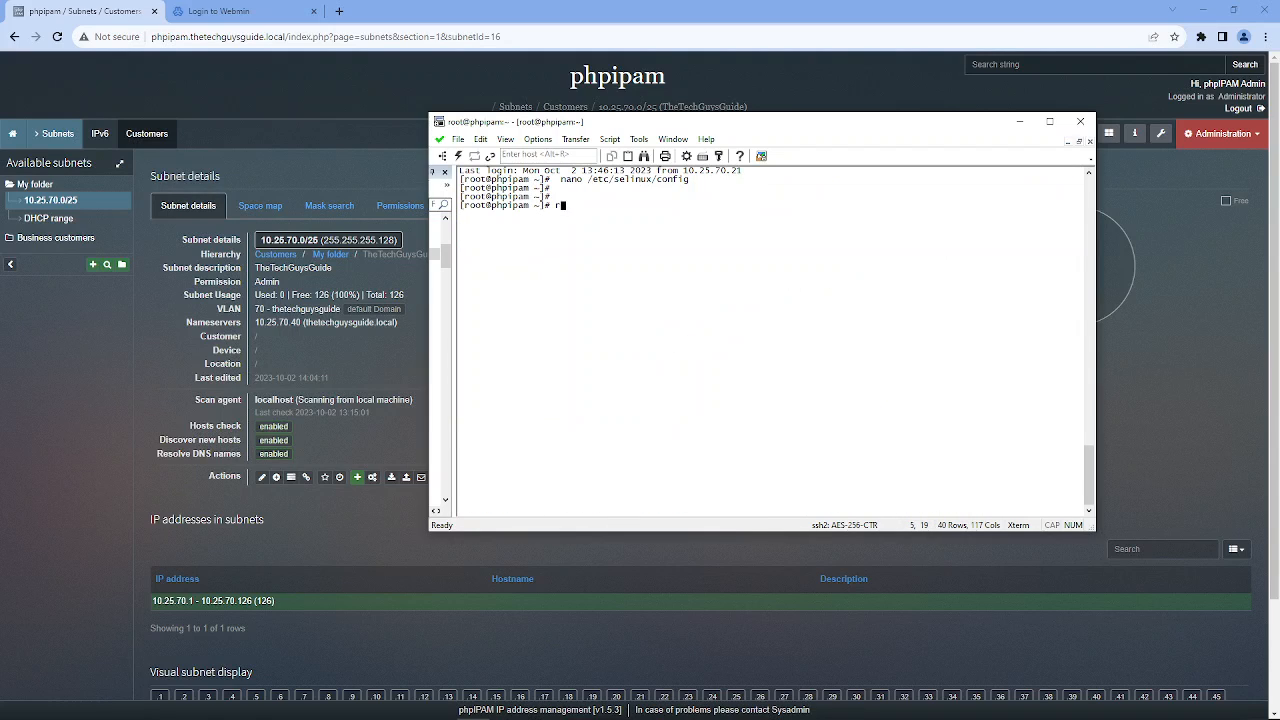
type("eboot")
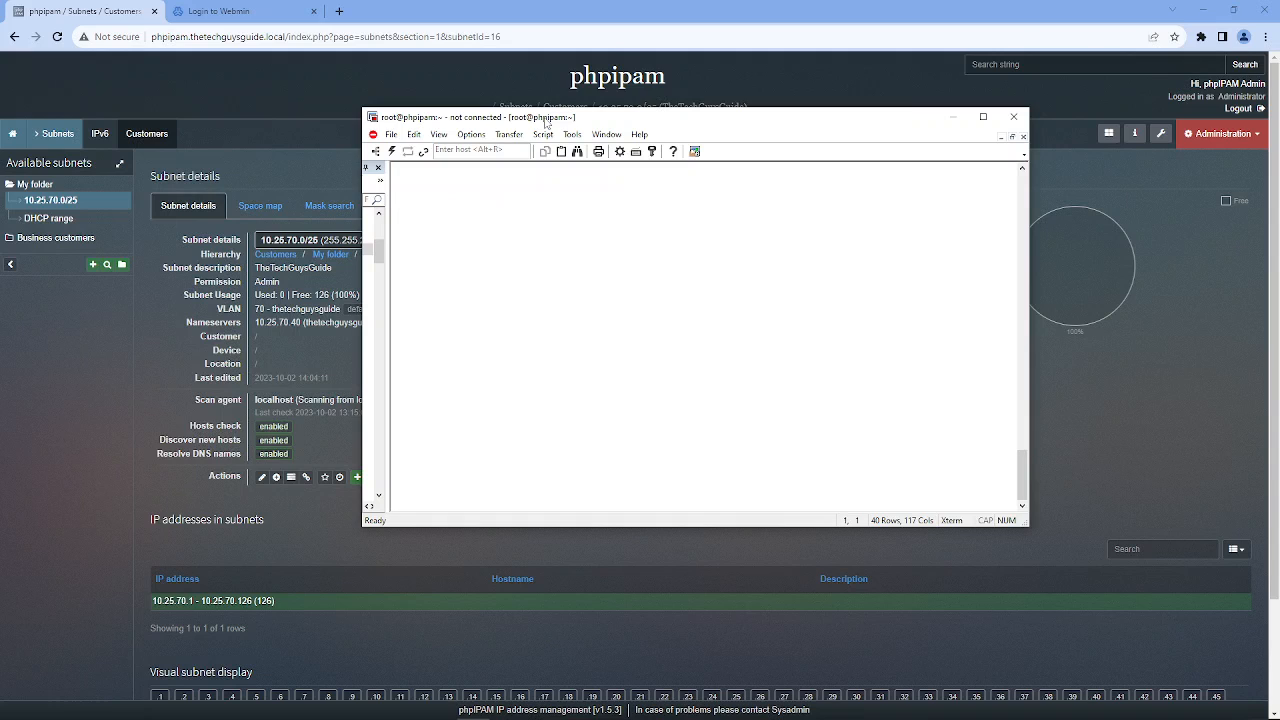
left_click(1014, 117)
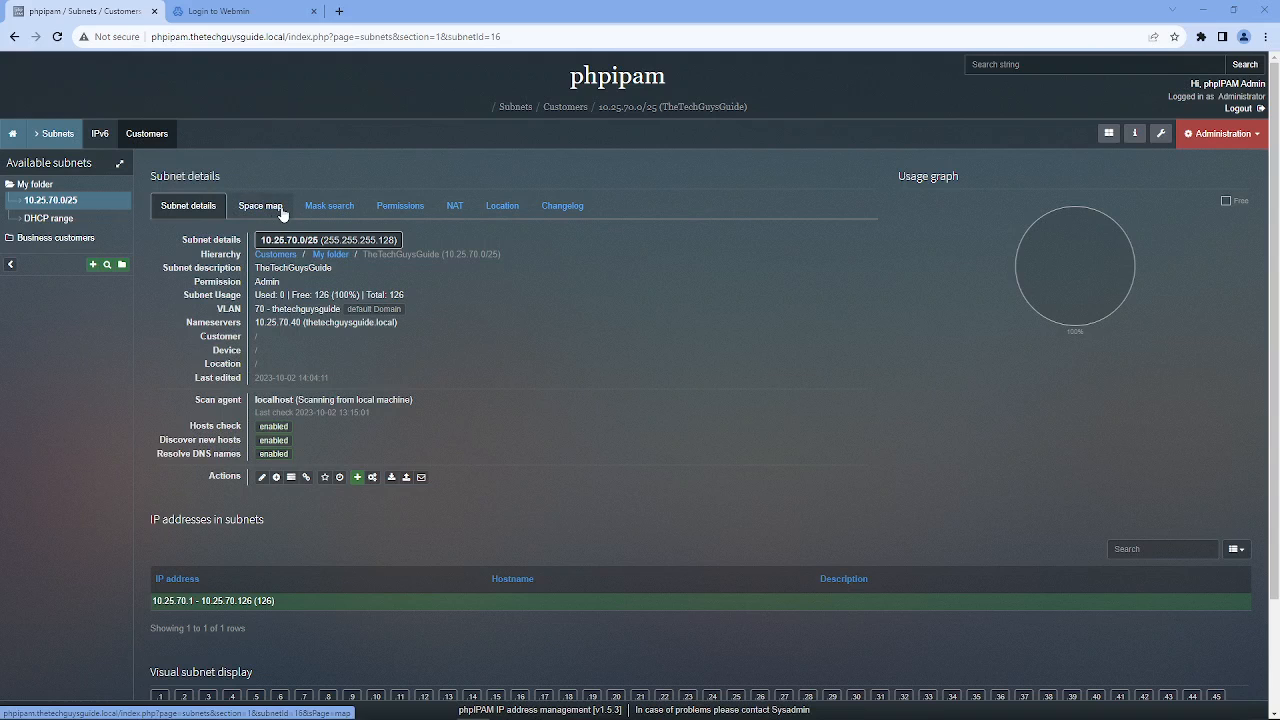
Rerun the debug ping scan of 10.25.70.0/25 and add the 13 discovered hosts.
left_click(260, 205)
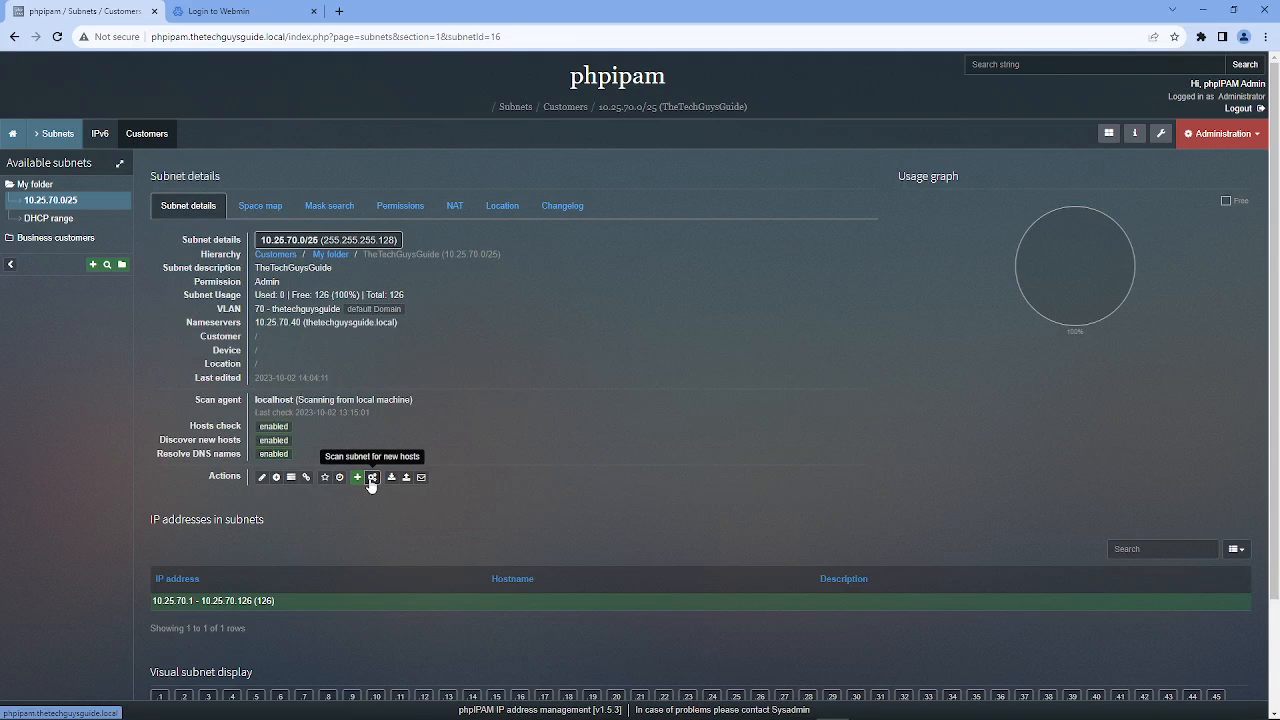
left_click(372, 477)
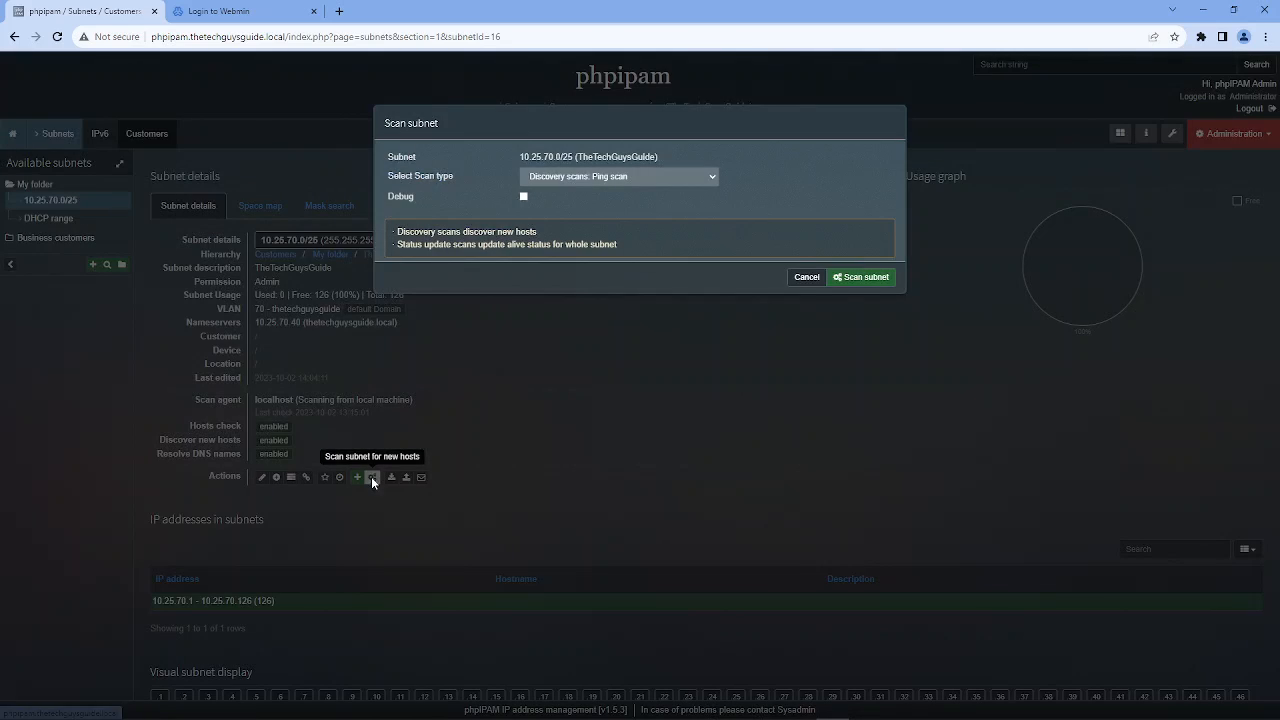
left_click(524, 196)
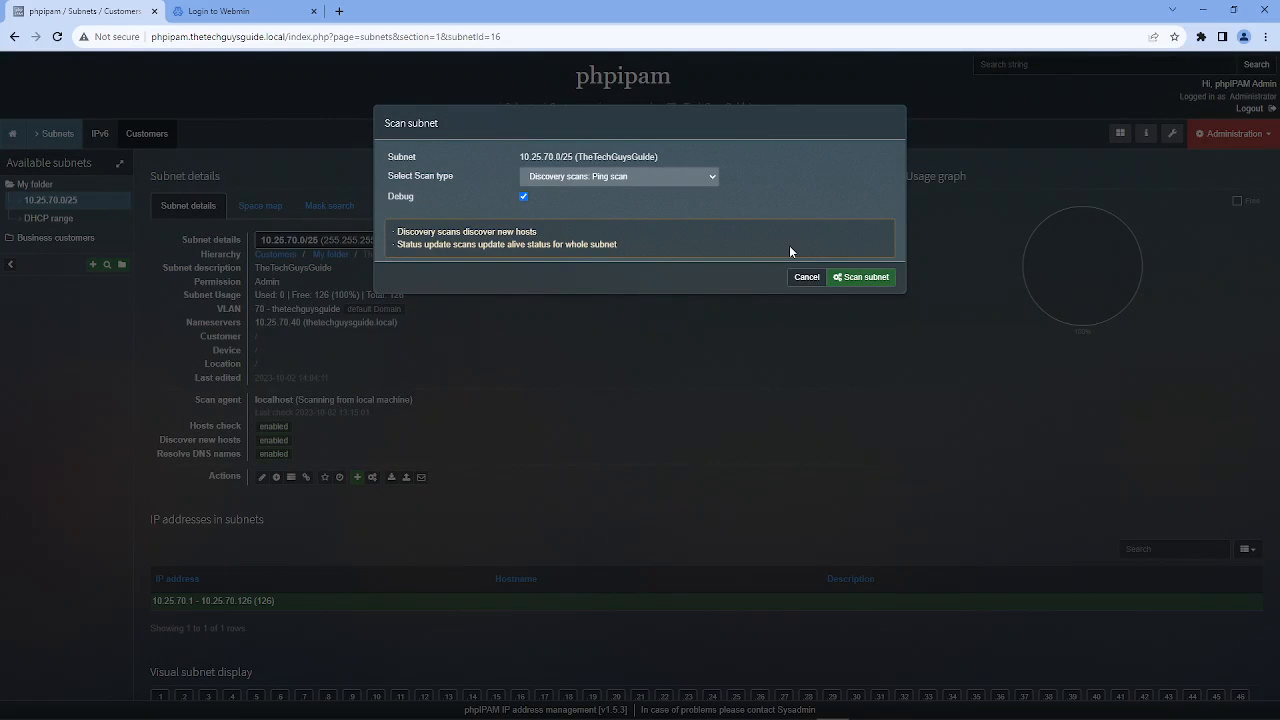
left_click(862, 277)
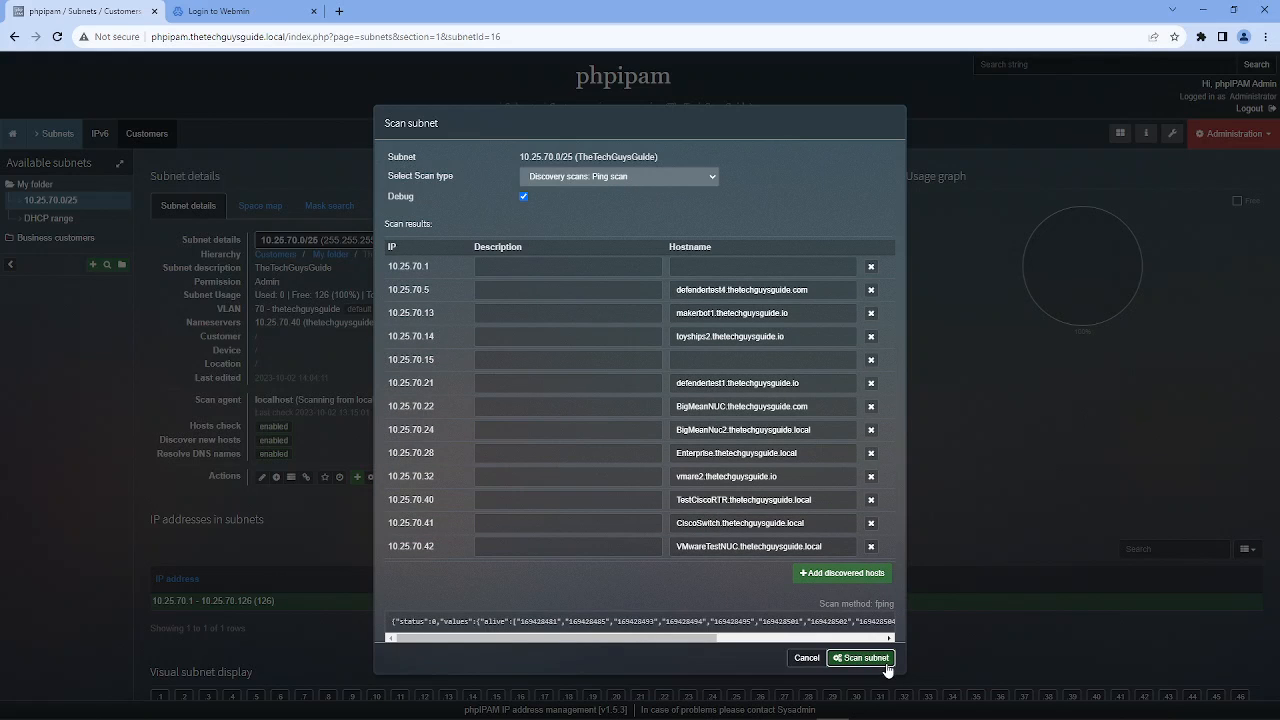
mouse_move(841, 573)
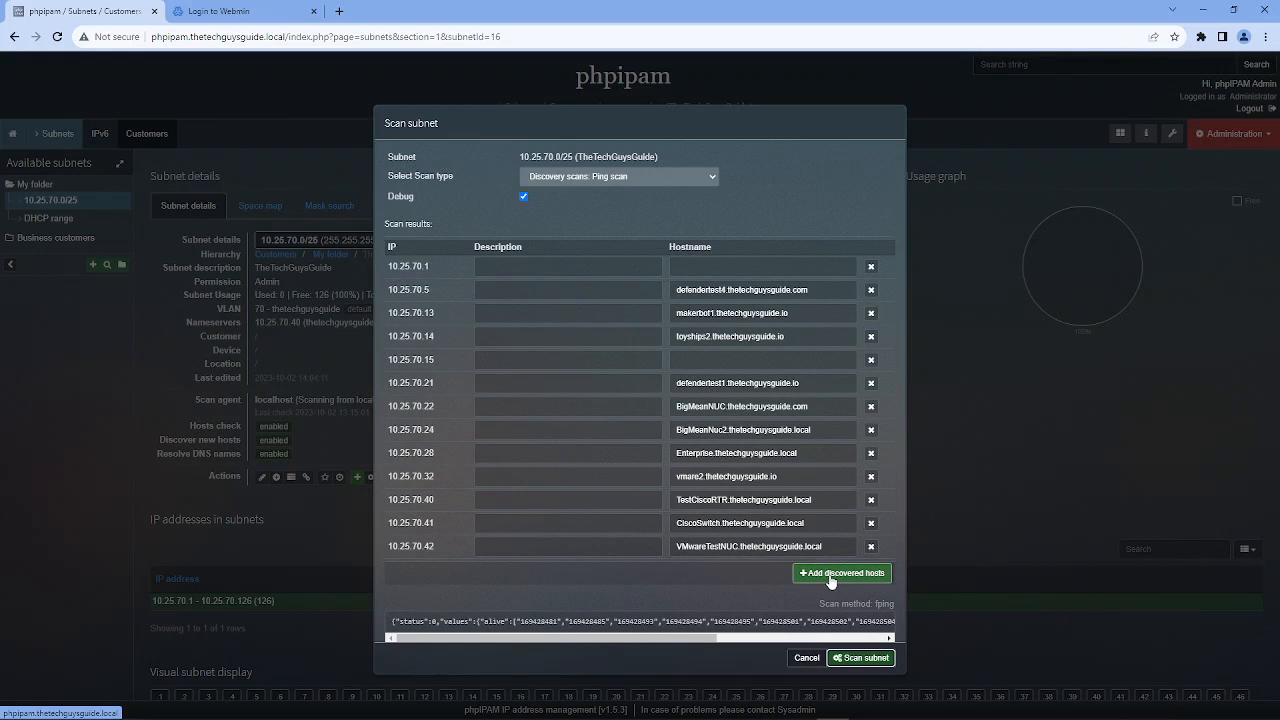
left_click(842, 573)
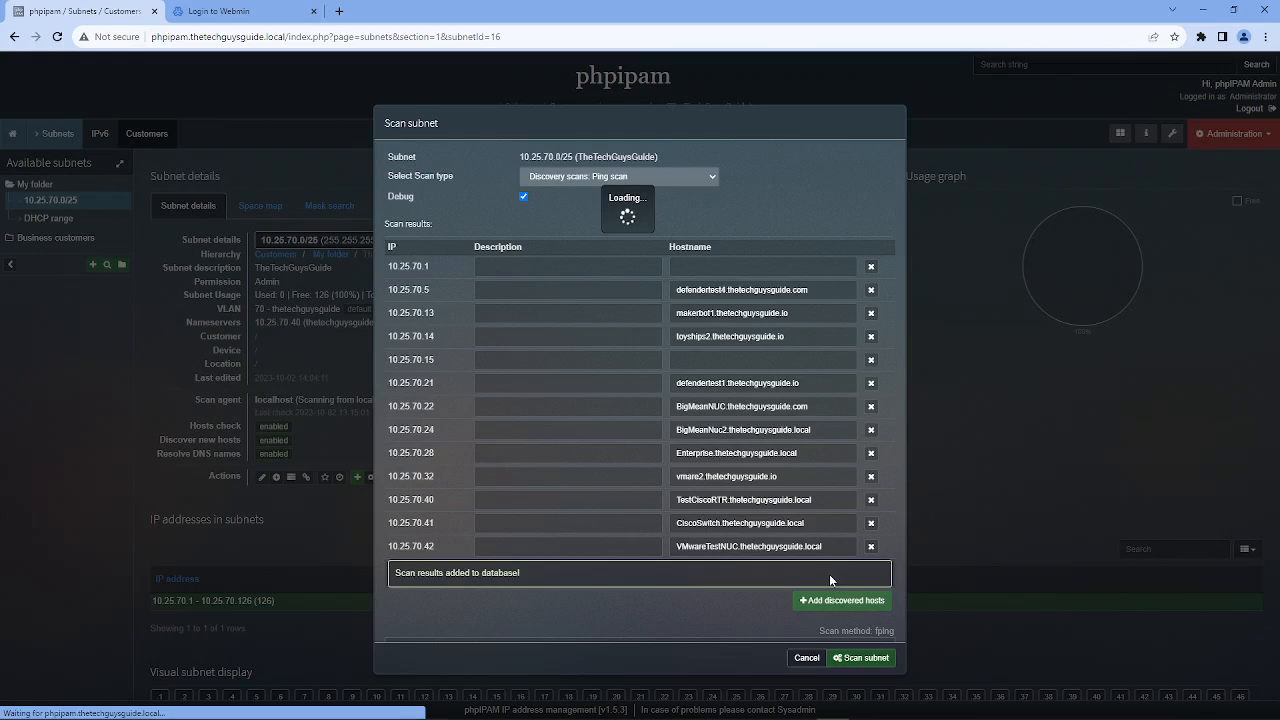
left_click(841, 600)
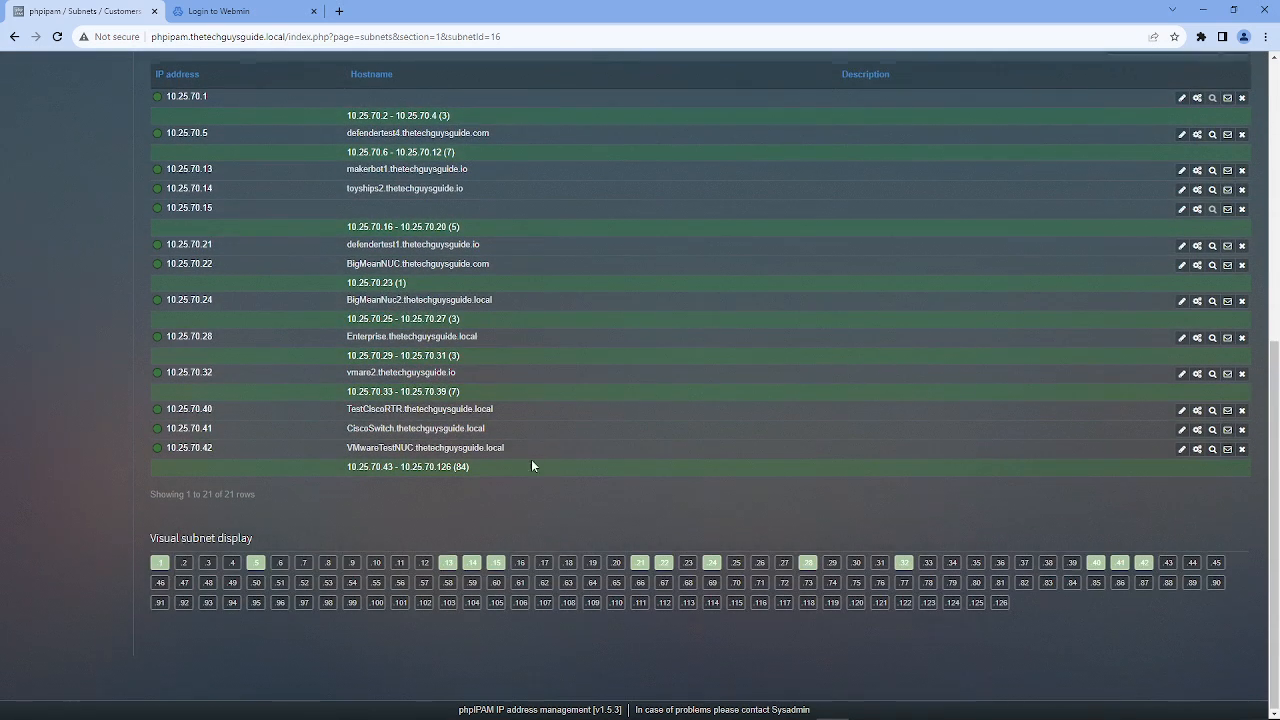
mouse_move(160, 561)
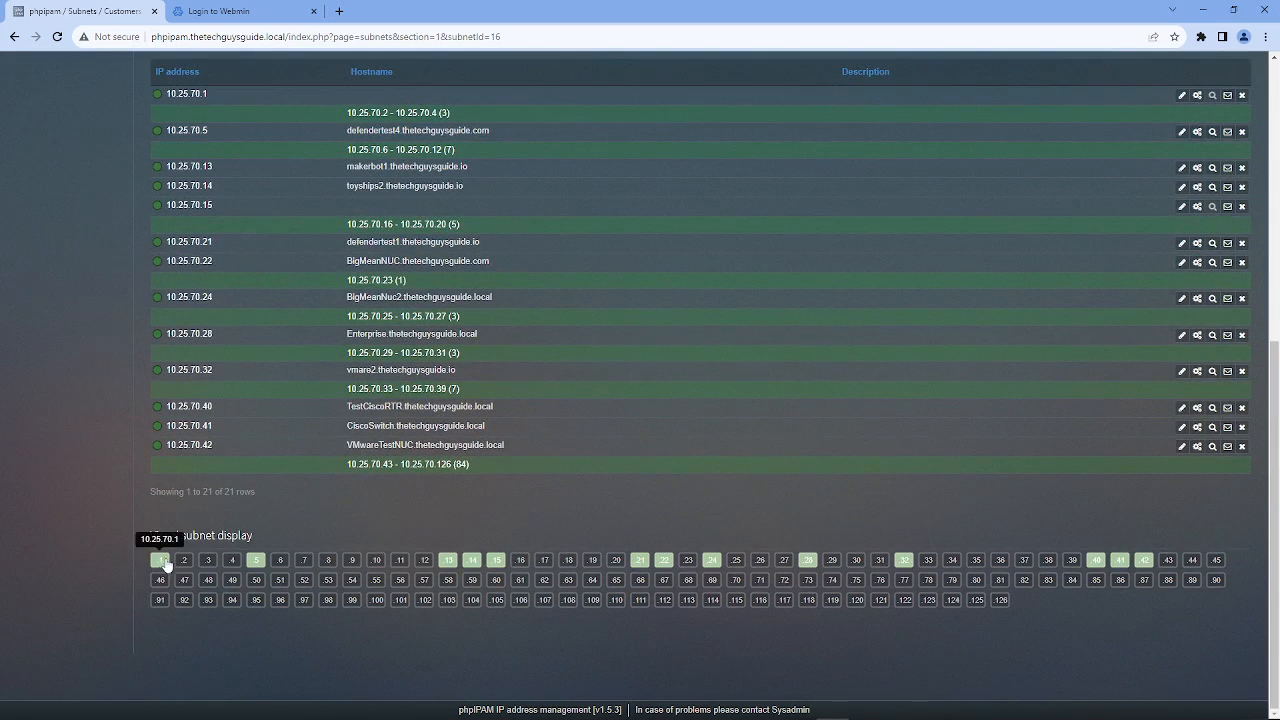
mouse_move(158, 580)
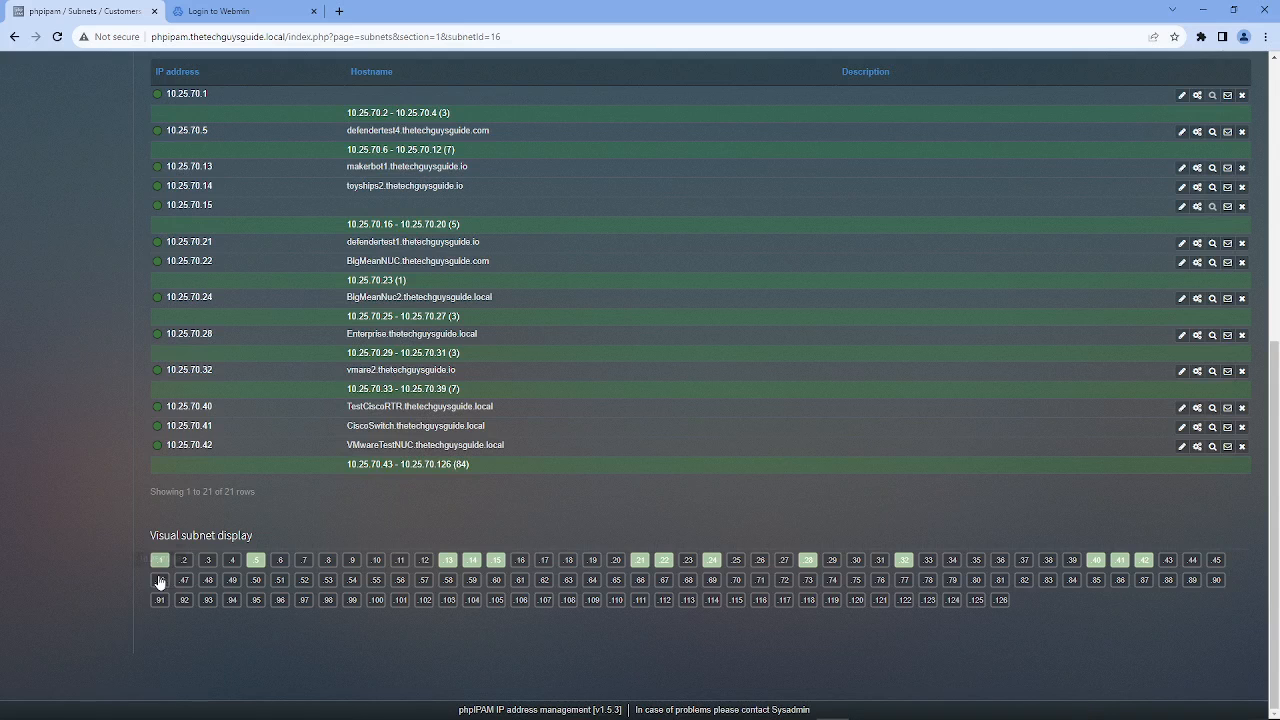
mouse_move(255, 560)
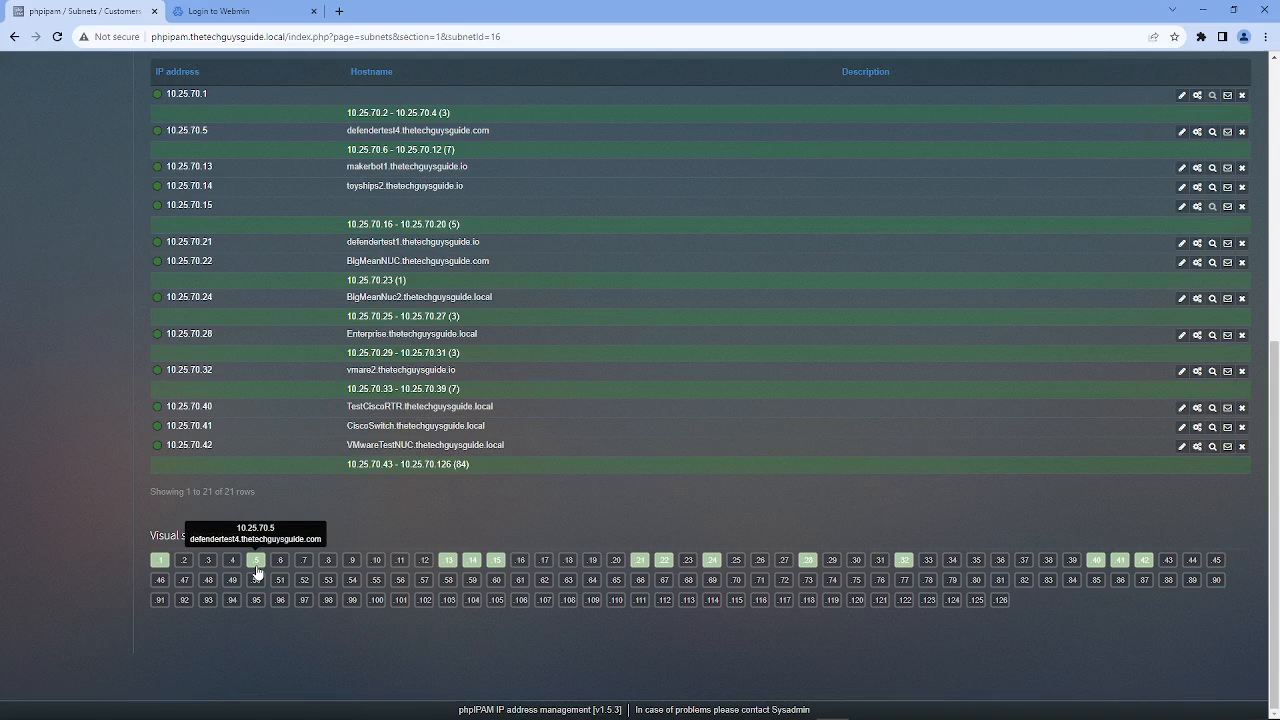
Scroll the address list and open the edit form for 10.25.70.15.
scroll("up", 3)
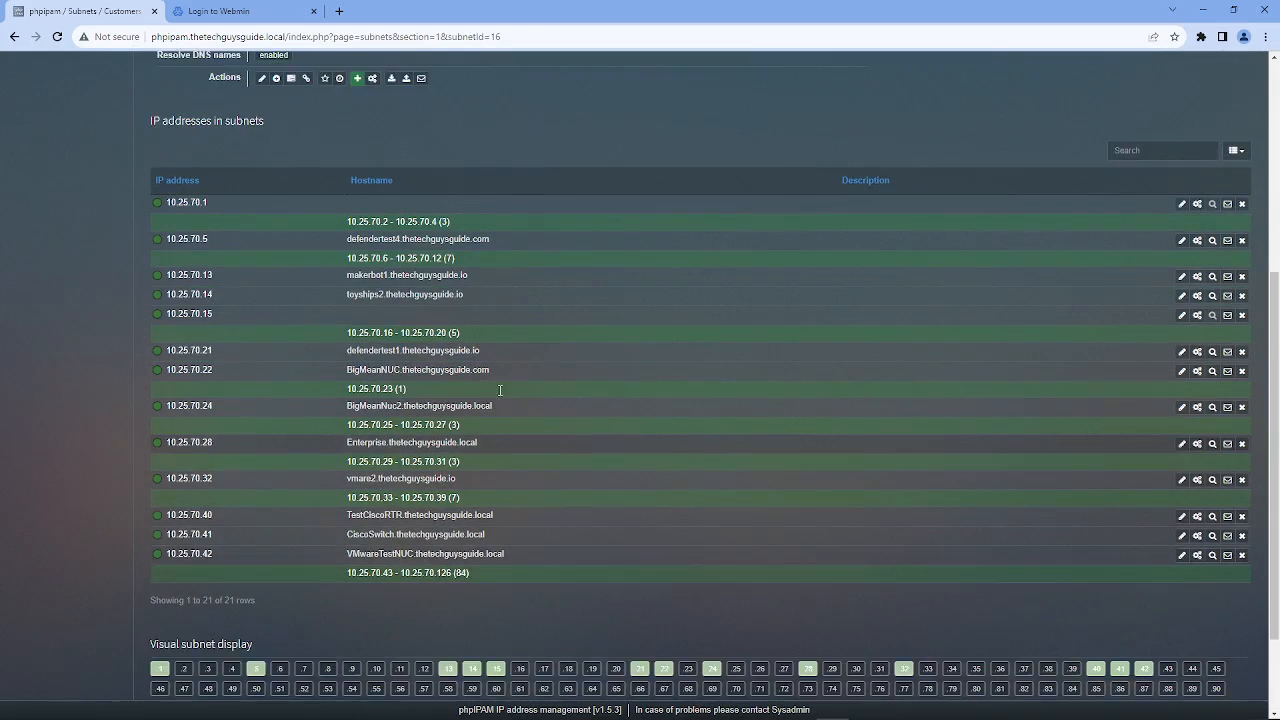
scroll("up", 3)
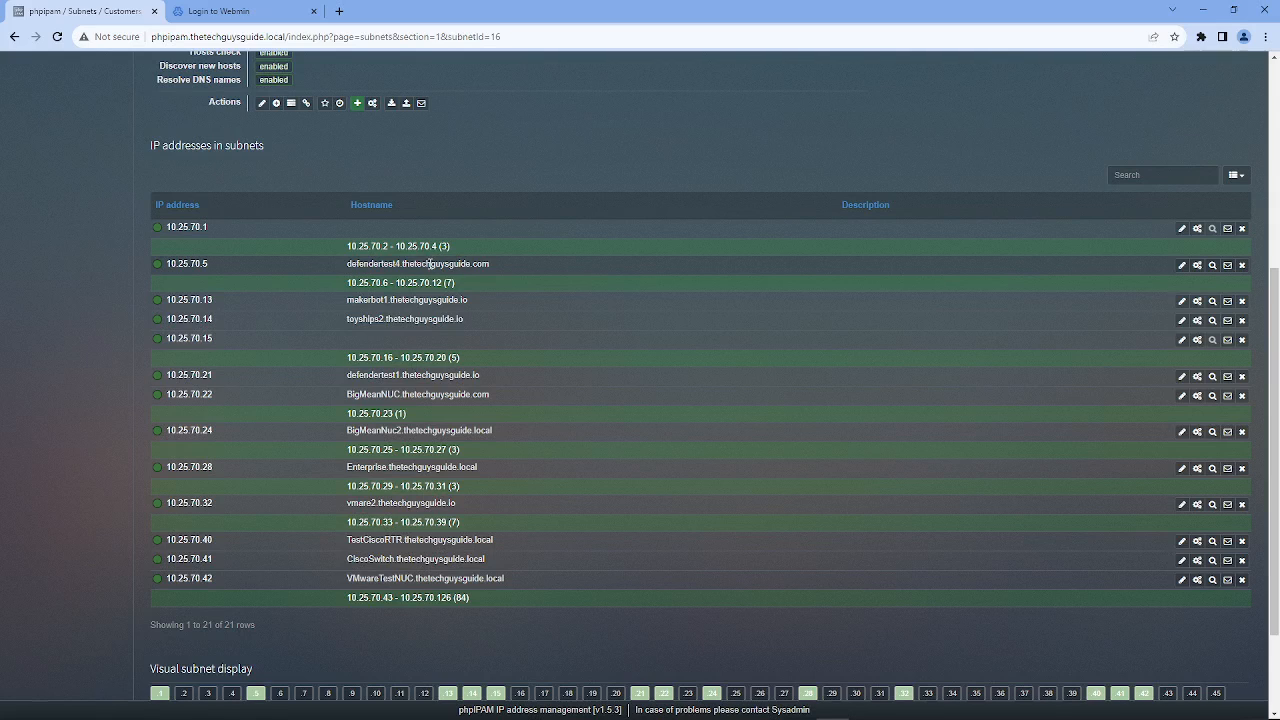
mouse_move(340, 355)
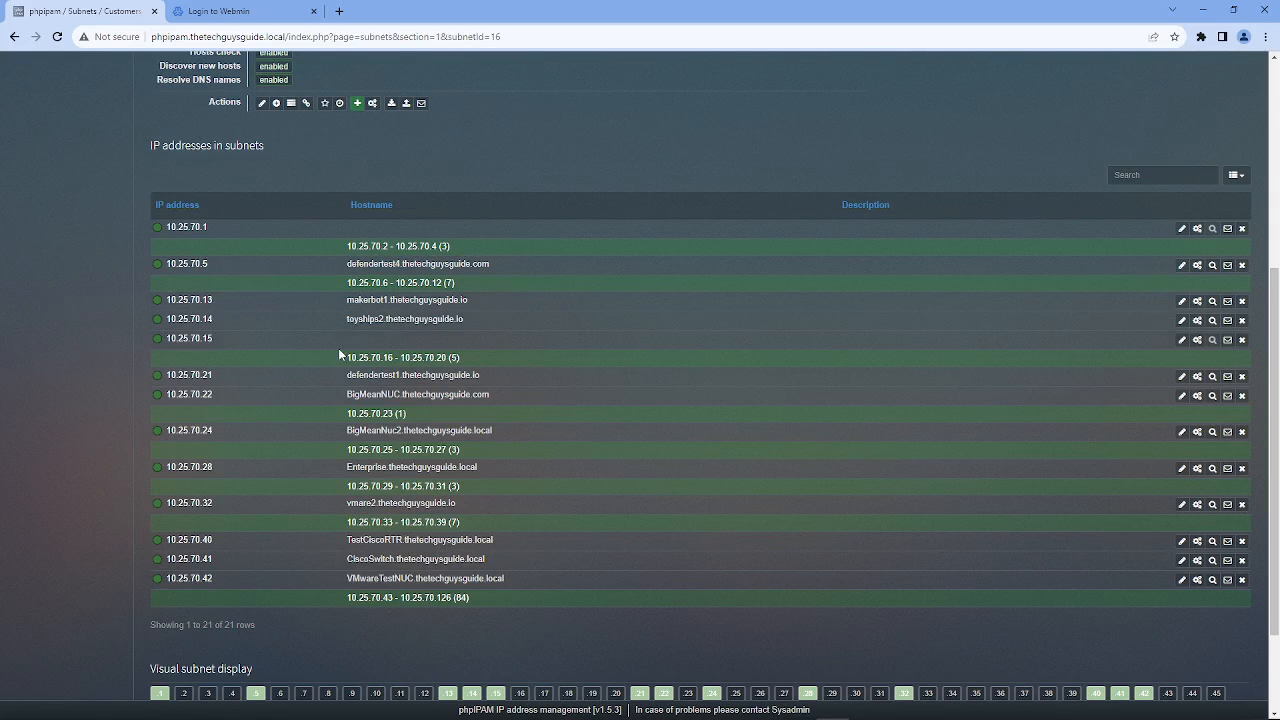
mouse_move(415, 340)
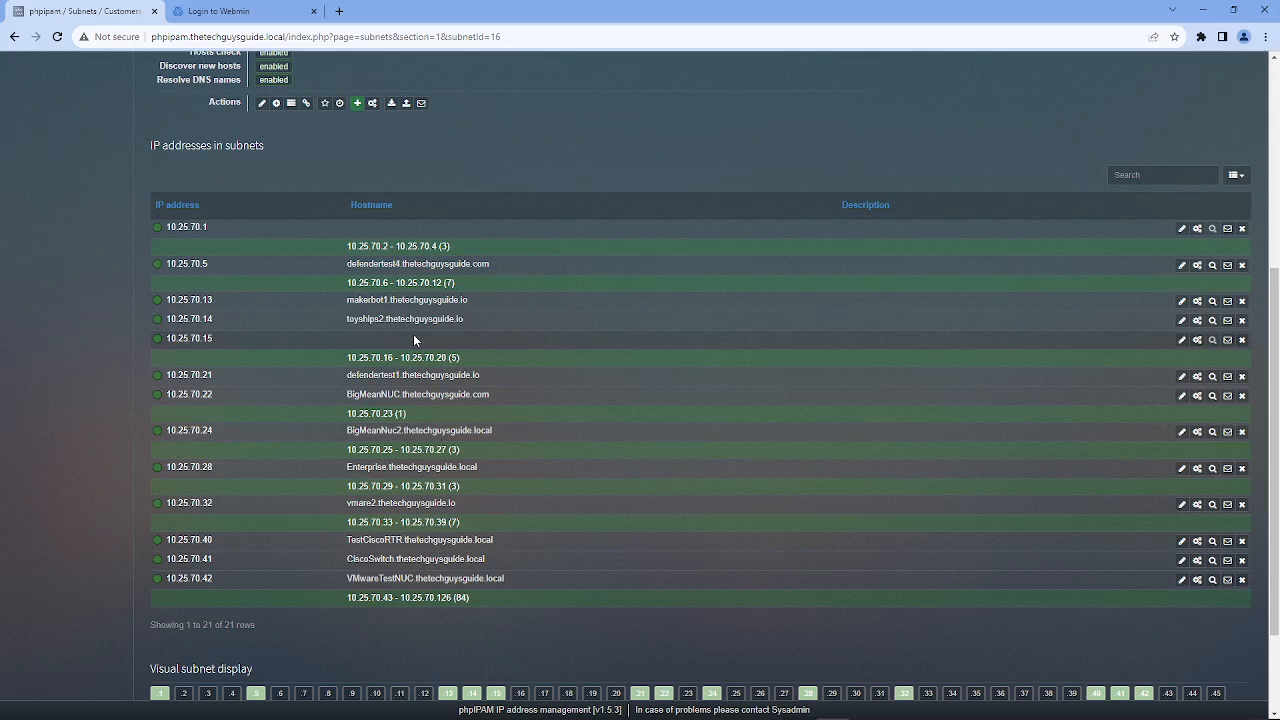
mouse_move(585, 369)
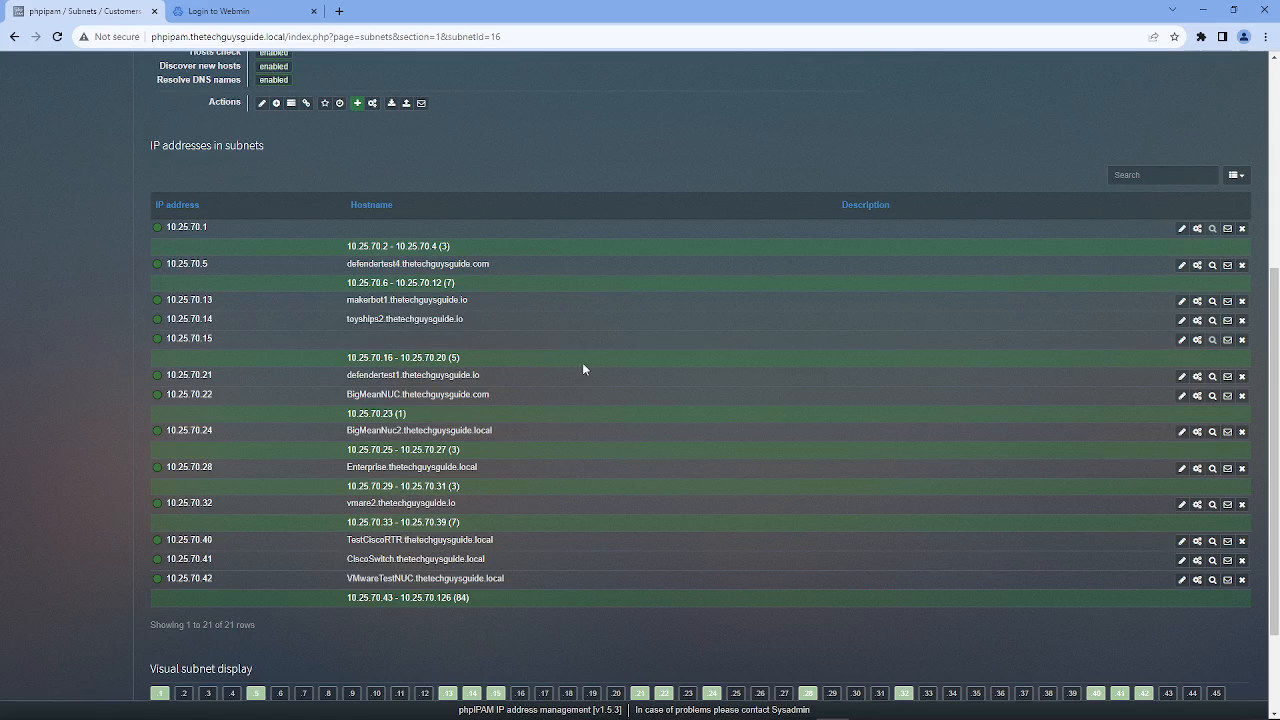
left_click(1181, 338)
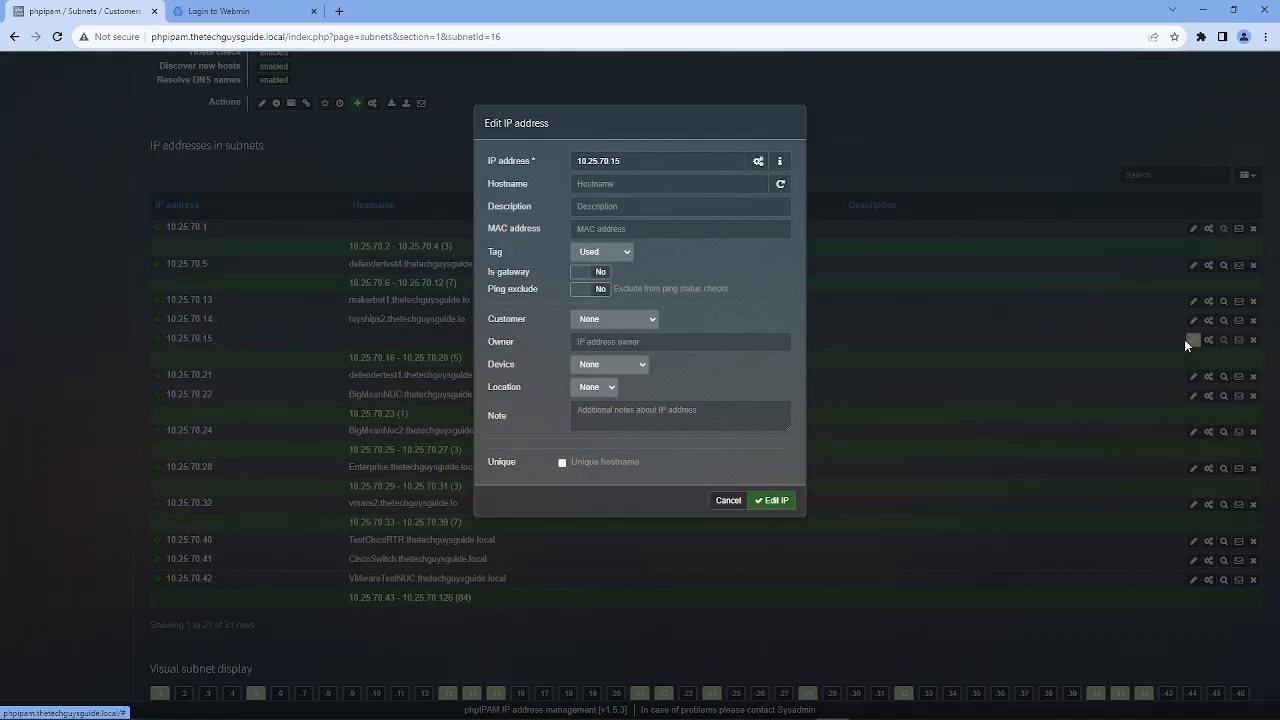
Save 10.25.70.15 with hostname phpipam2test and description TheTechGuysGuide, leaving ping exclude off.
left_click(668, 183)
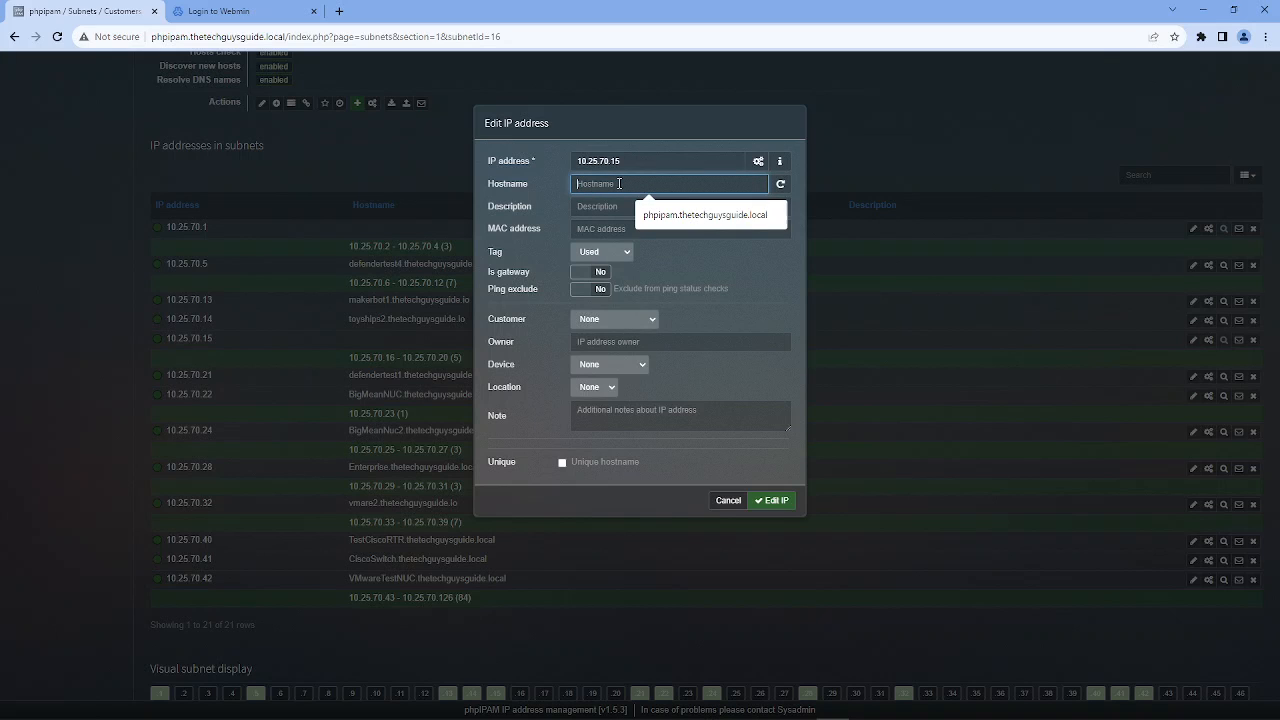
type("phpipam2test")
left_click(680, 206)
type("TheTechGuysGuide")
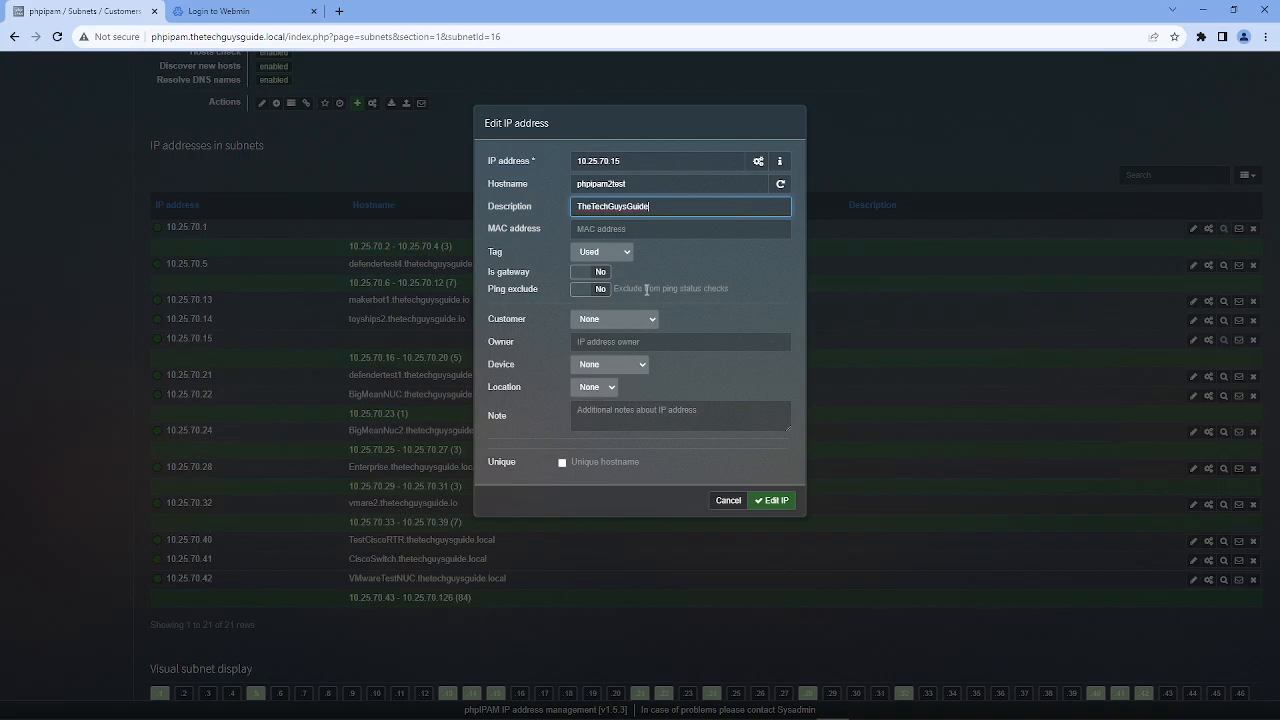
left_click(680, 228)
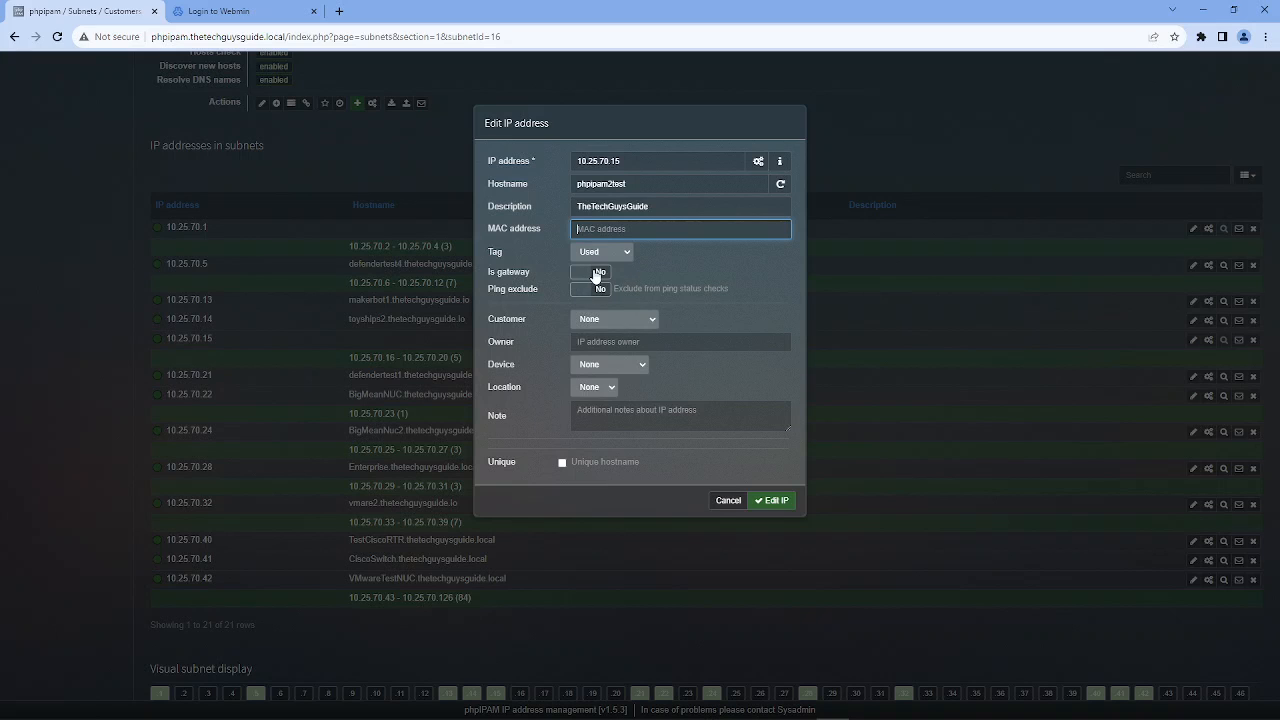
left_click(584, 289)
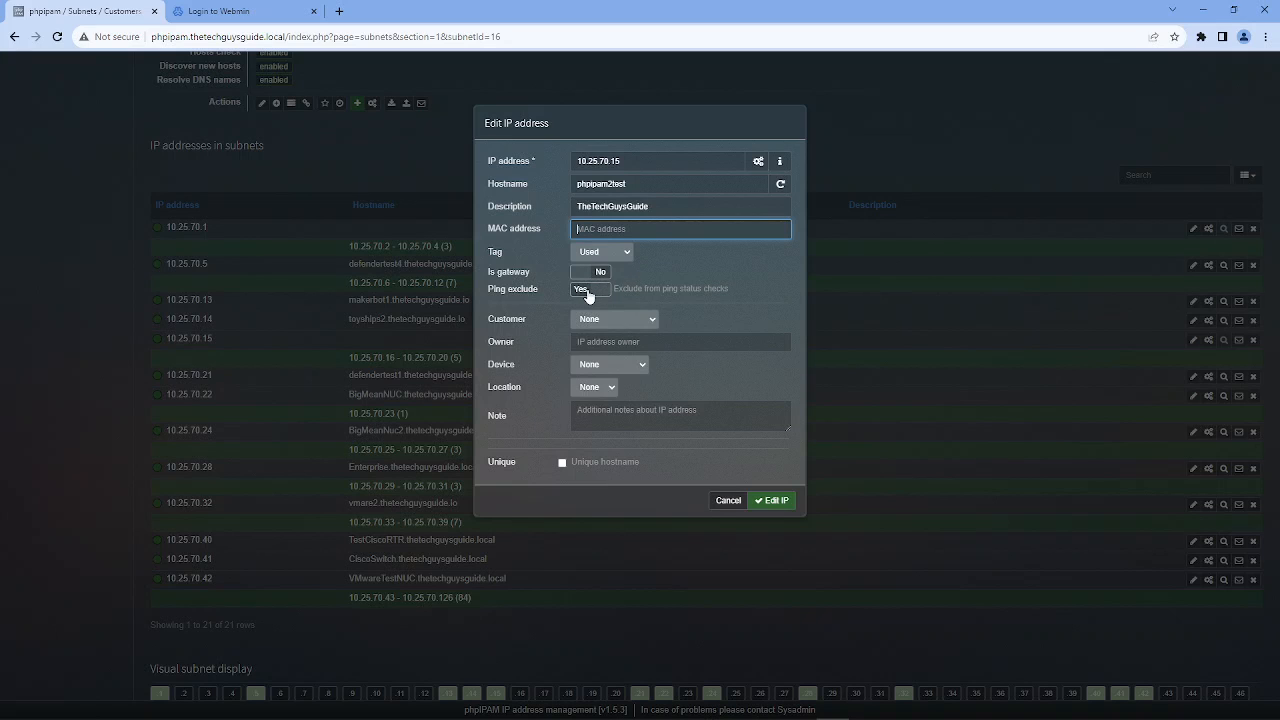
left_click(600, 289)
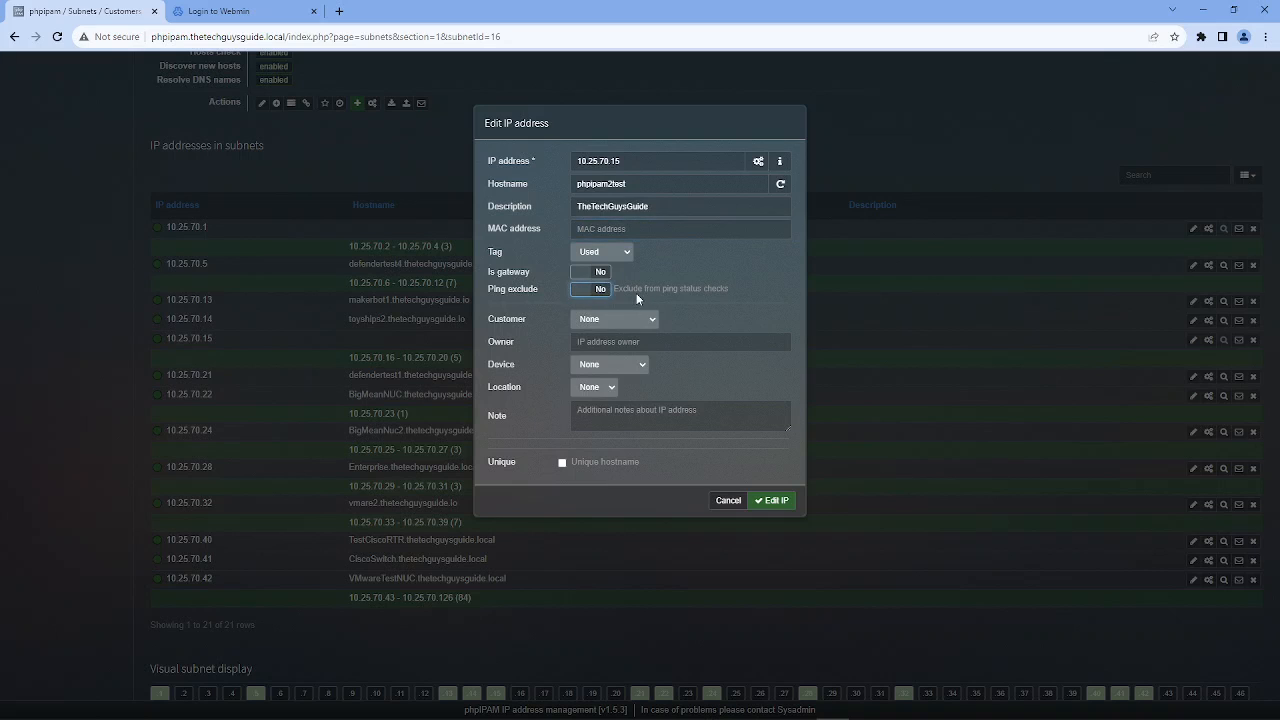
mouse_move(617, 320)
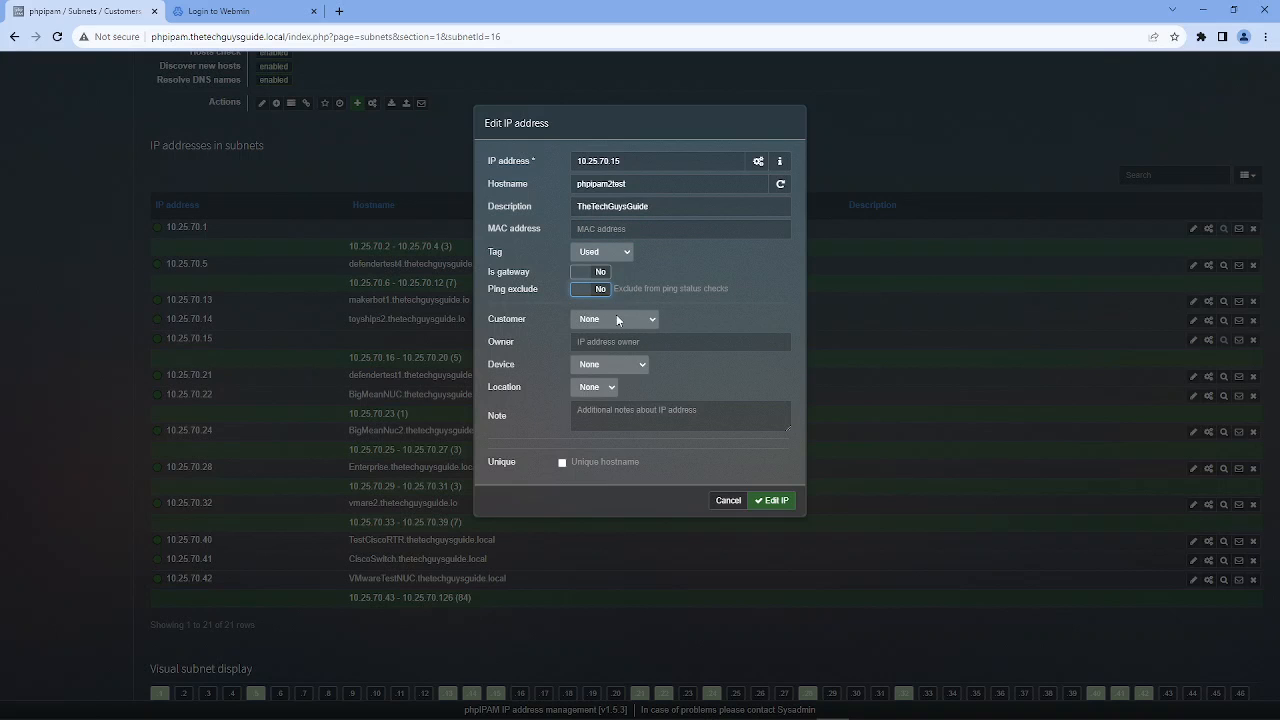
mouse_move(633, 369)
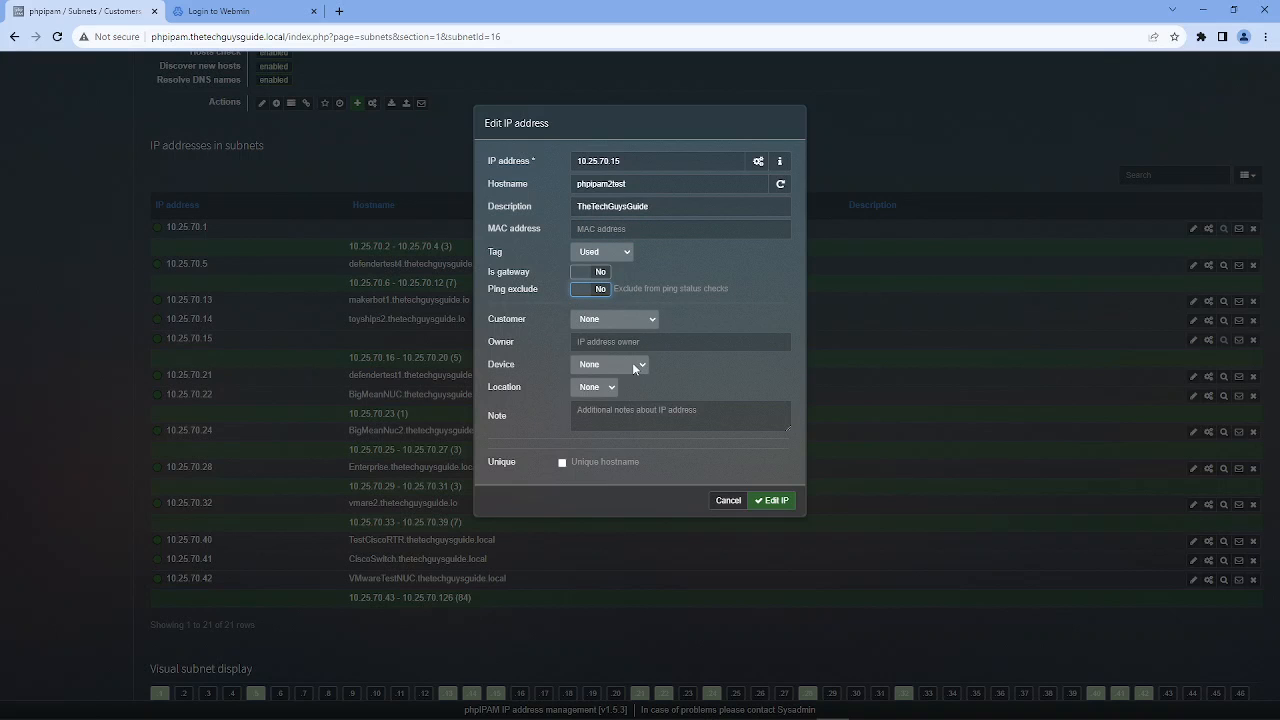
mouse_move(571, 487)
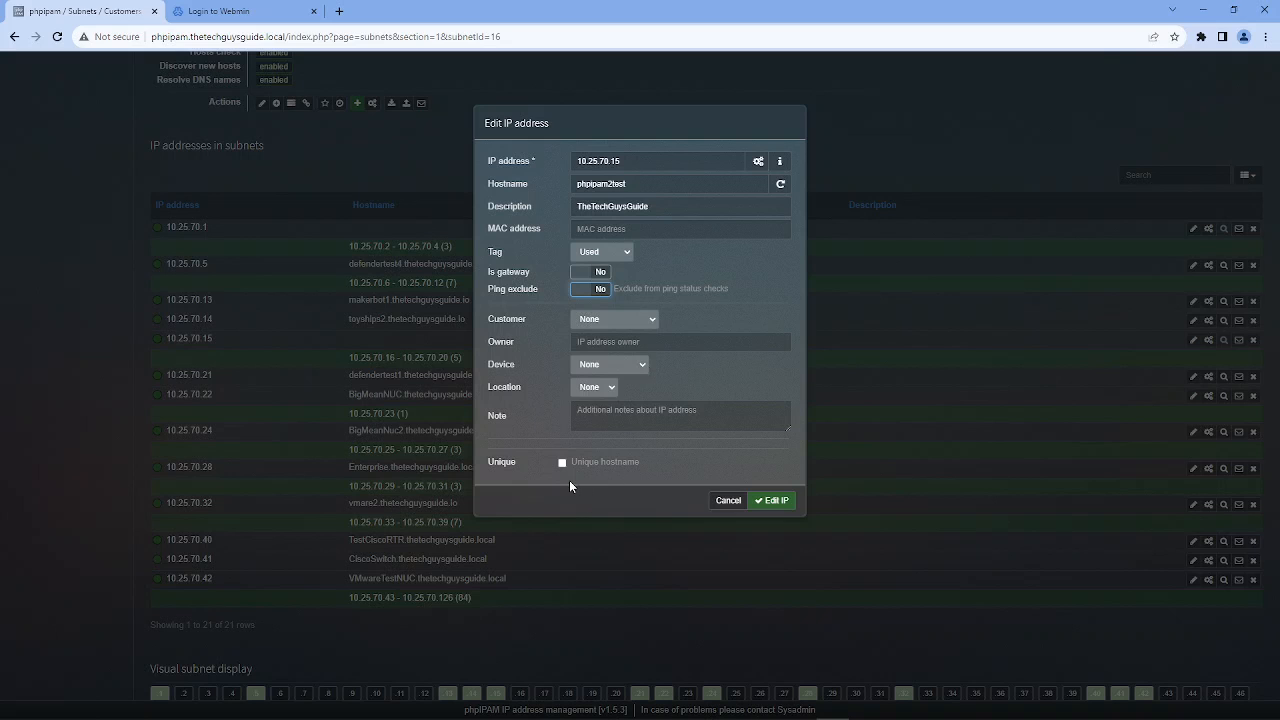
mouse_move(800, 506)
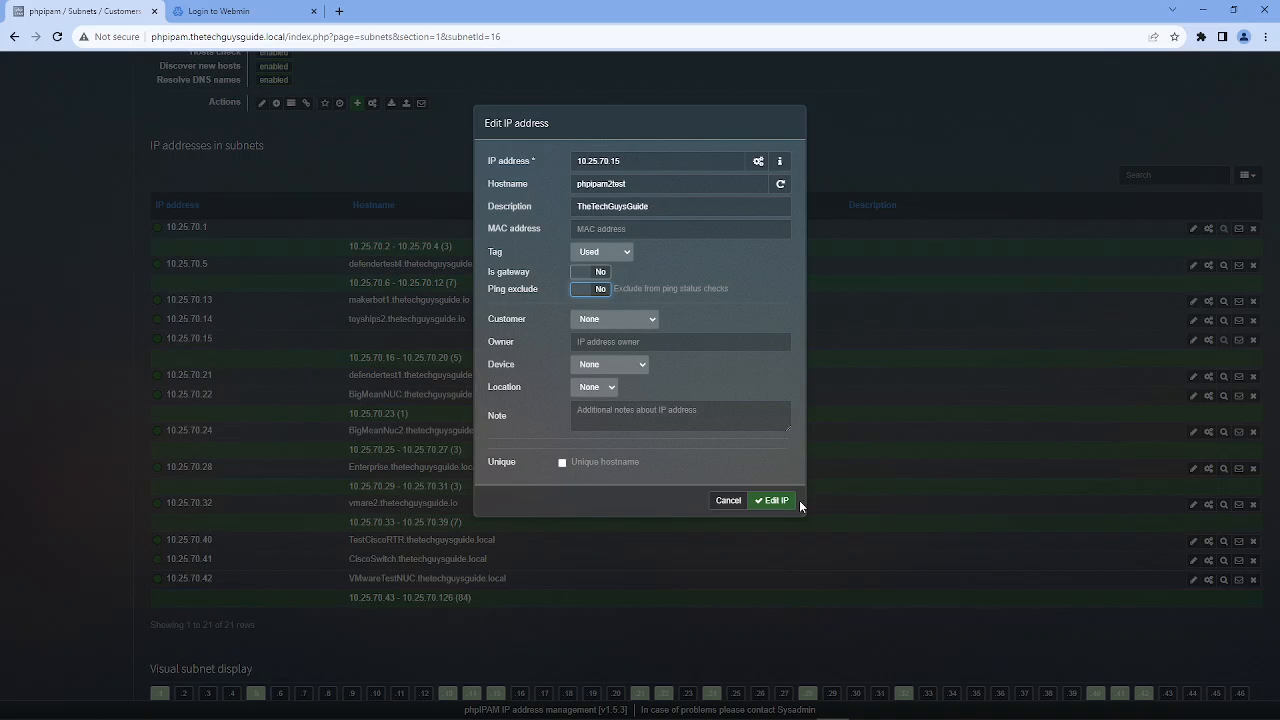
left_click(771, 500)
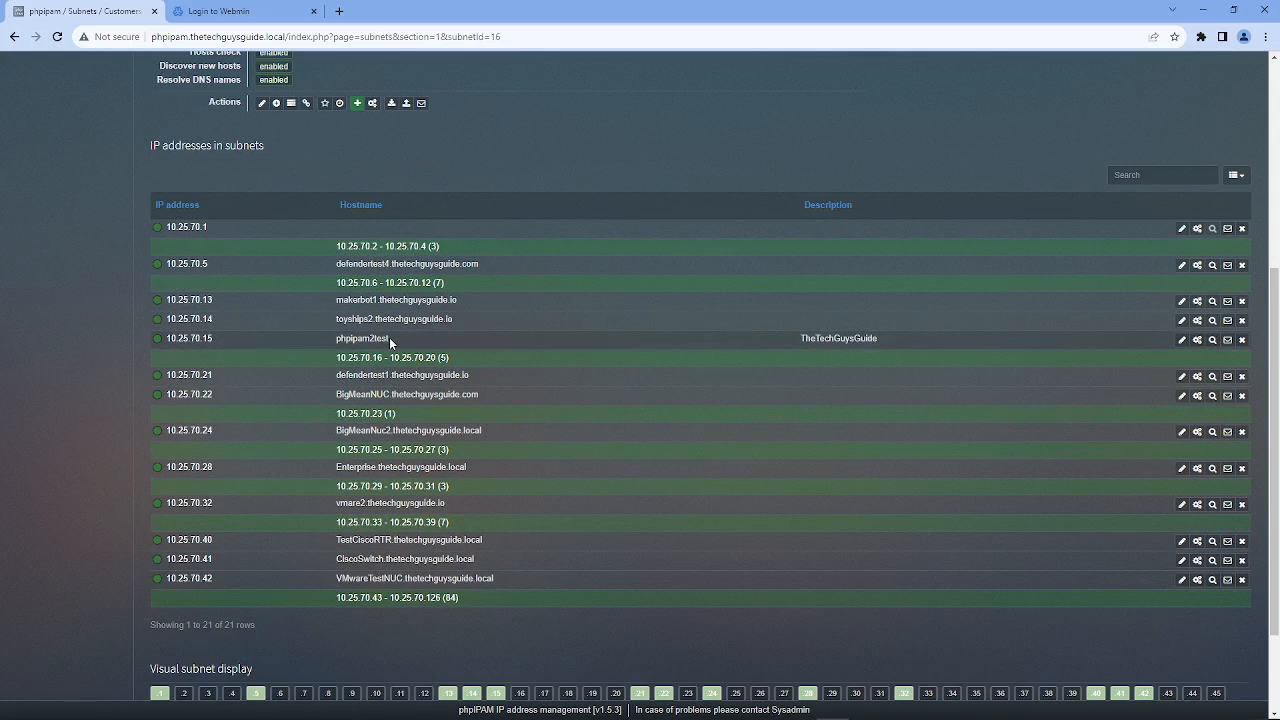
mouse_move(841, 268)
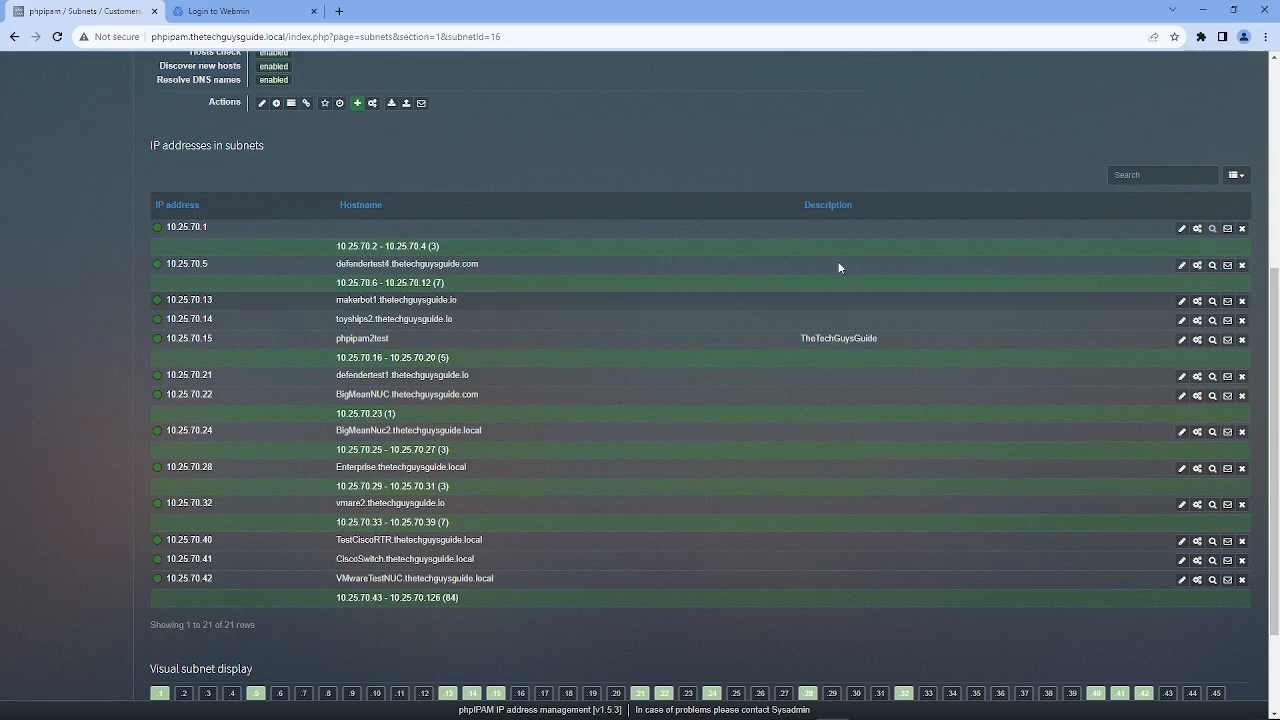
Open Mask search for subnet 10.25.70.0/25 and scroll to the address list showing phpipam2test.
scroll("up", 3)
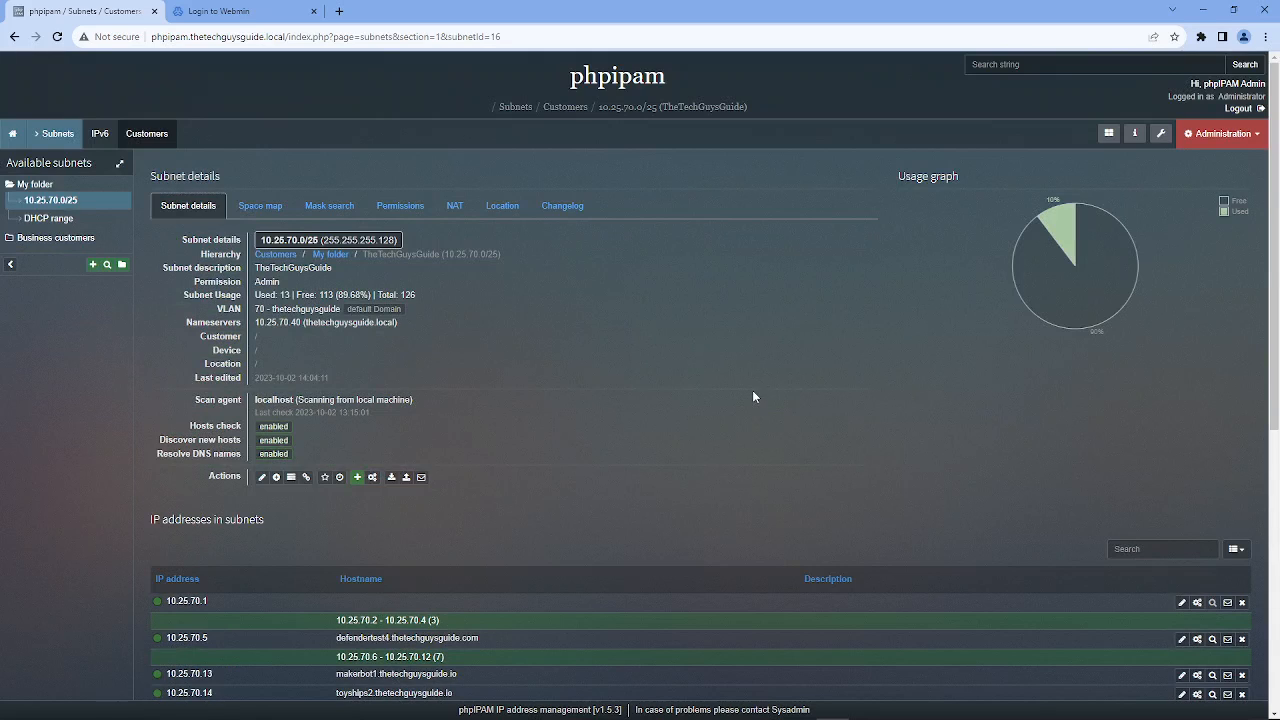
left_click(329, 205)
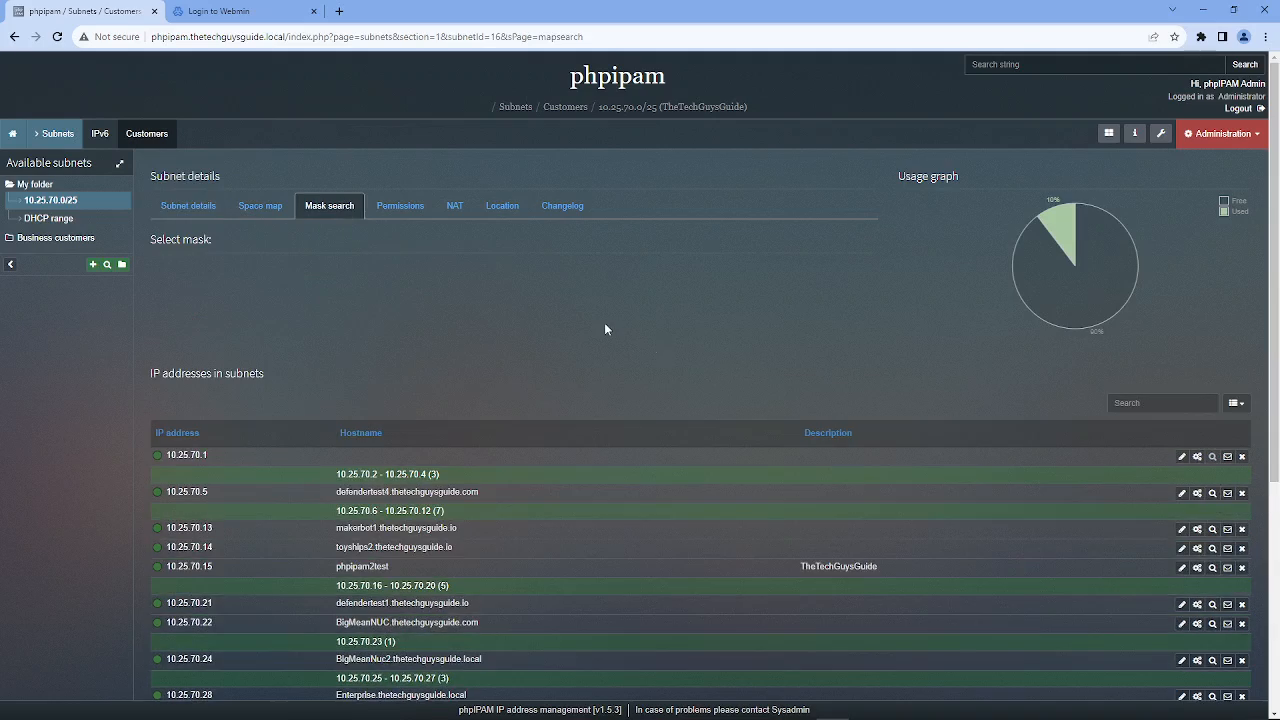
scroll("down", 3)
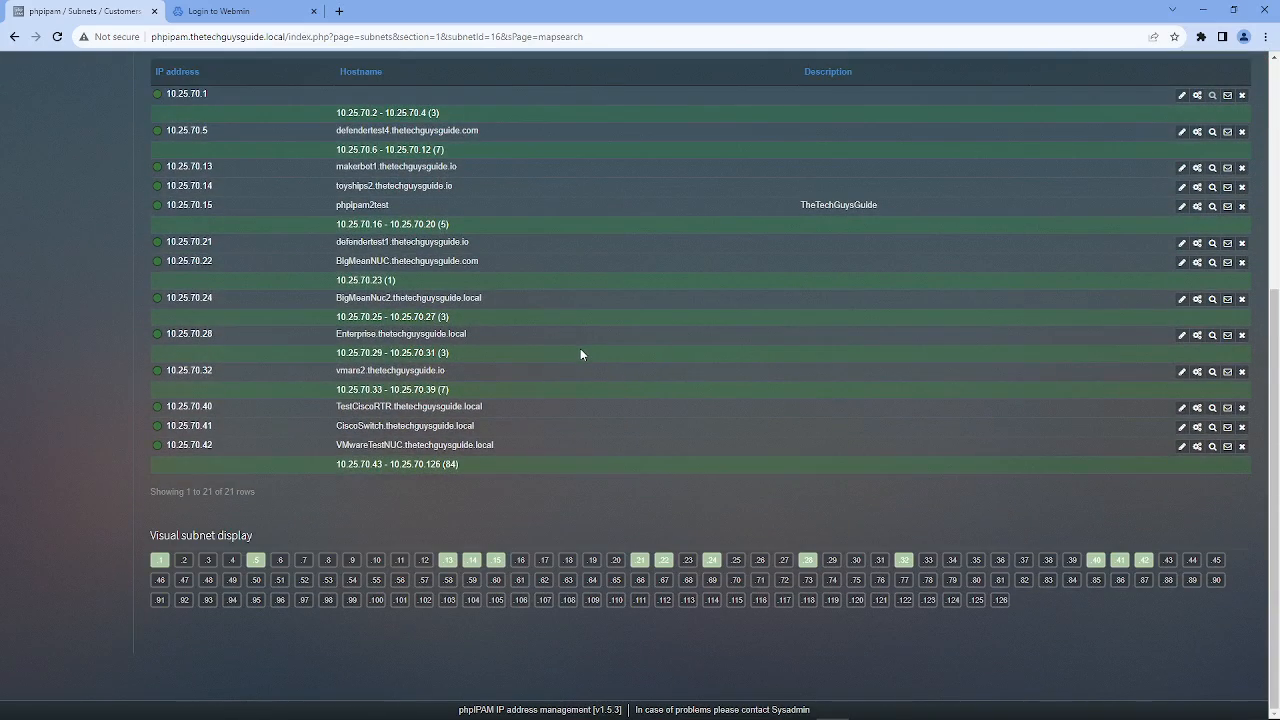